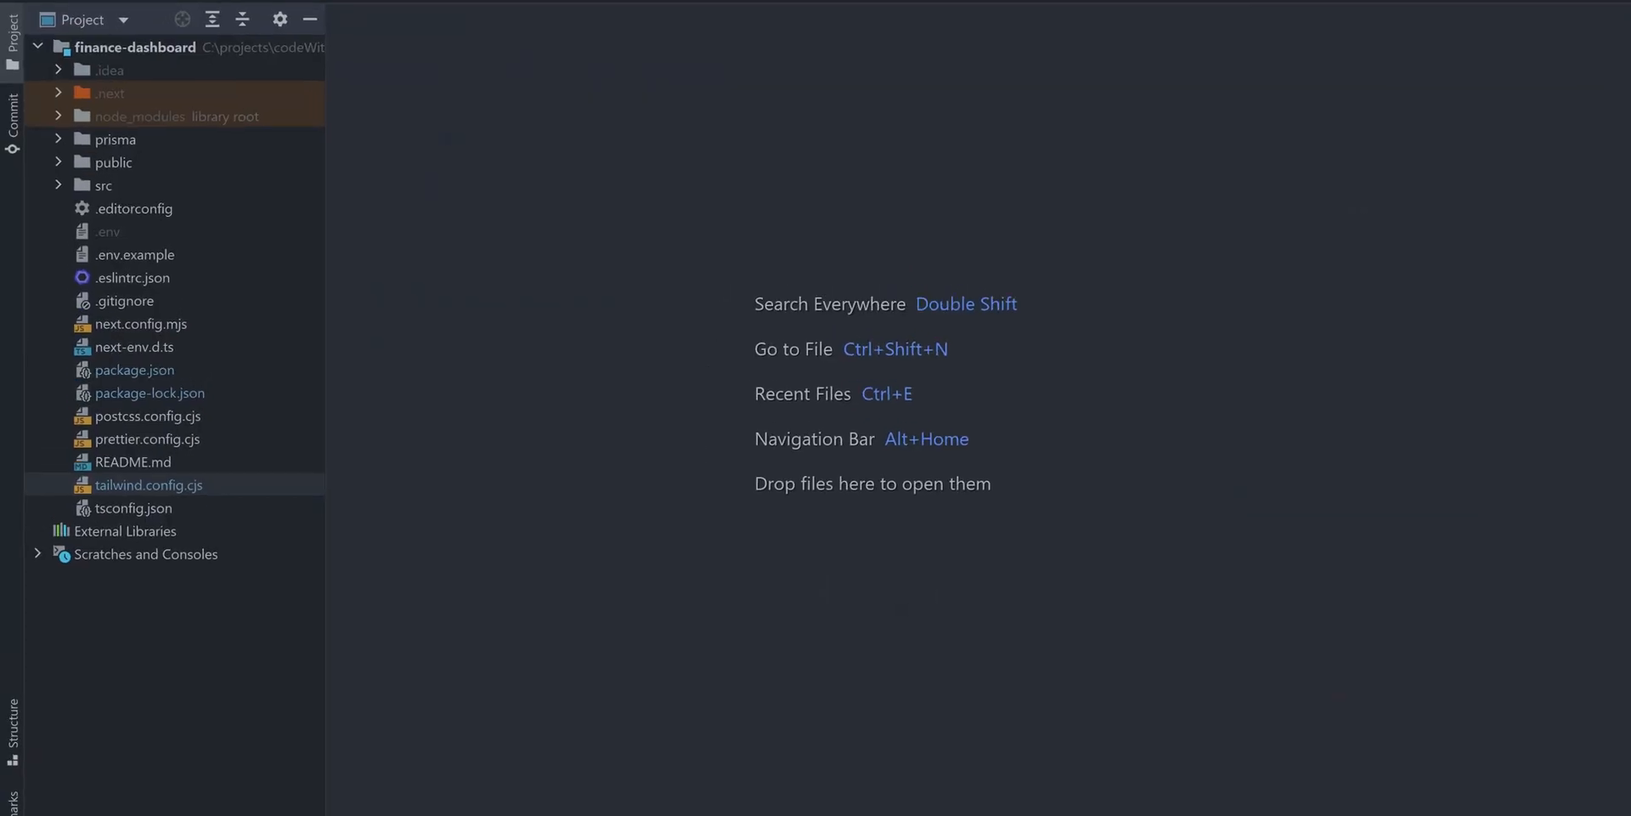
- Expand src > pages in the Project tree and open index.tsx in the editor
click(102, 186)
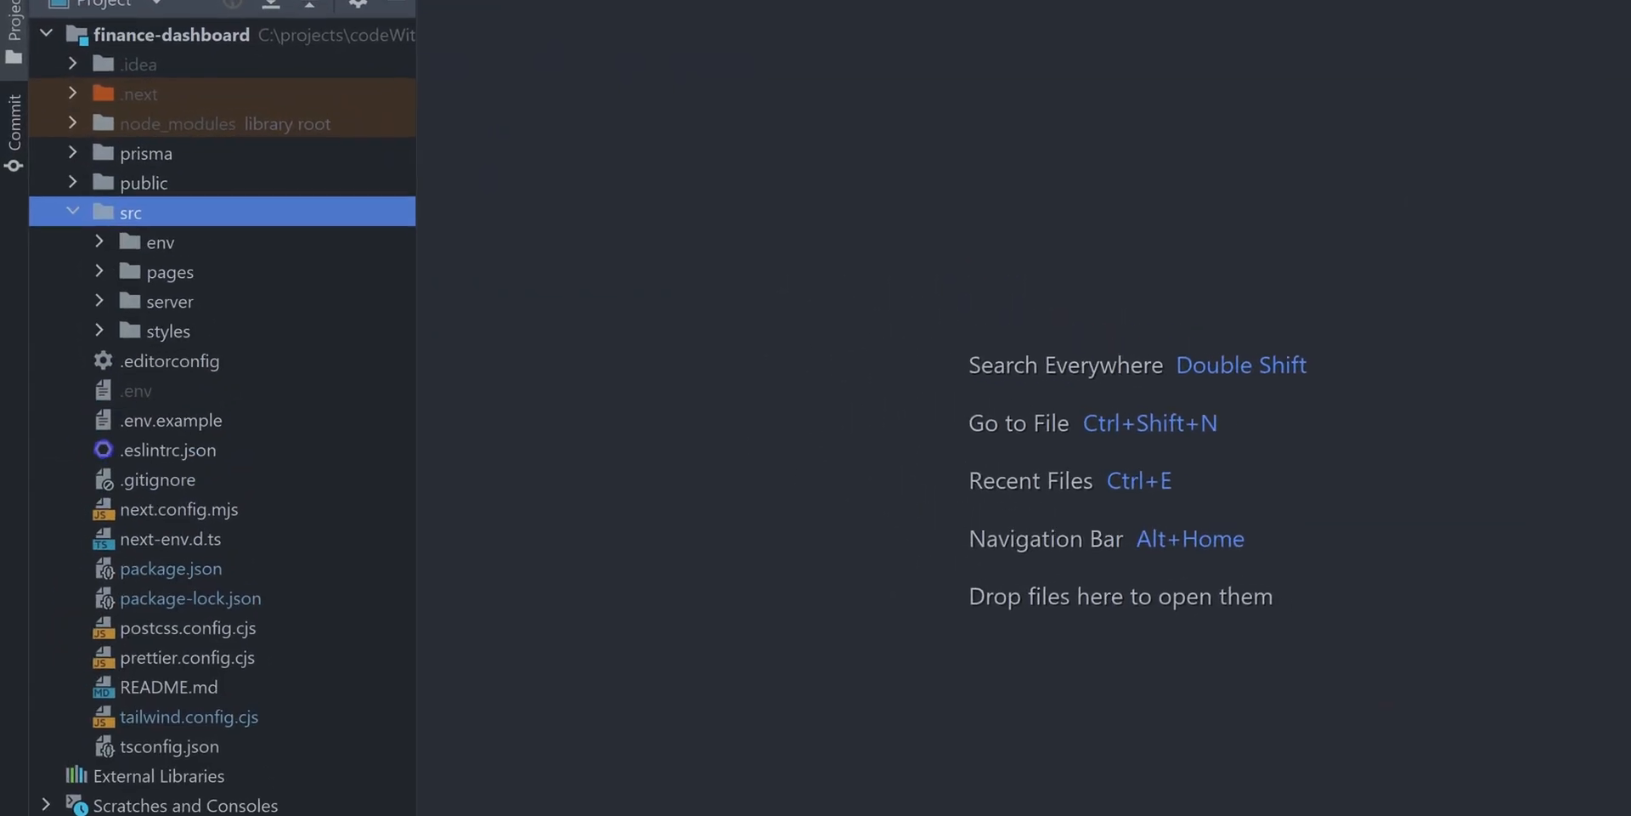
click(172, 272)
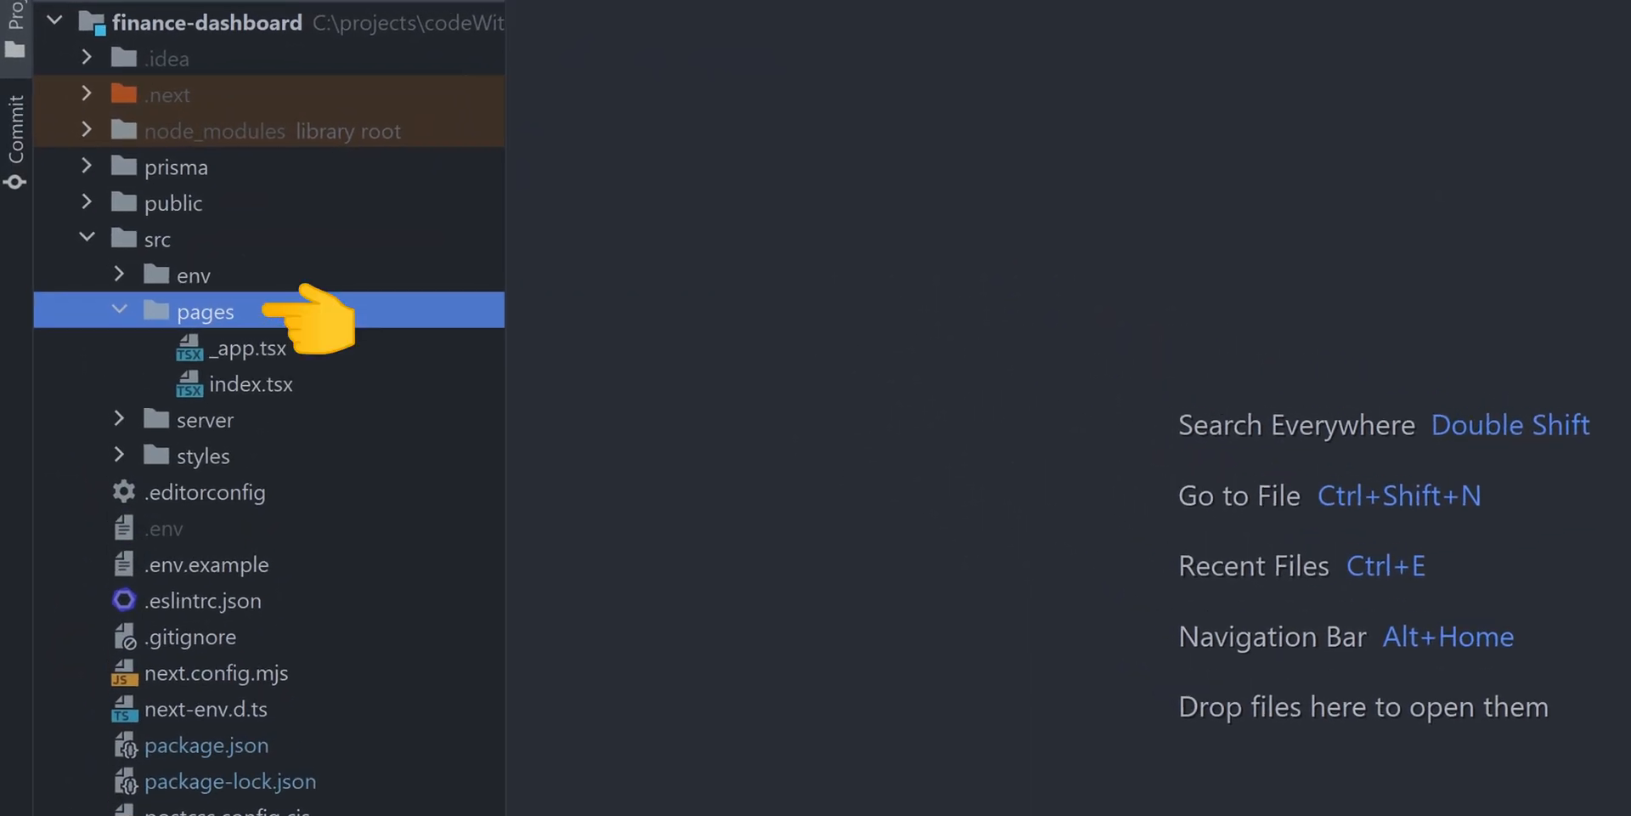
double_click(253, 382)
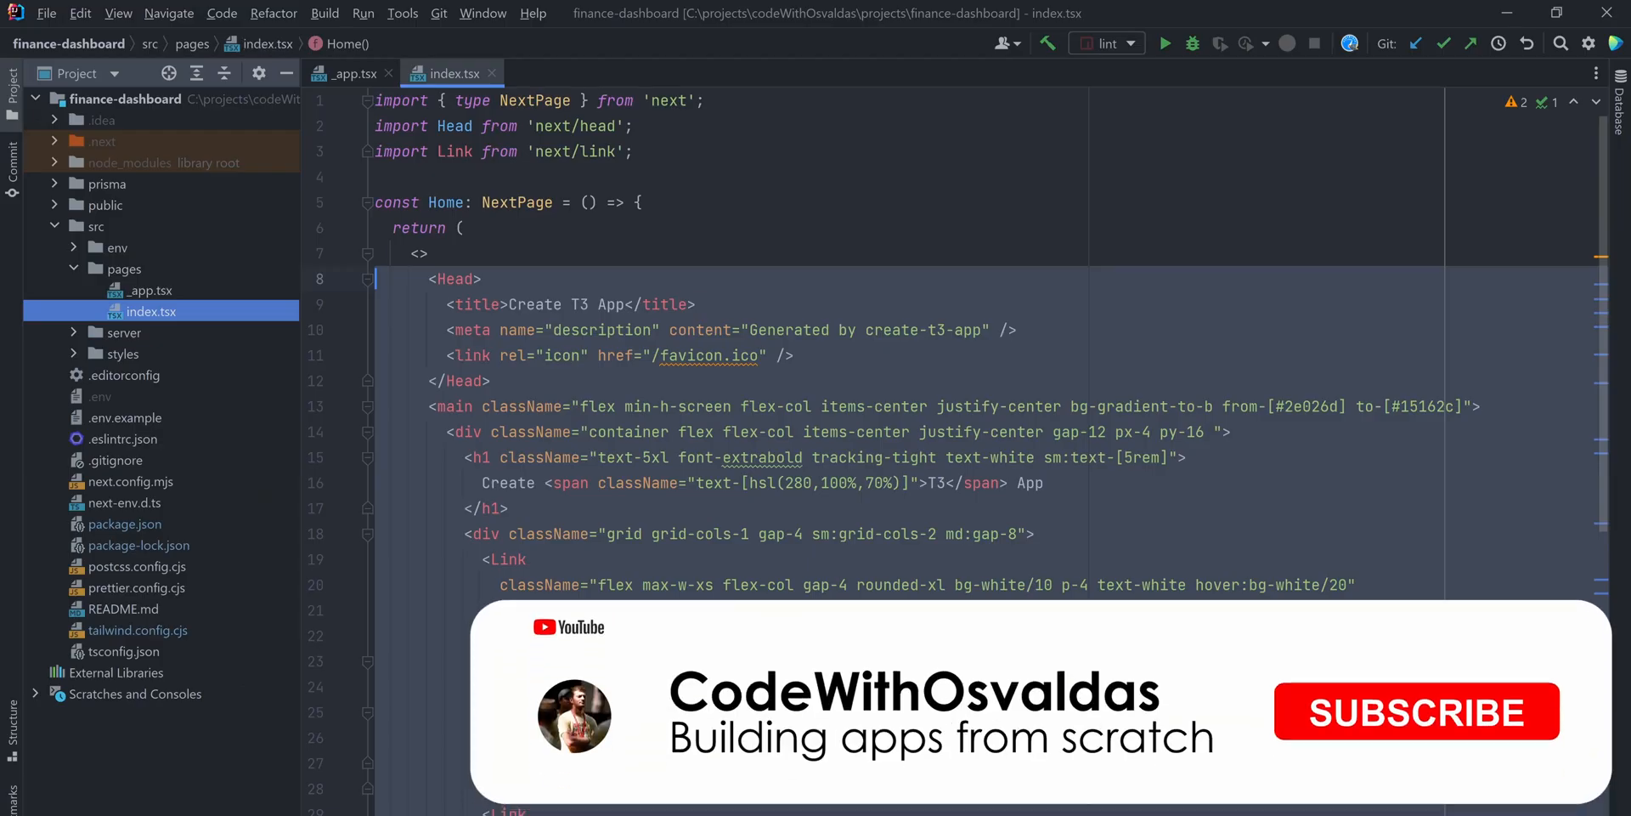
click(1415, 712)
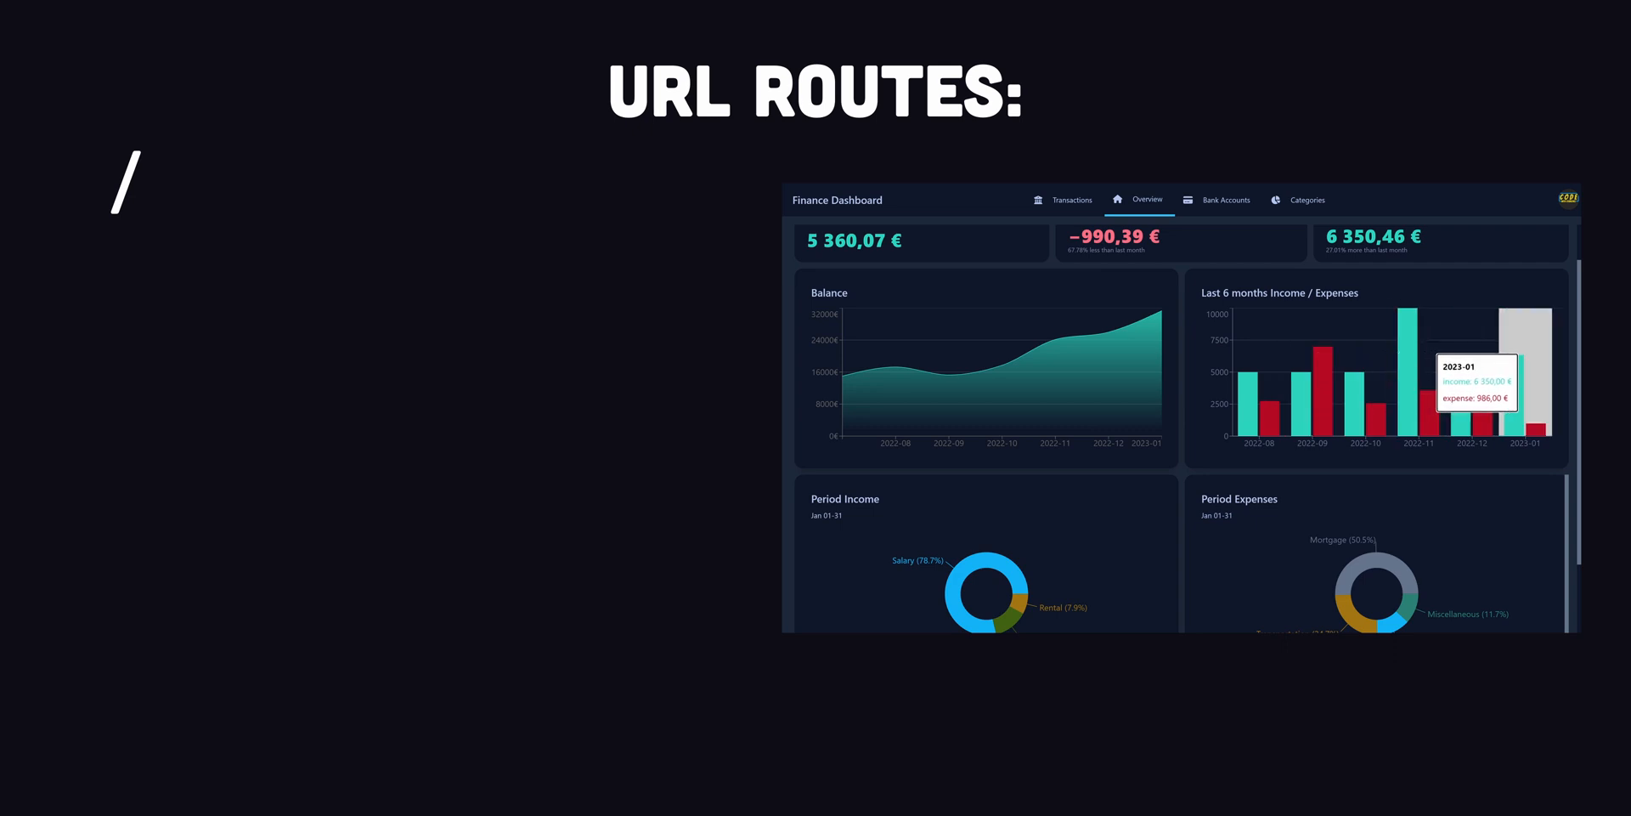
- Reveal the bank-accounts, categories and transactions routes in the overview and scroll to the new page folders
click(1227, 201)
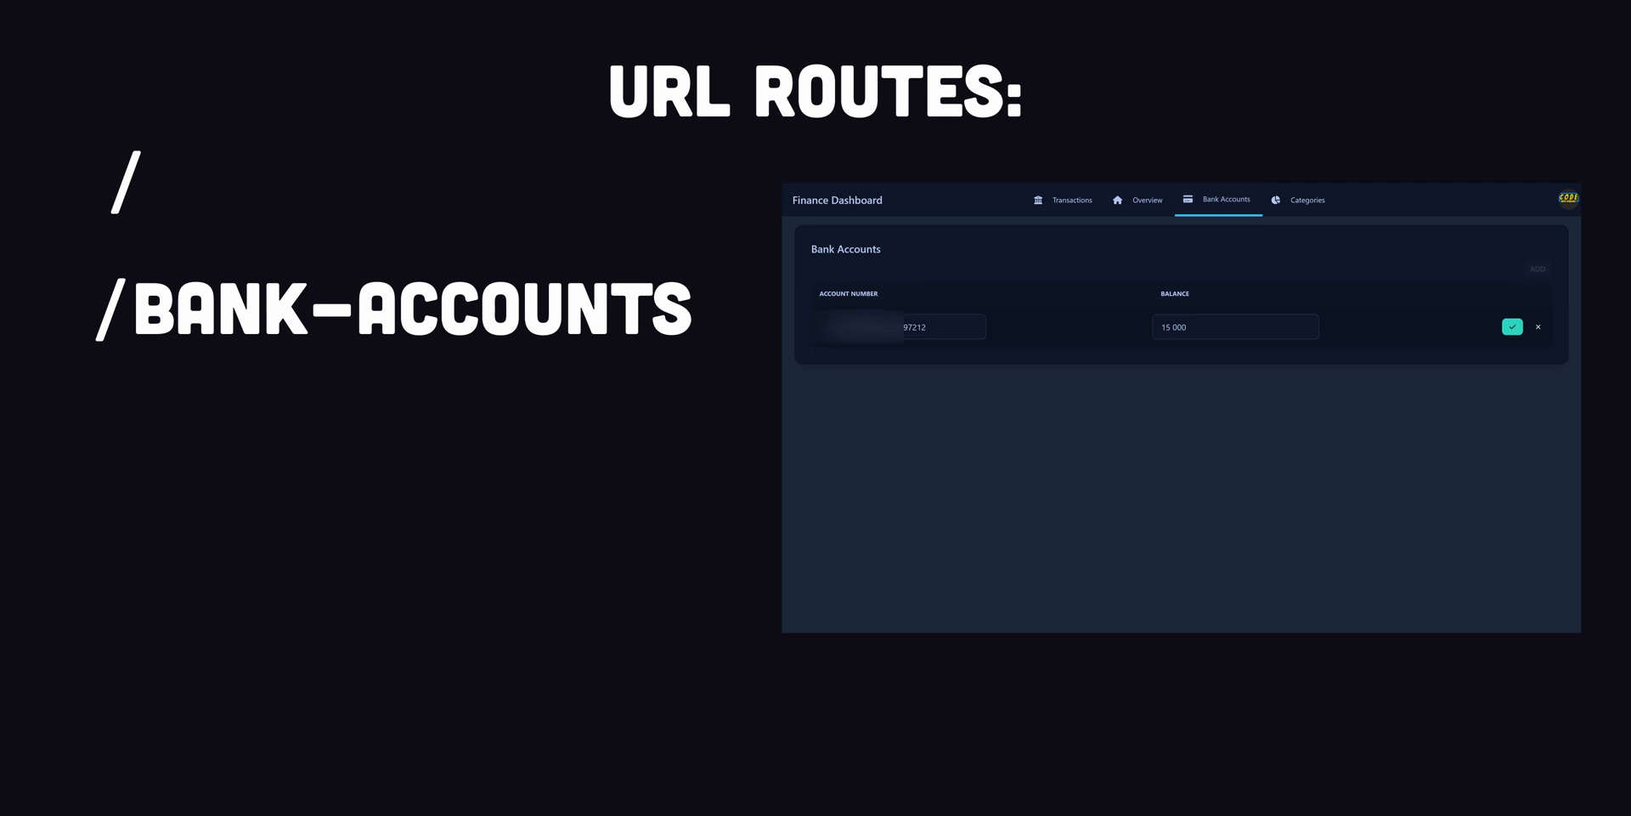
click(1073, 201)
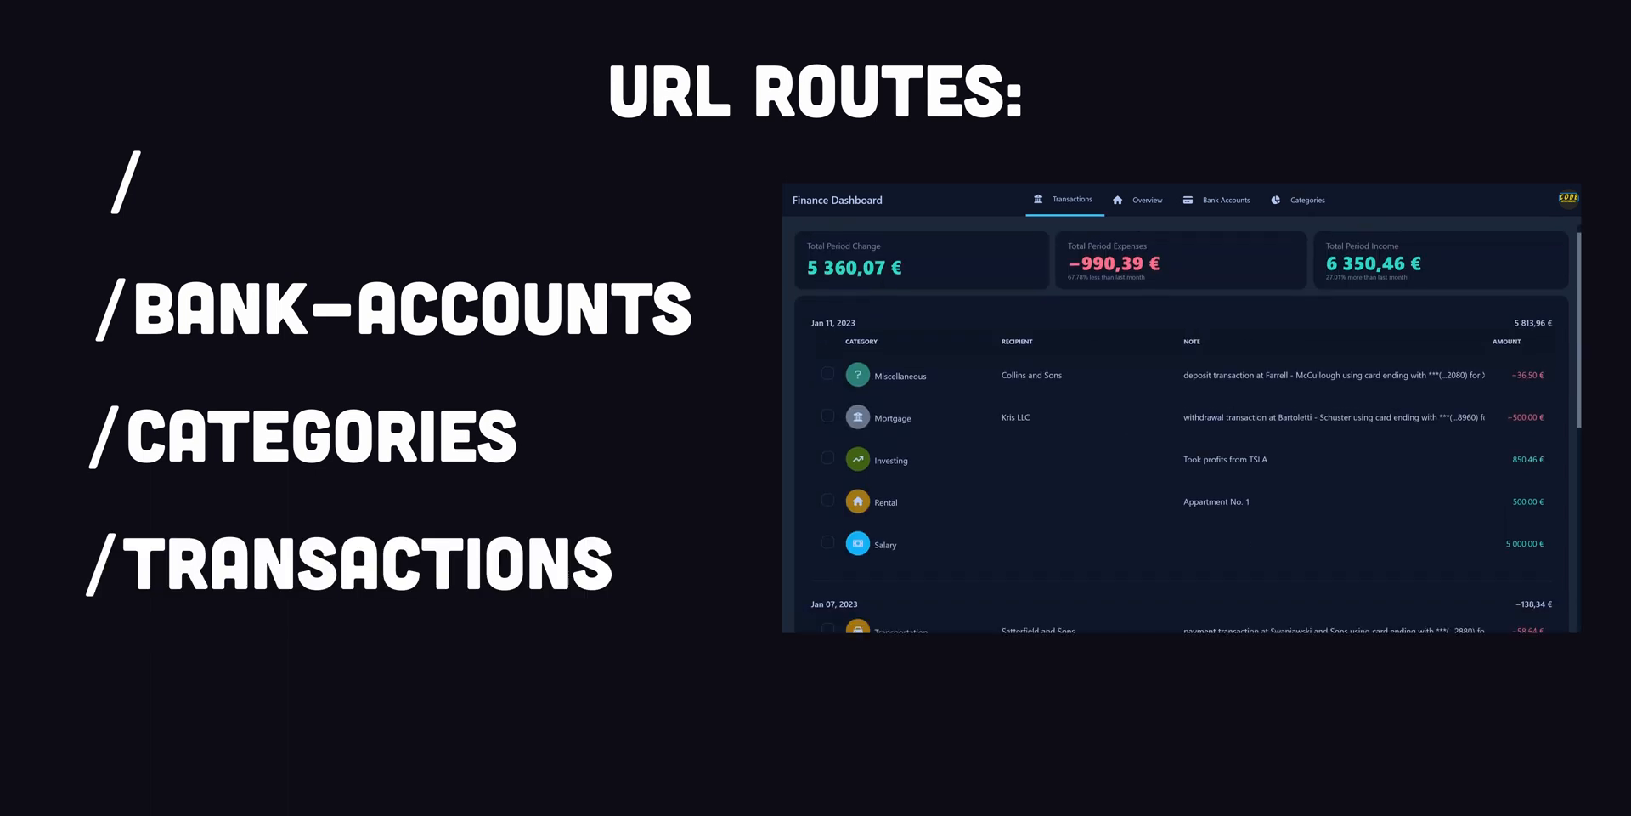
scroll(down, 3)
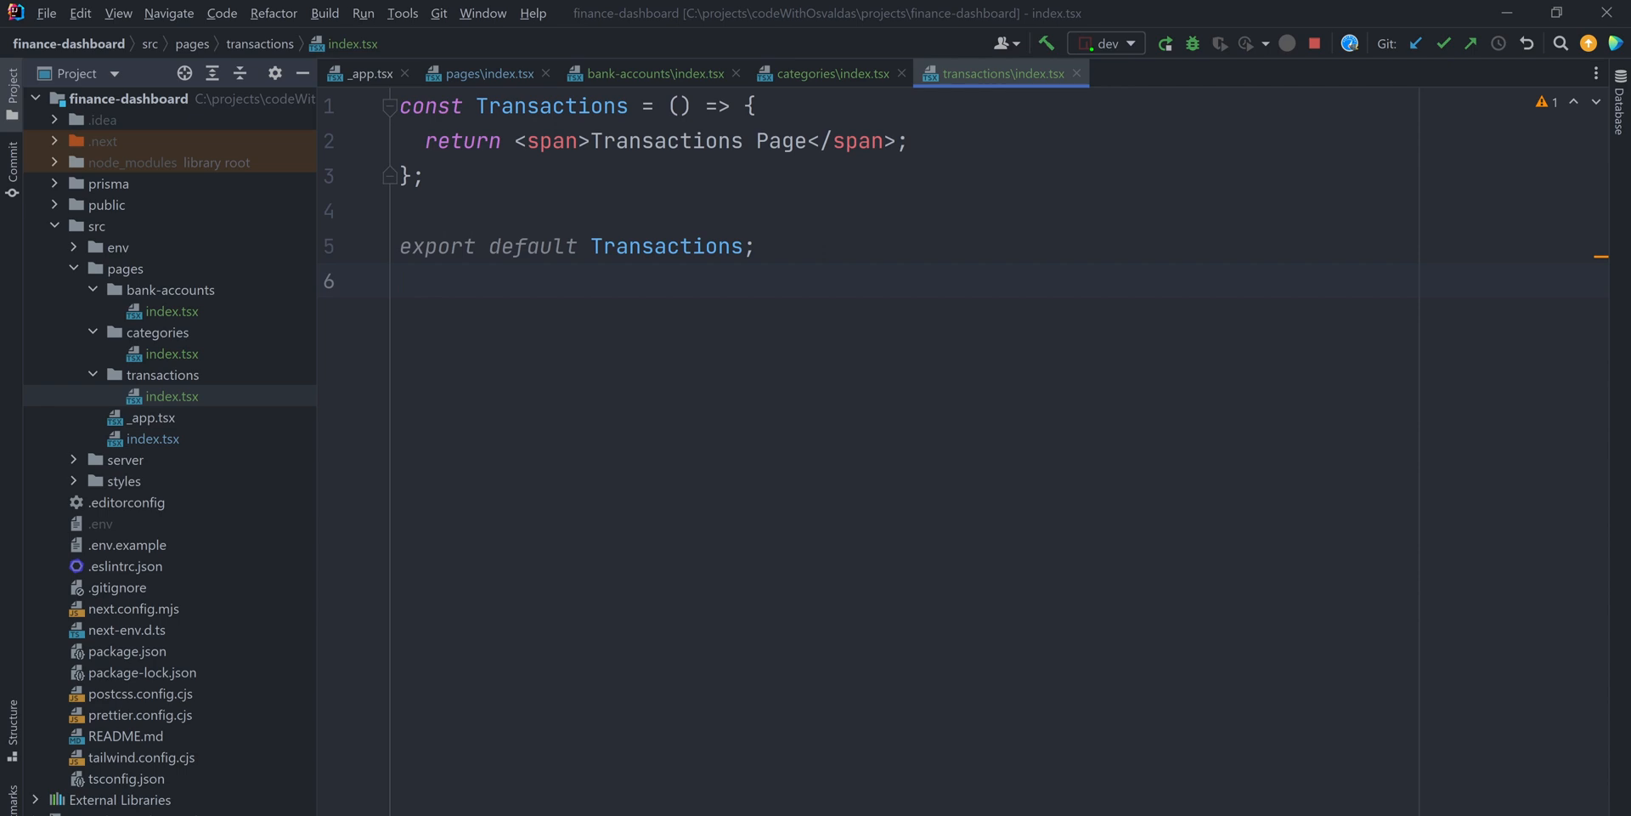
click(165, 374)
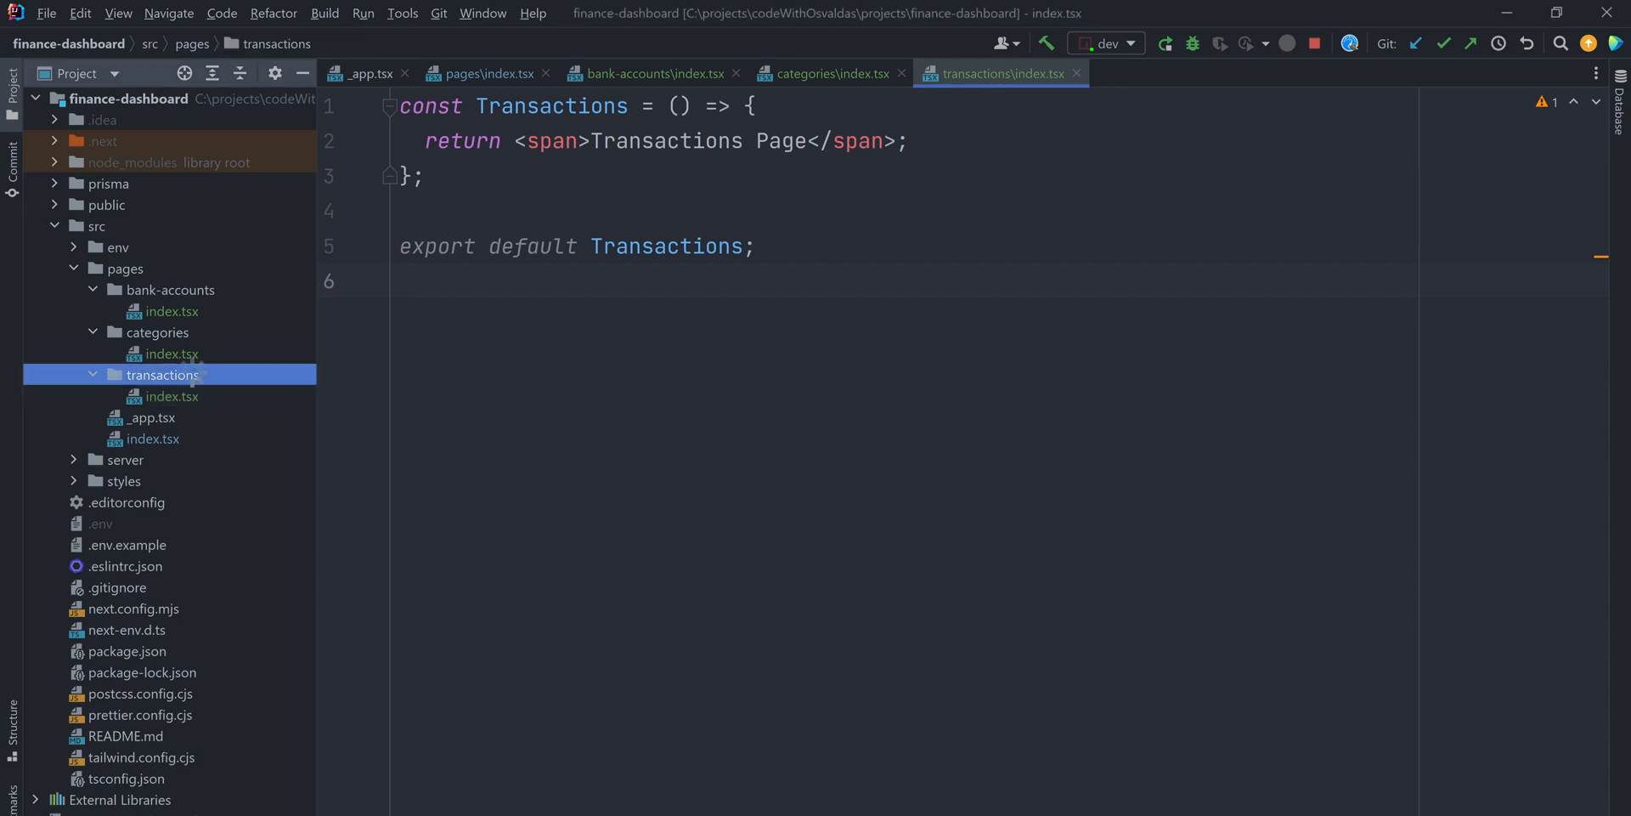
right_click(163, 374)
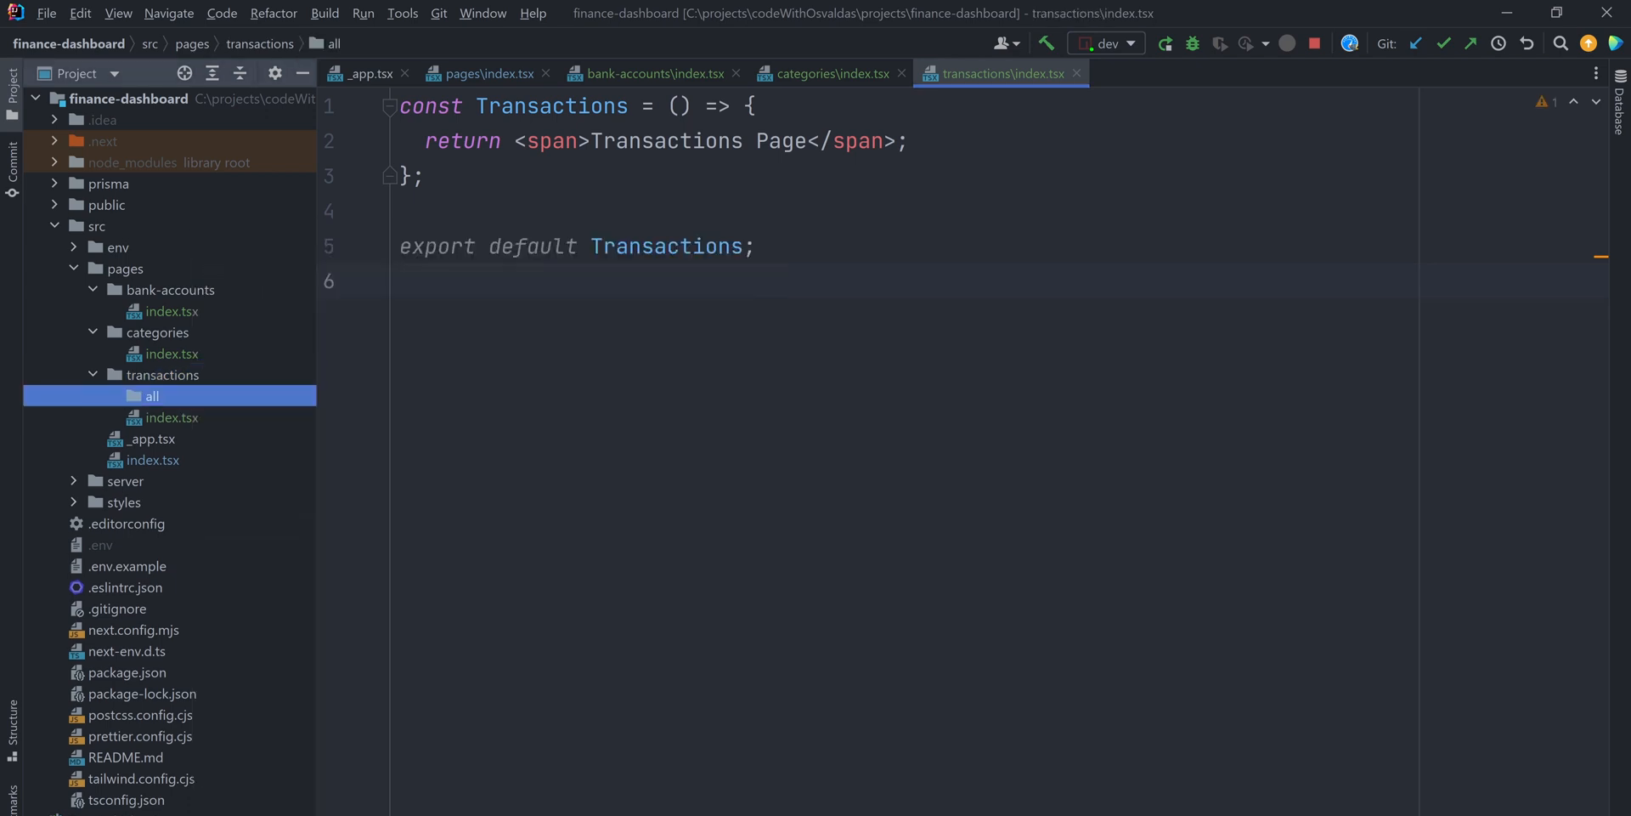
double_click(151, 396)
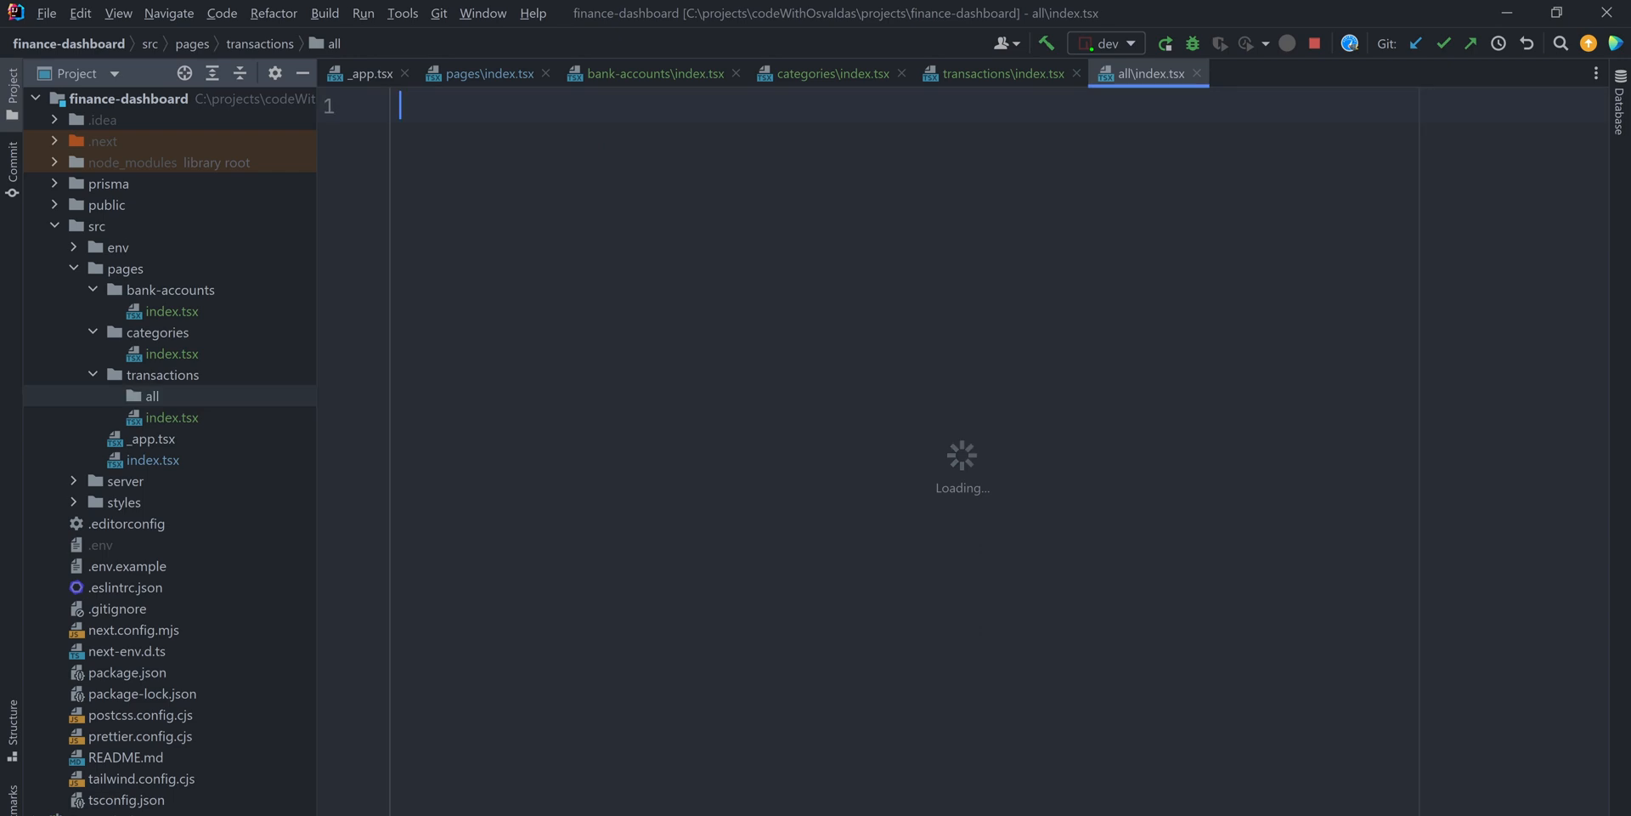
click(191, 418)
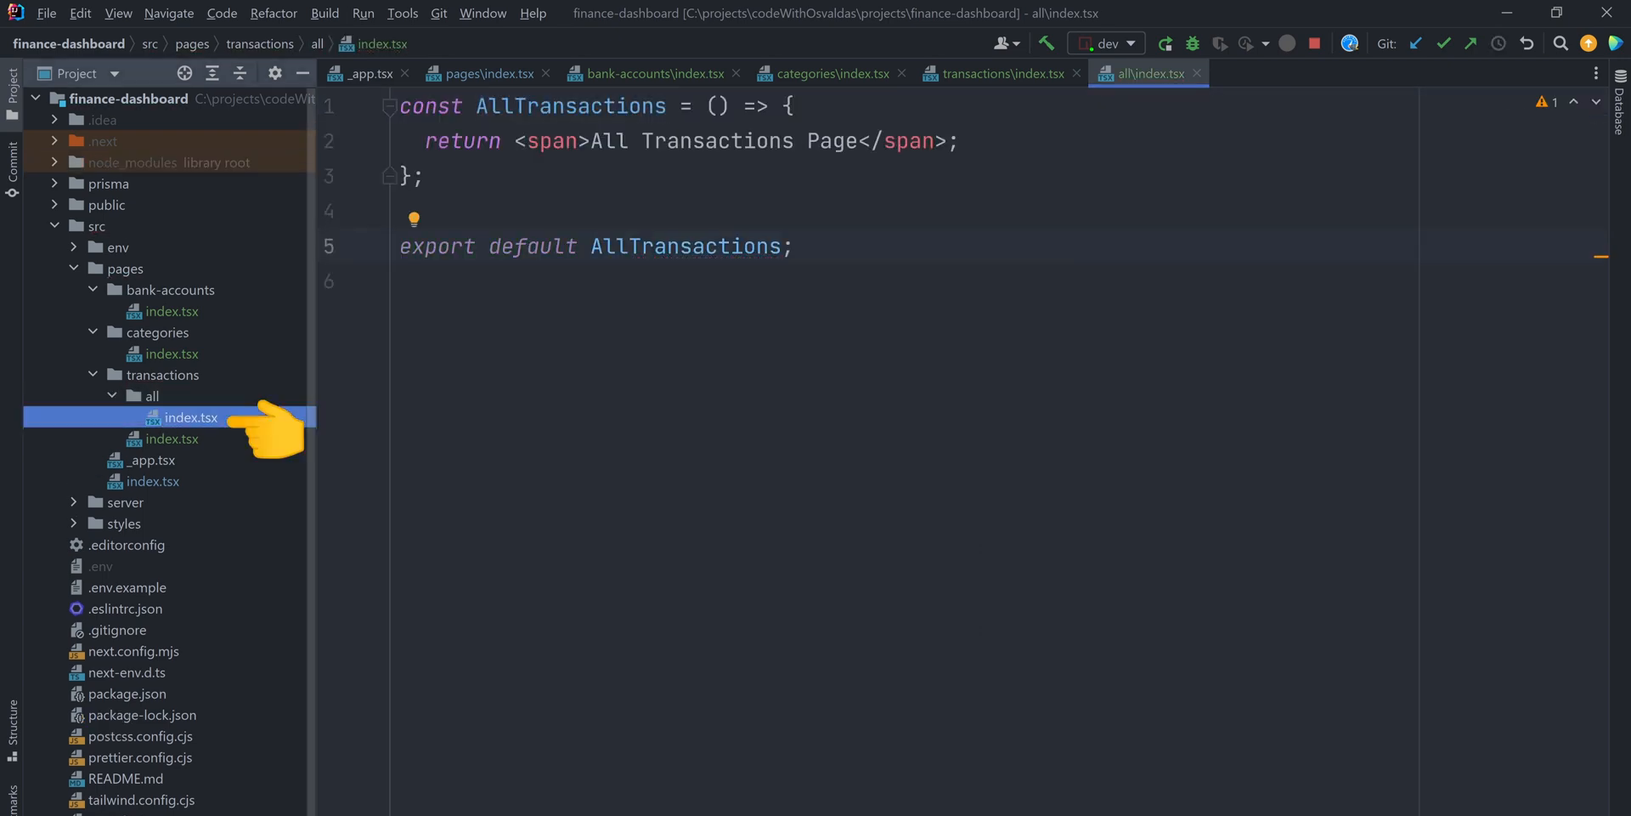
key(Delete)
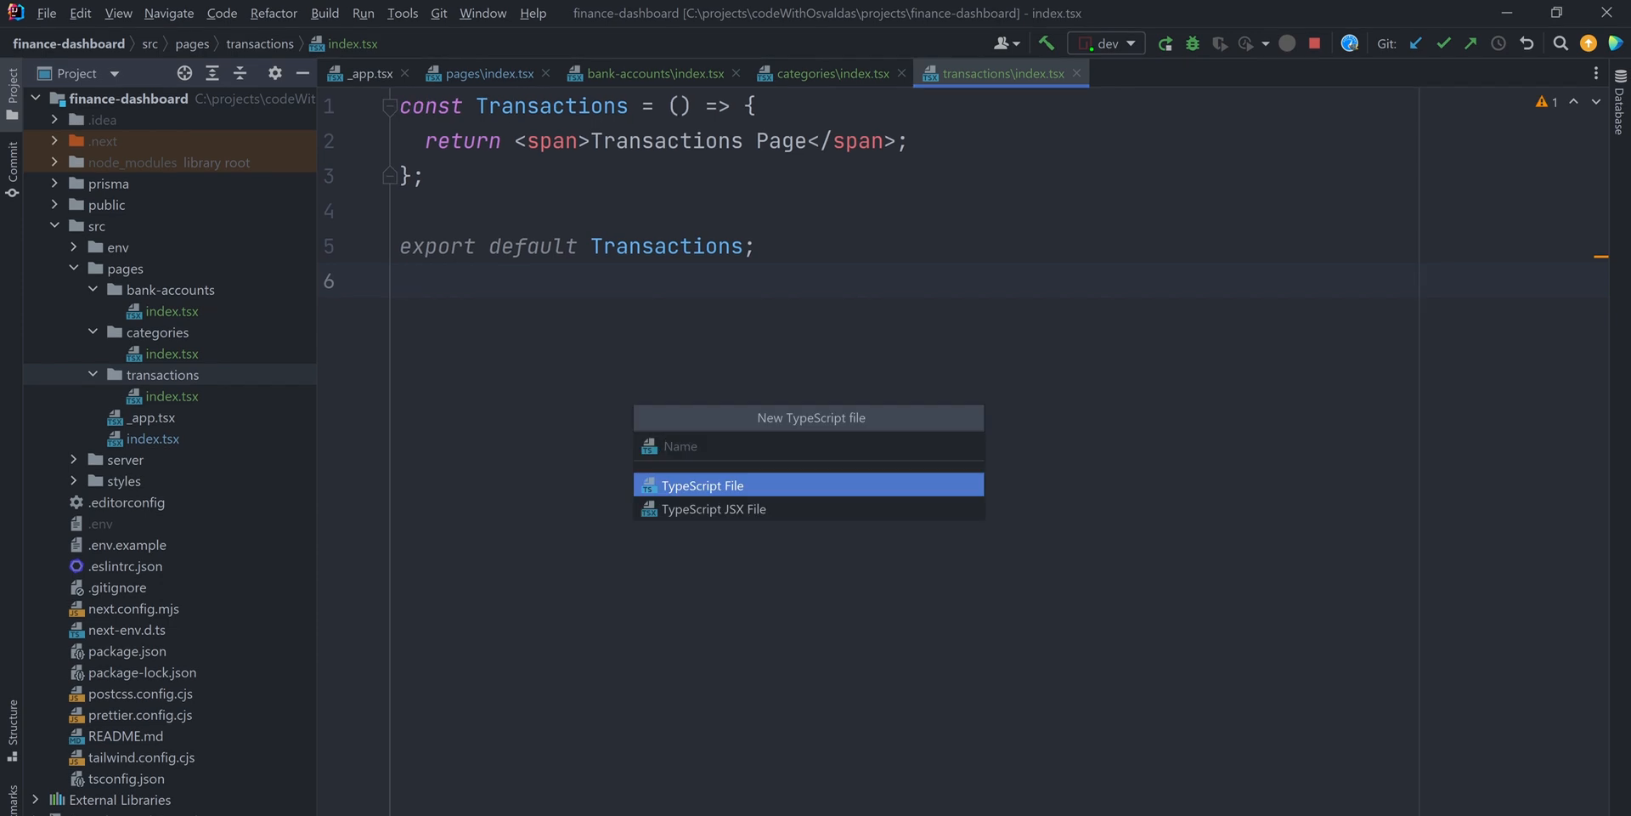
- Create the [id] TSX page under transactions and destructure router.query after the useRouter call
text([id])
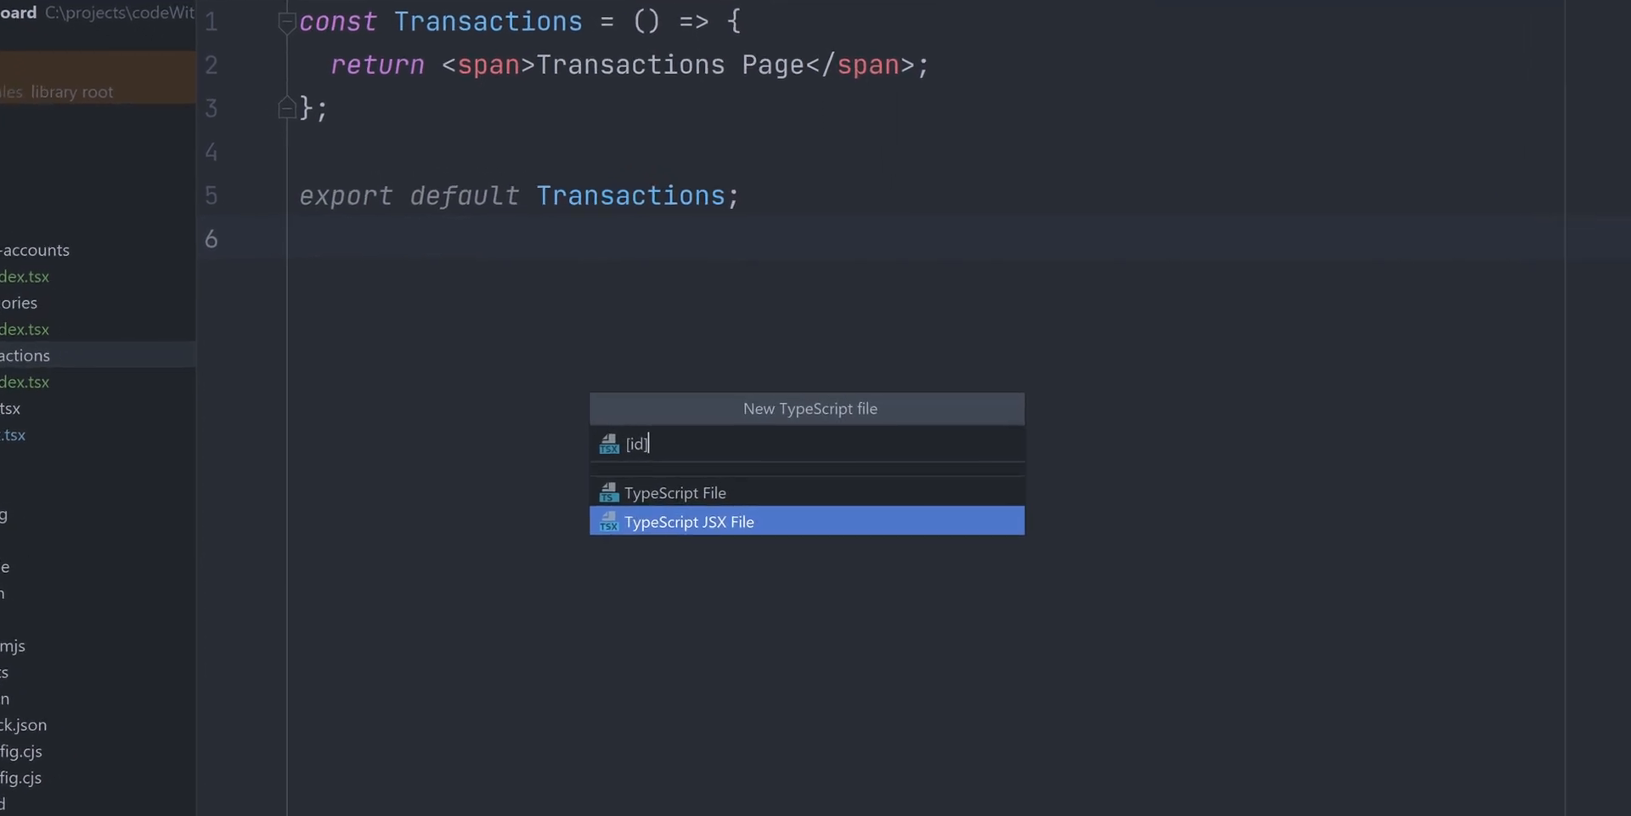
key(Enter)
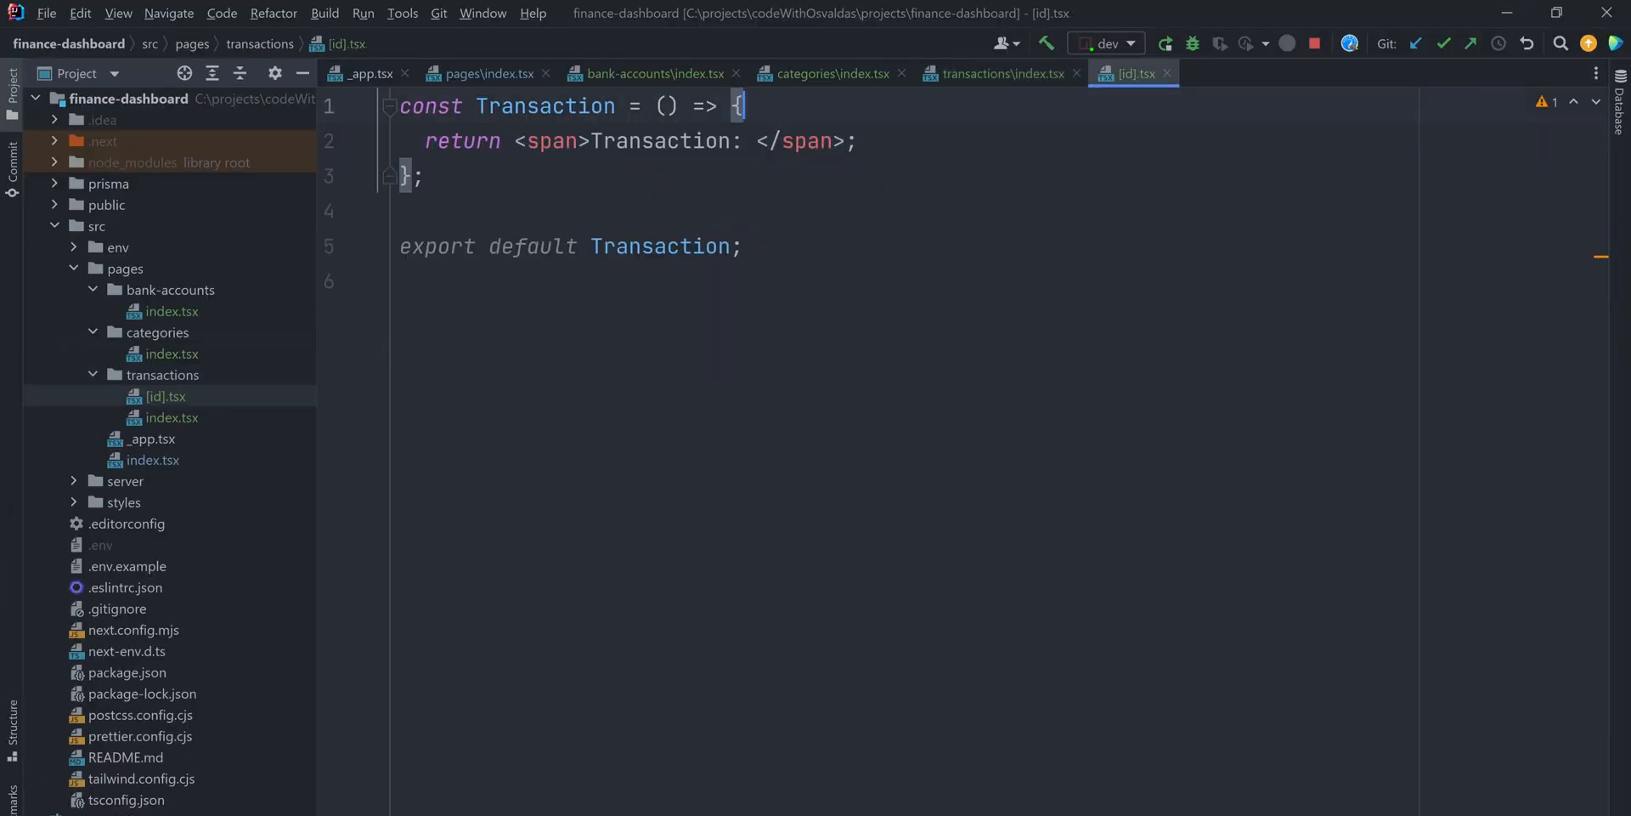
key(enter)
text(const router = useRouter();)
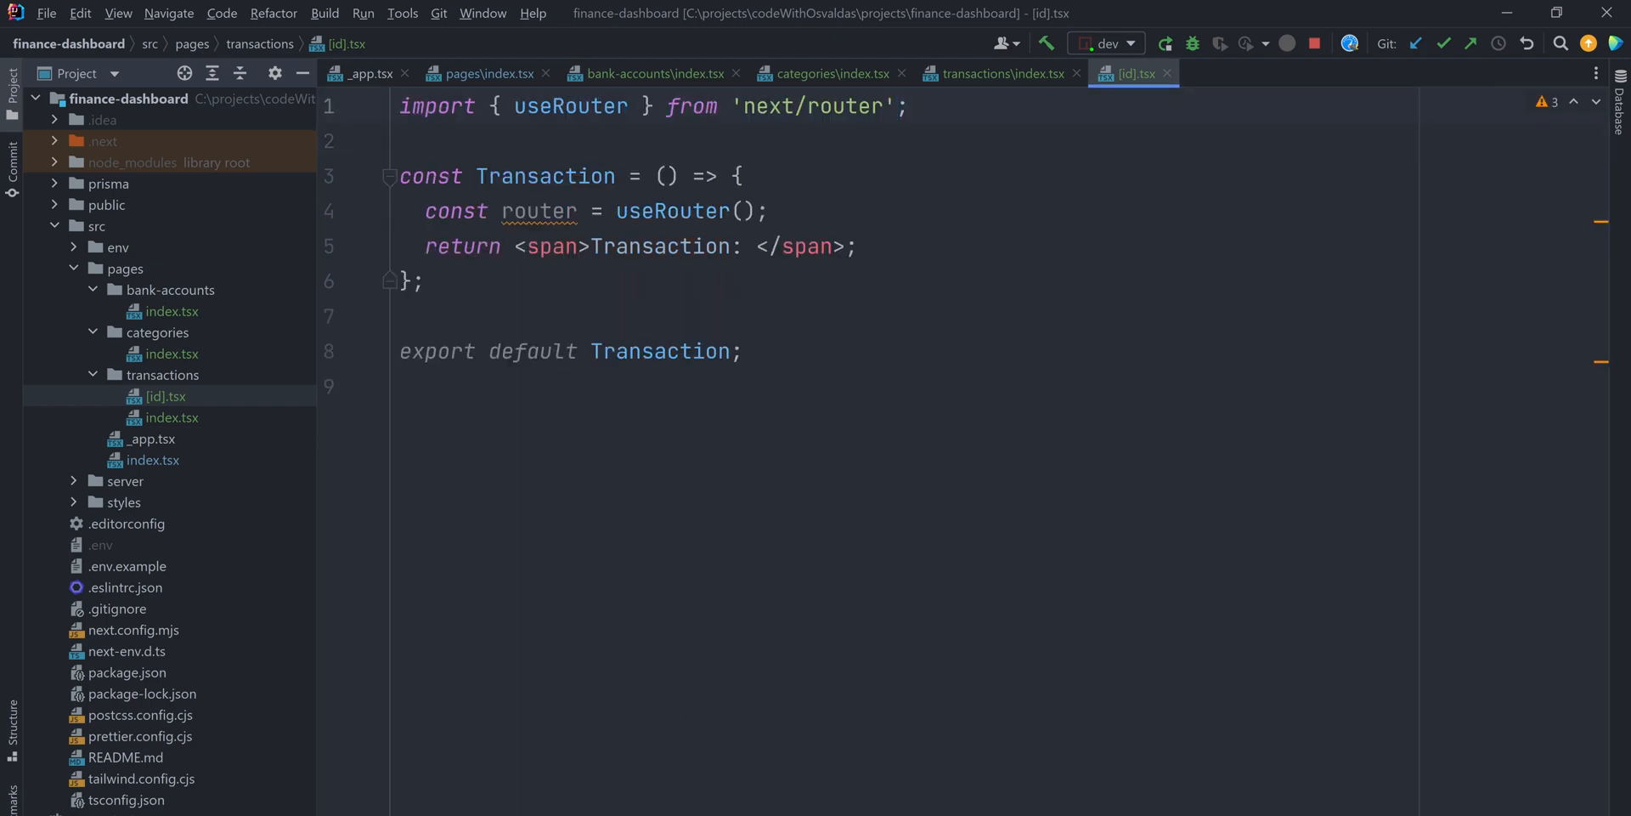
click(764, 211)
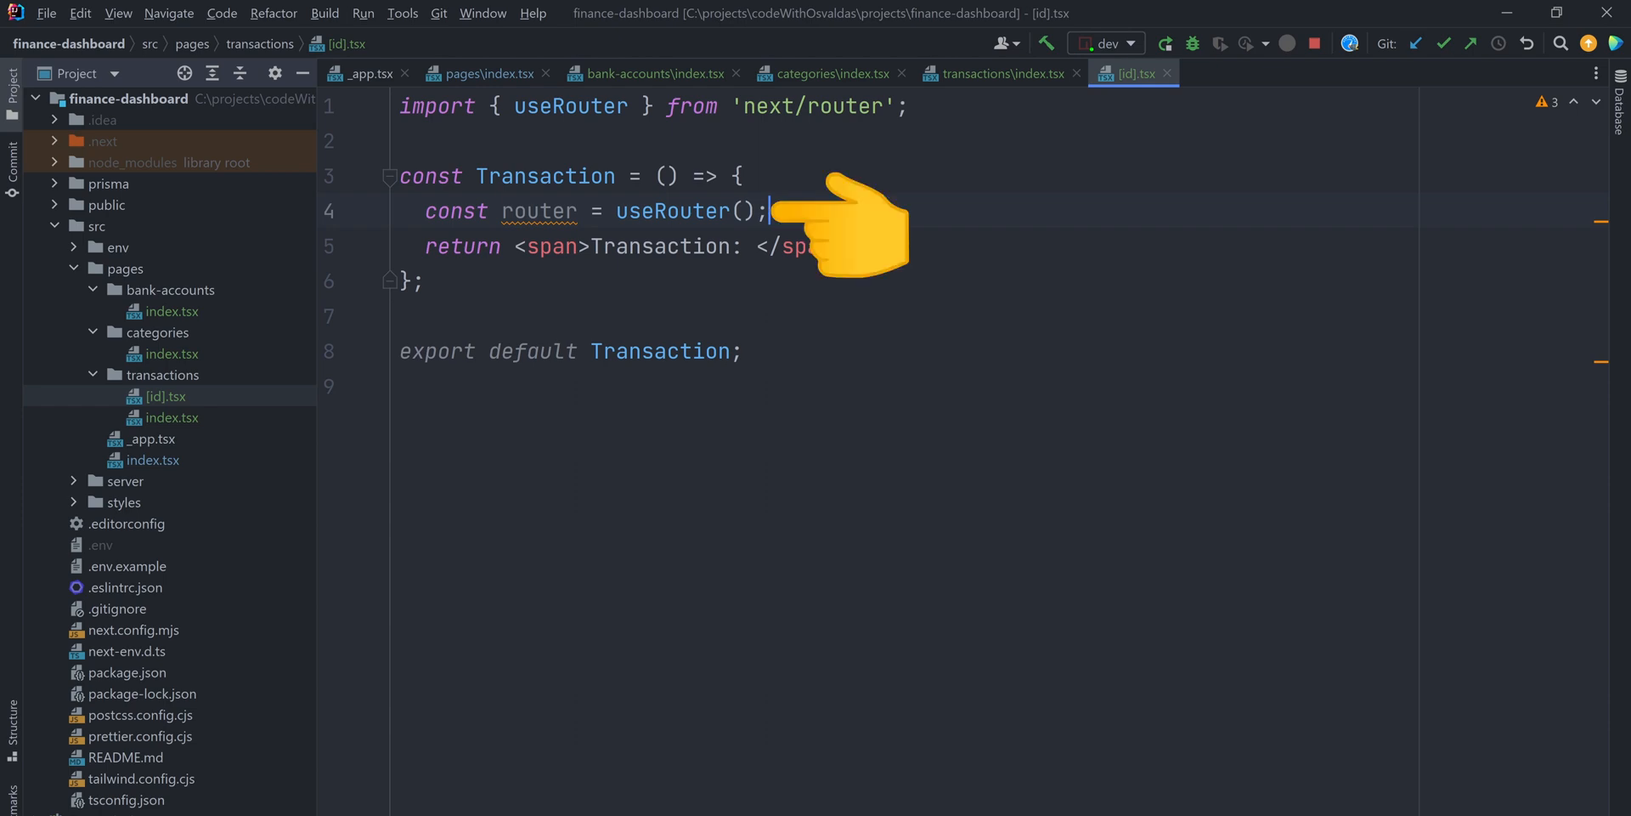
text(const {} = router.query;)
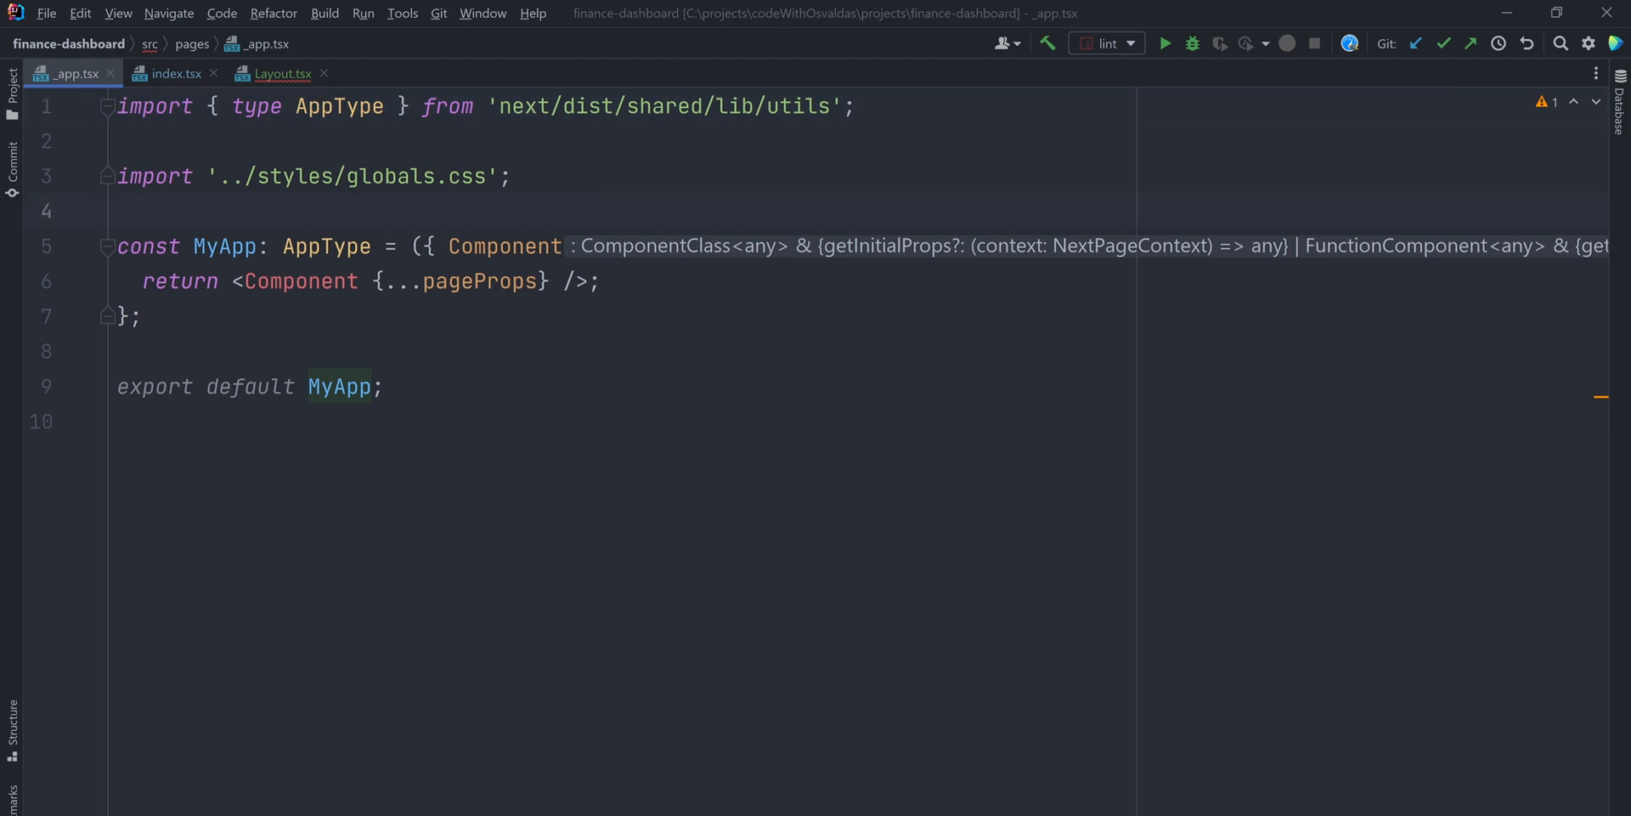
- Add import Layout from '../components/Layout' below the globals stylesheet import in _app.tsx
click(119, 211)
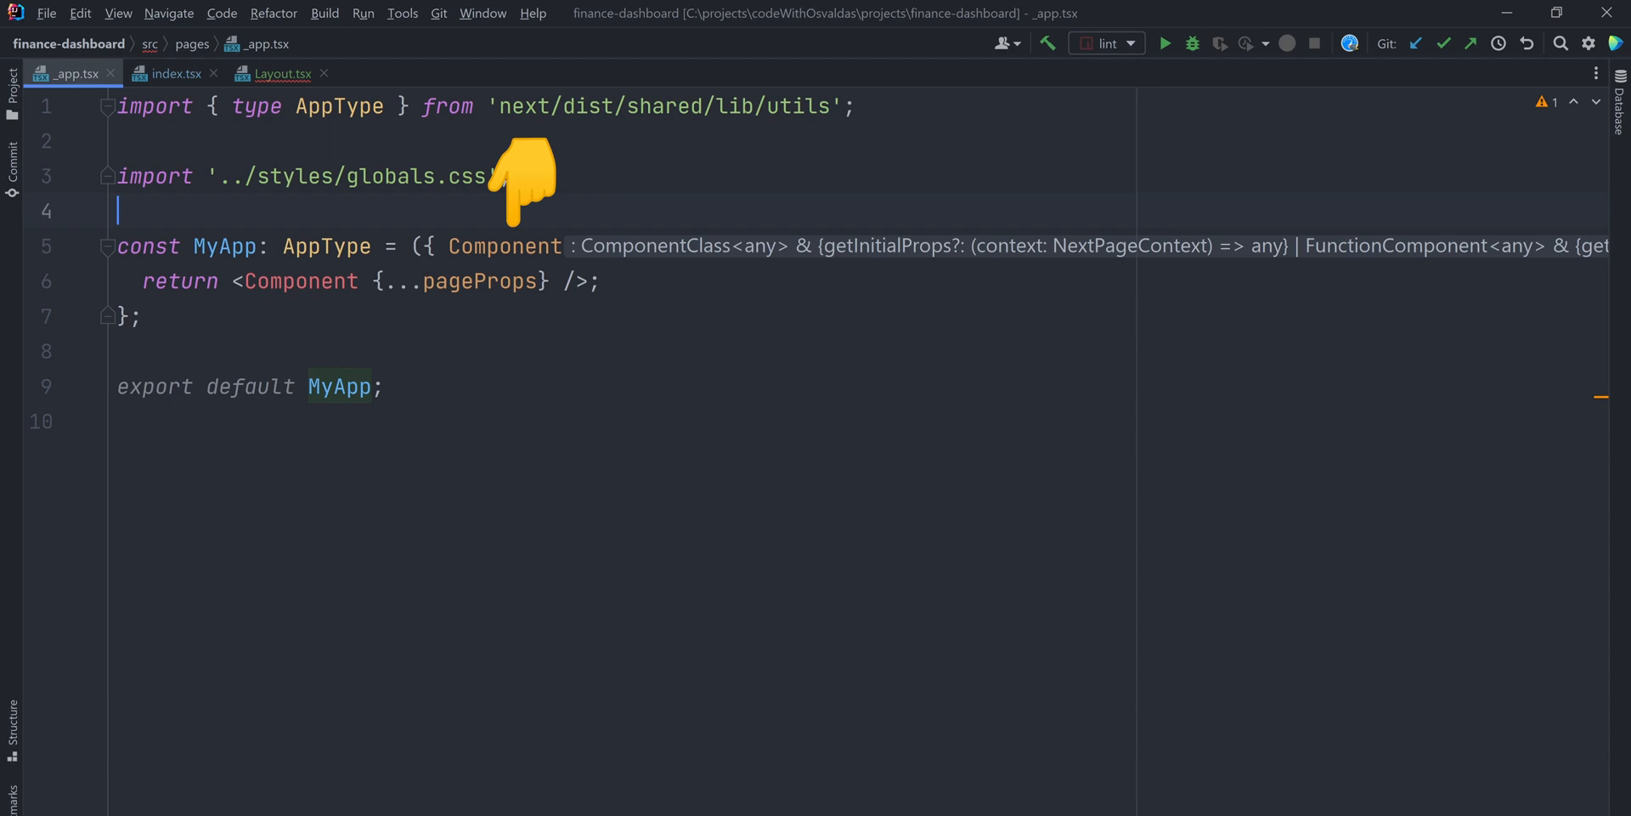
text(import Layout from '../components/Layout';)
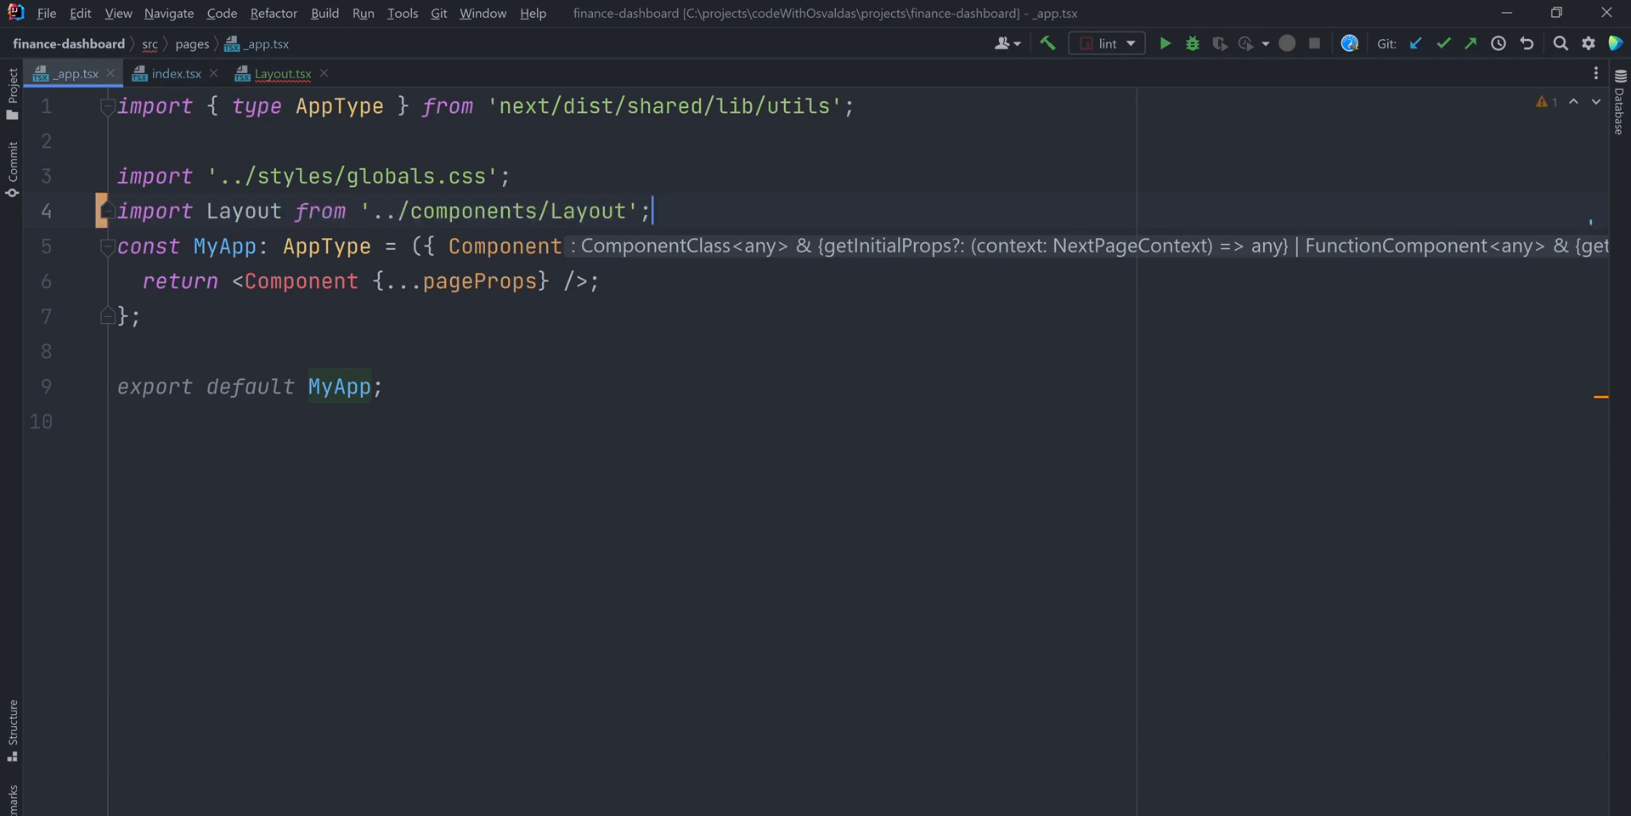
key(Enter)
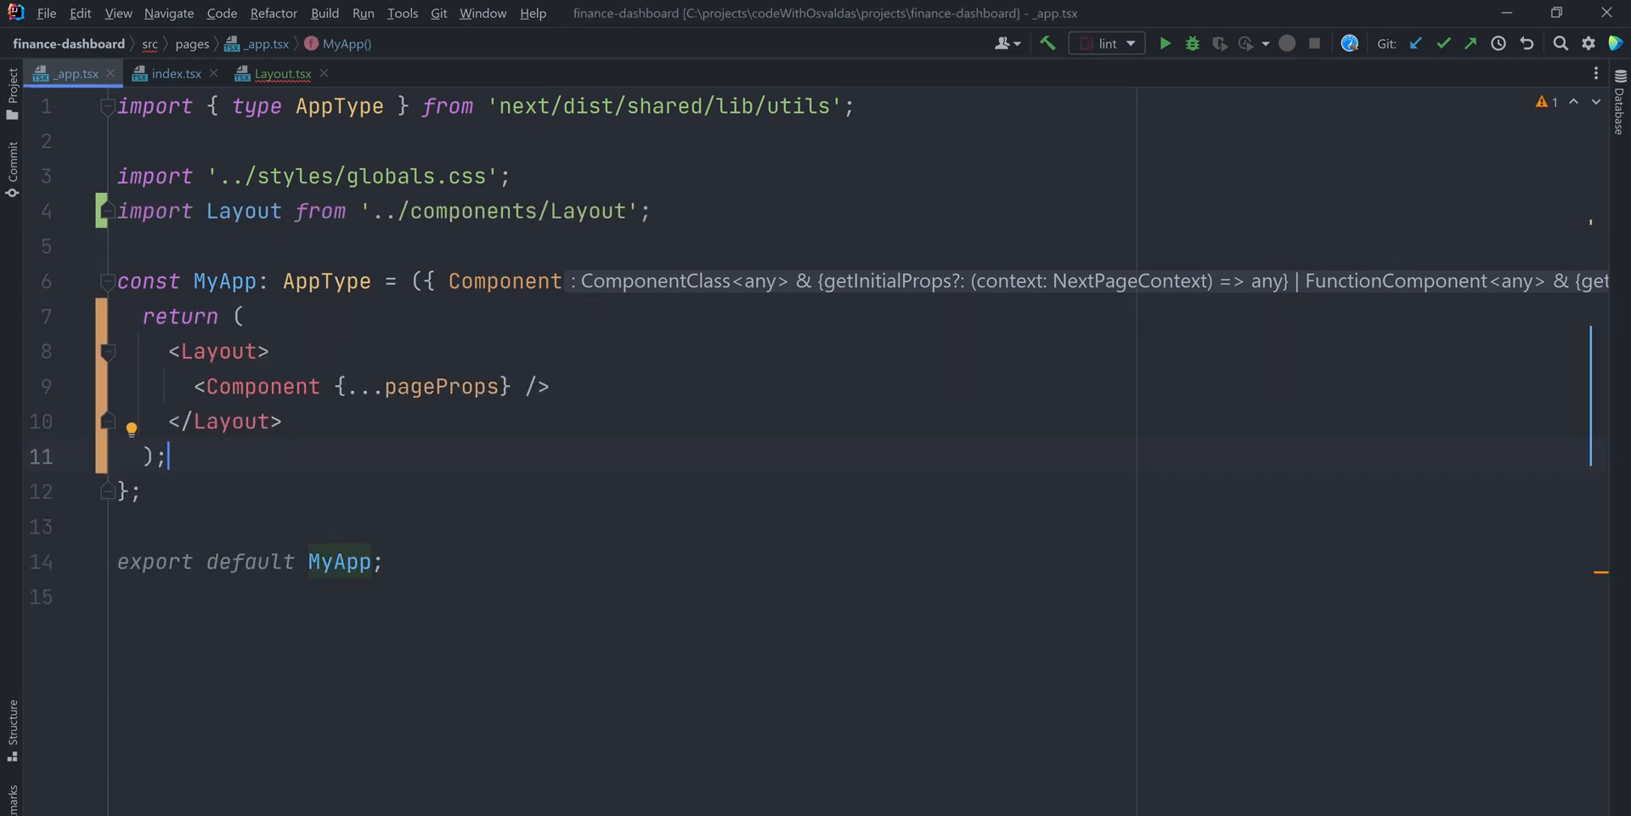
click(280, 73)
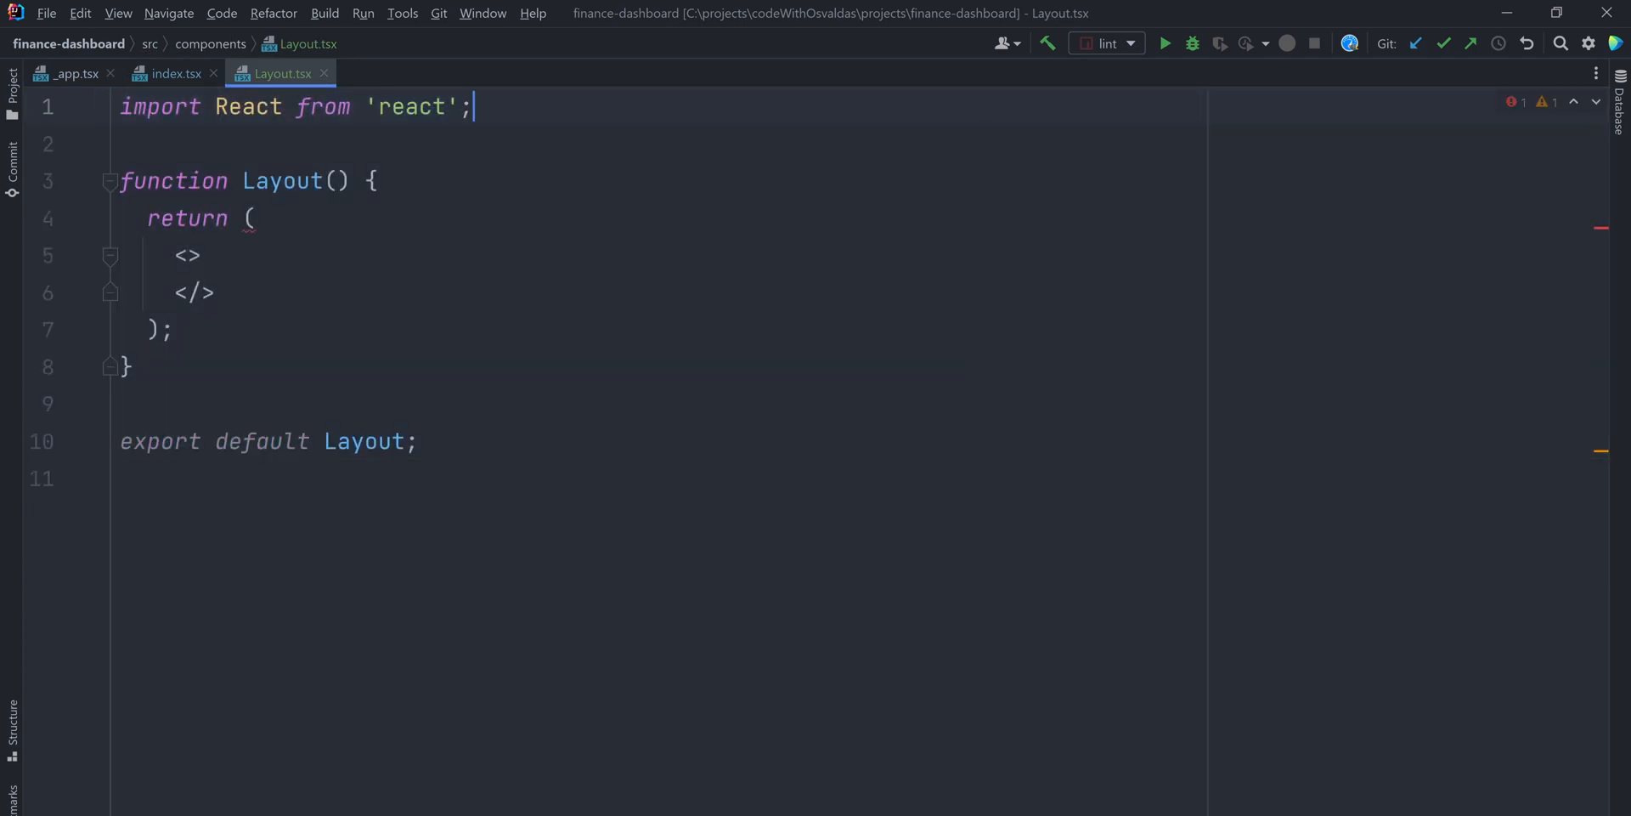
- Import Head from 'next/head' and Header from './Header' in Layout.tsx
key(Enter)
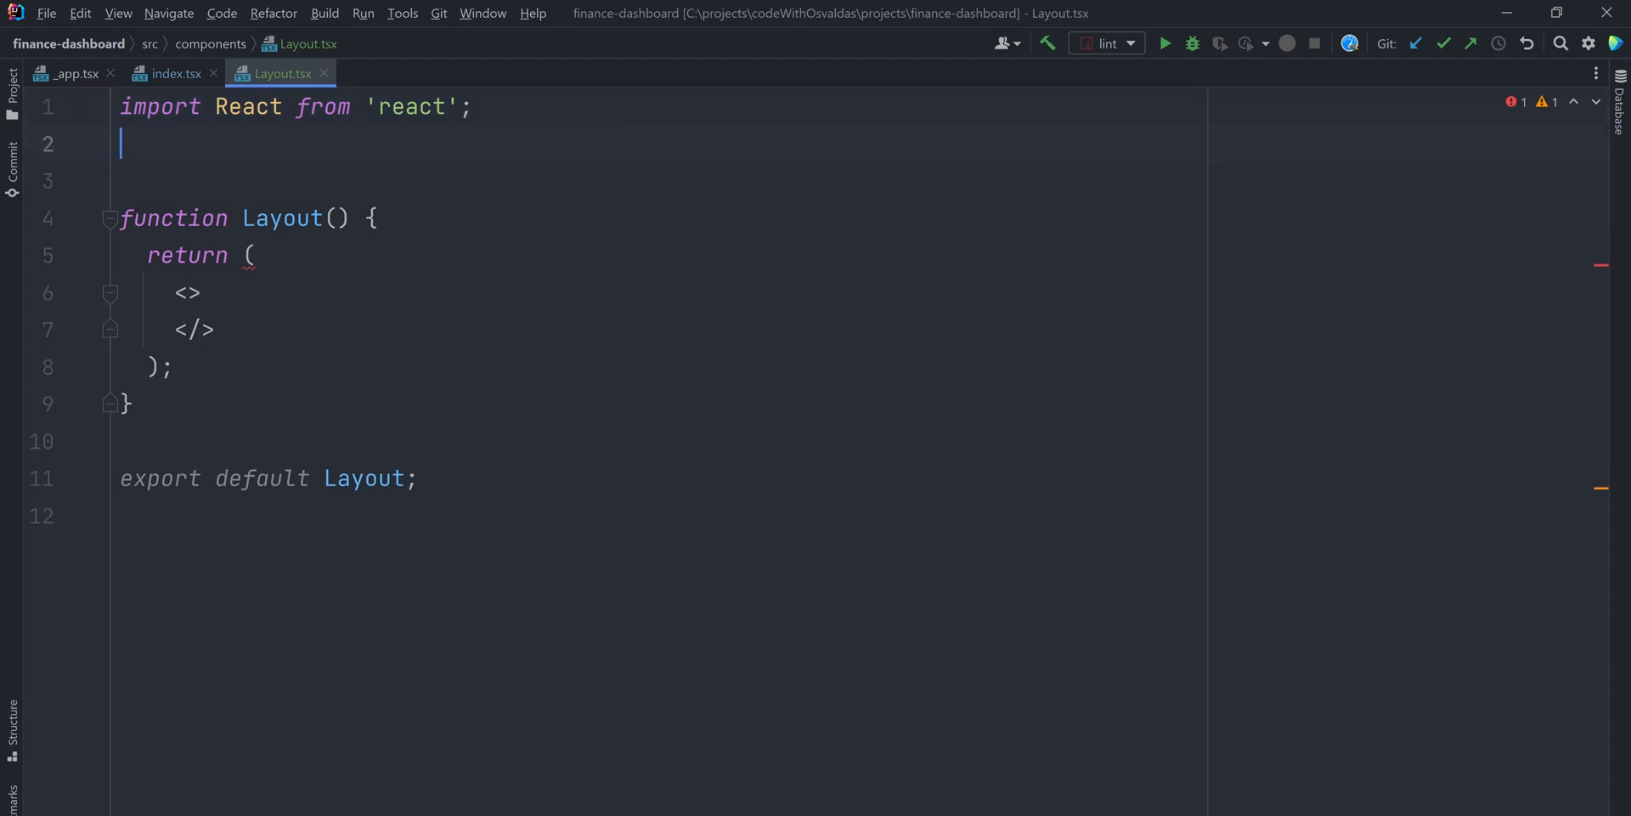
text(import Head from 'next/head';)
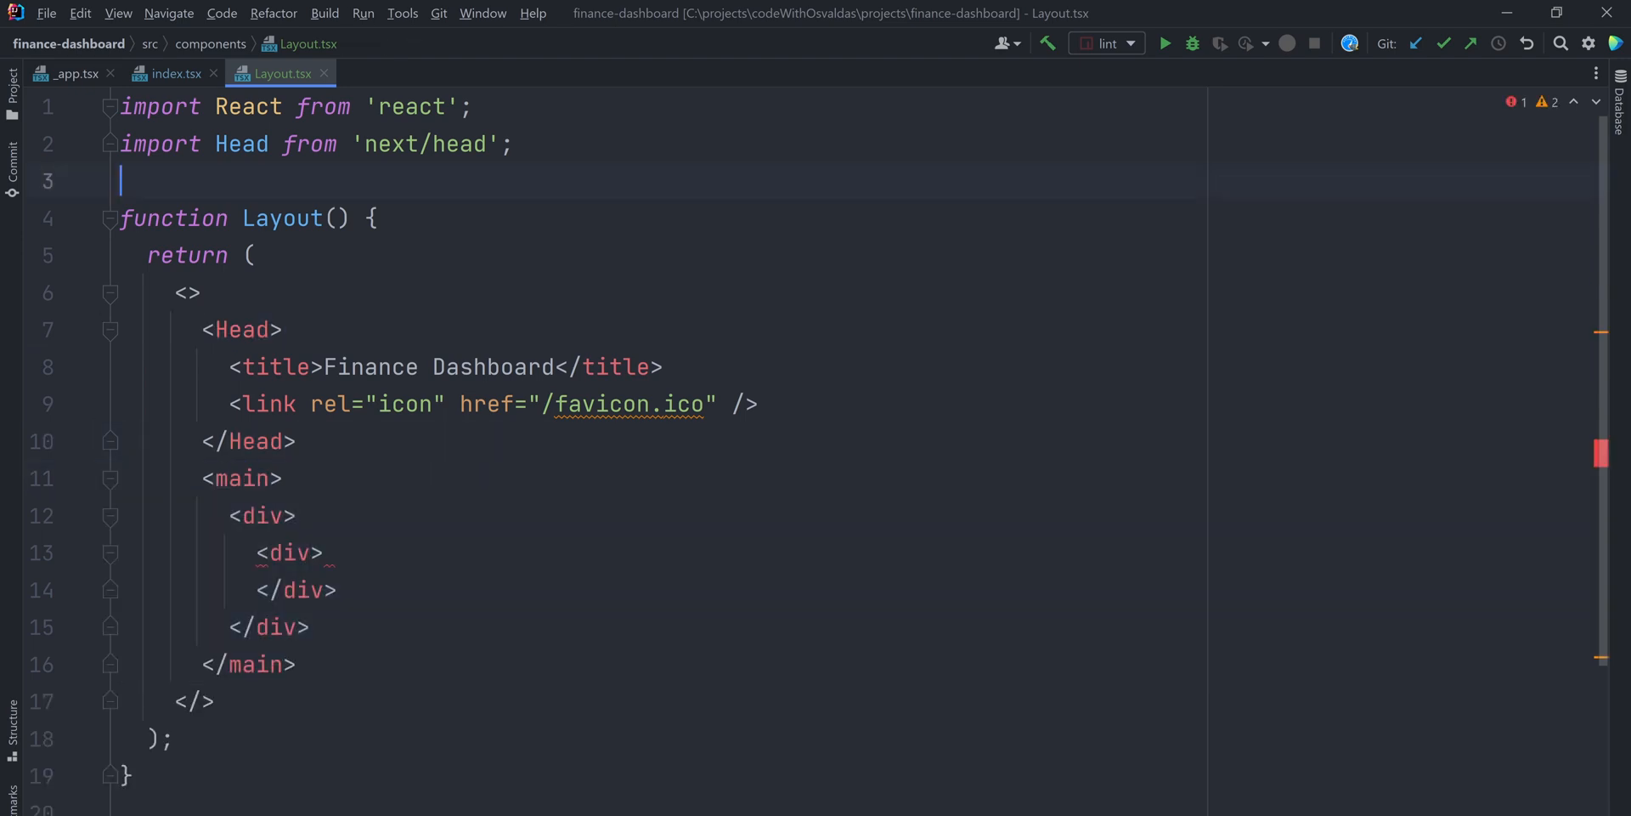
text(import Header from './Header';)
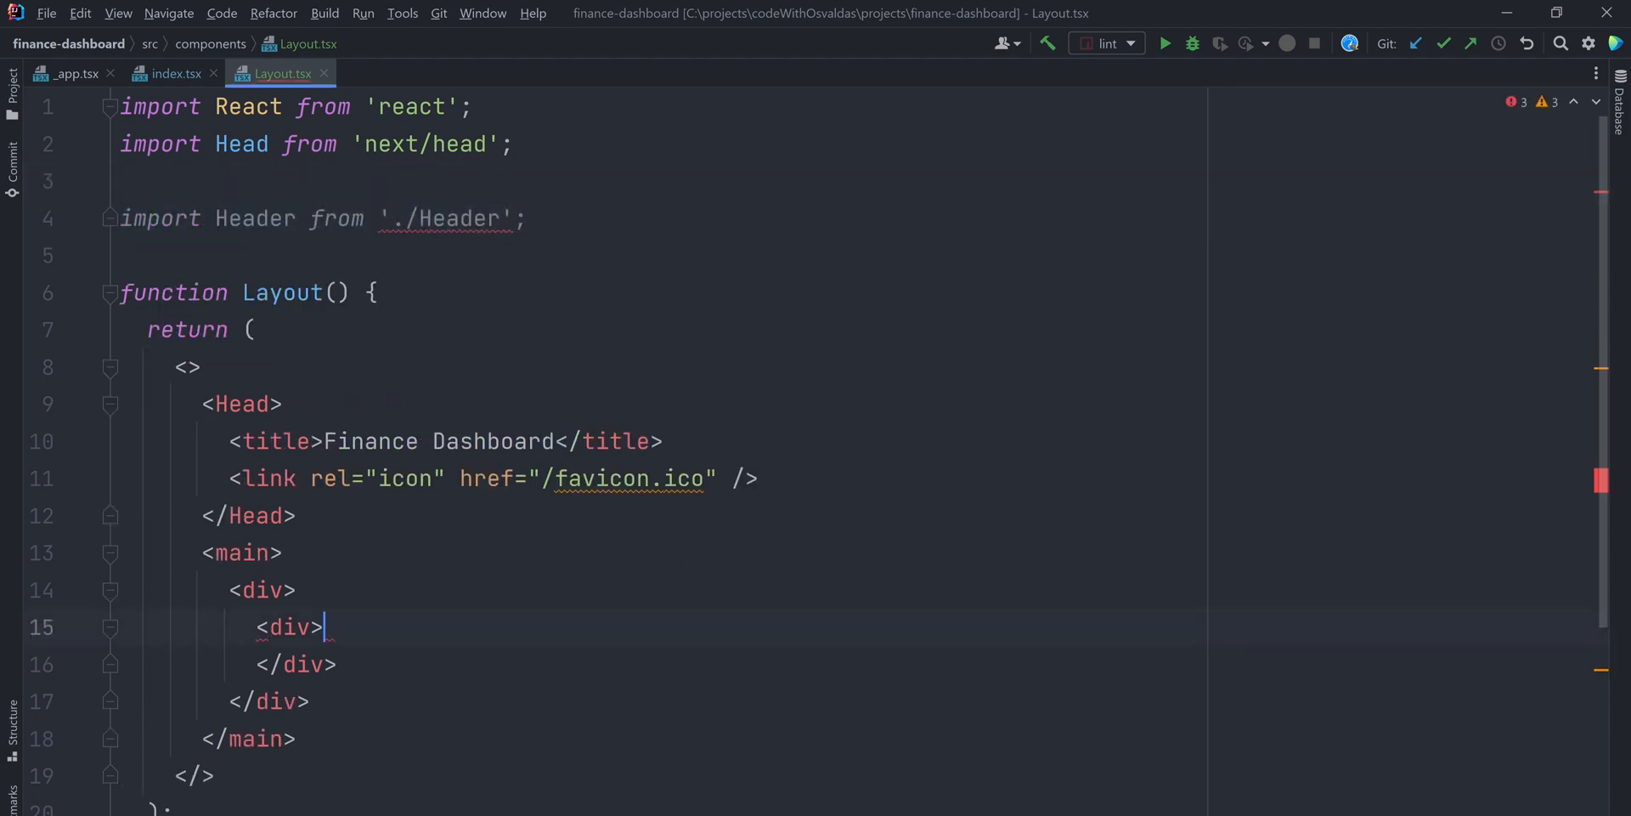
- Render <Header /> inside a relative h-screen overflow-hidden bg-neutral main with a flex items-start justify-between wrapper
text(<Header />)
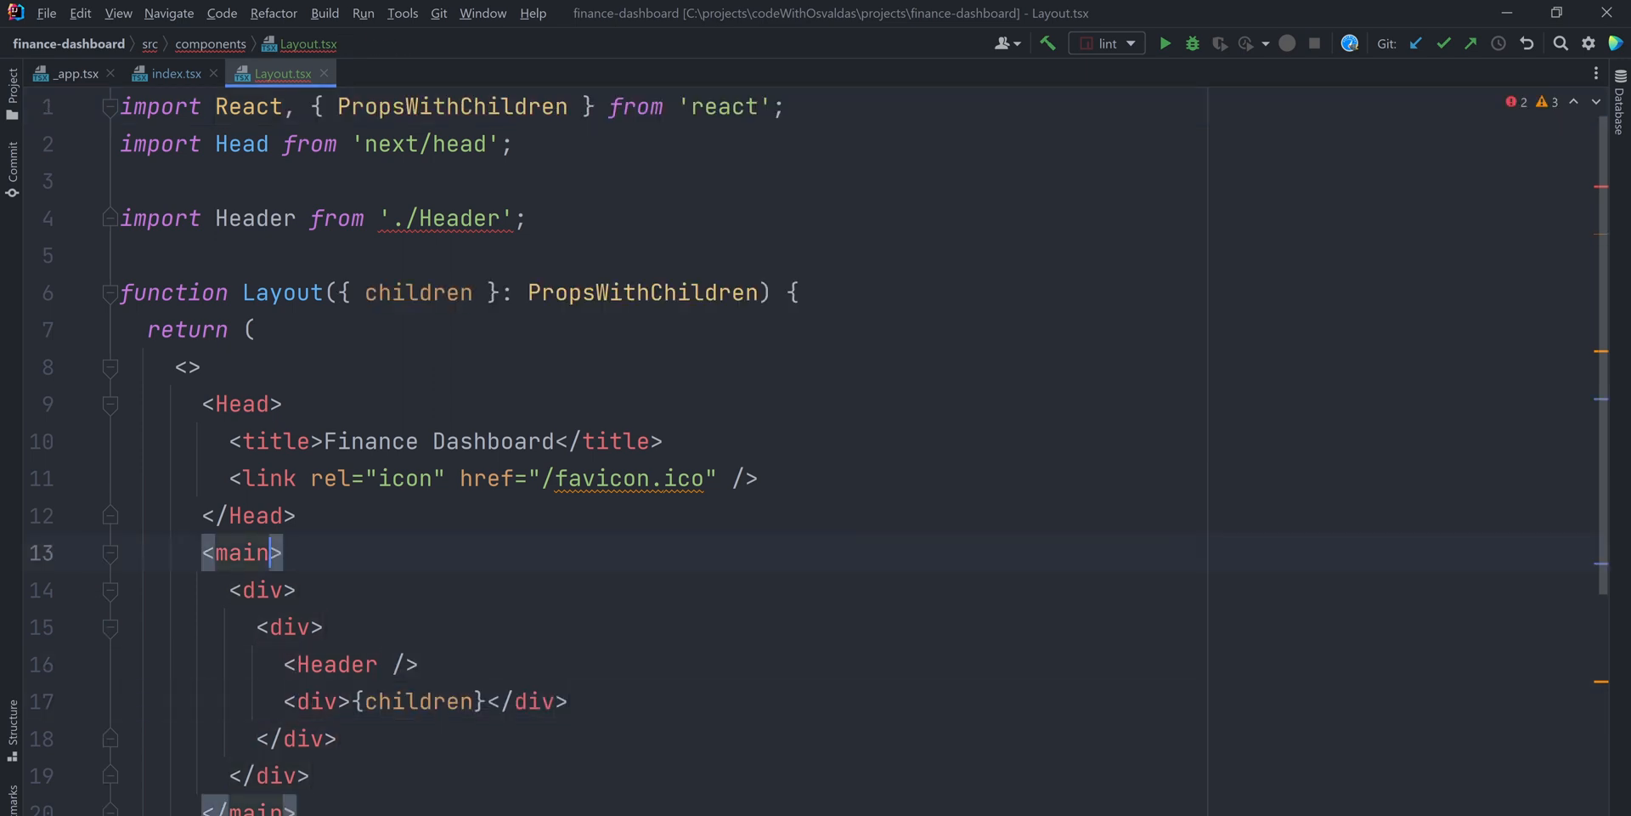
text(className="relative h-screen overflow-hidden bg-neutral")
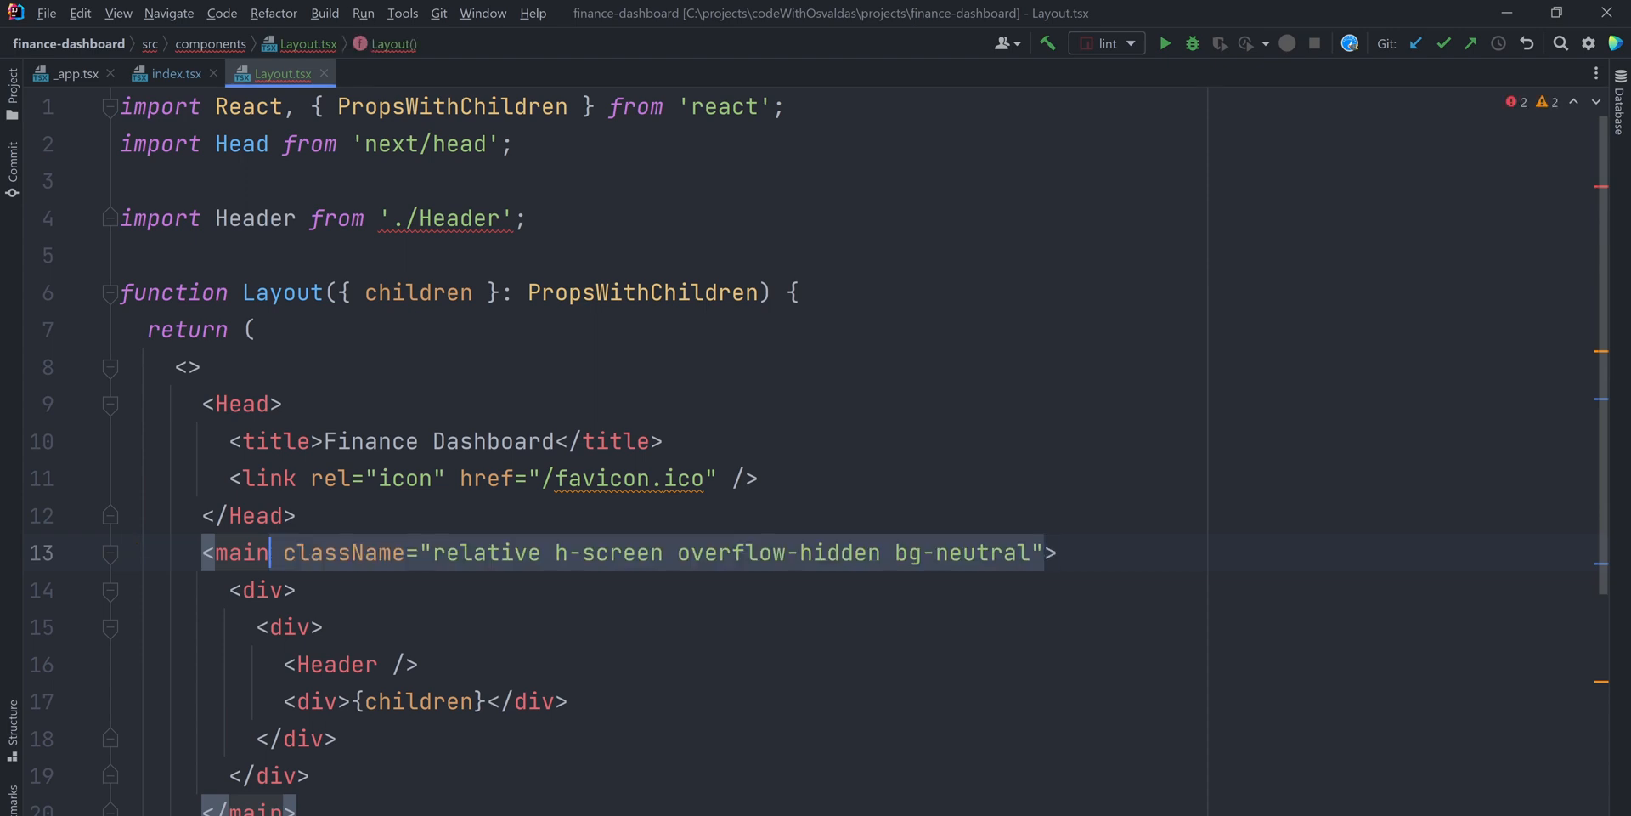
text(className="flex items-start justify-between")
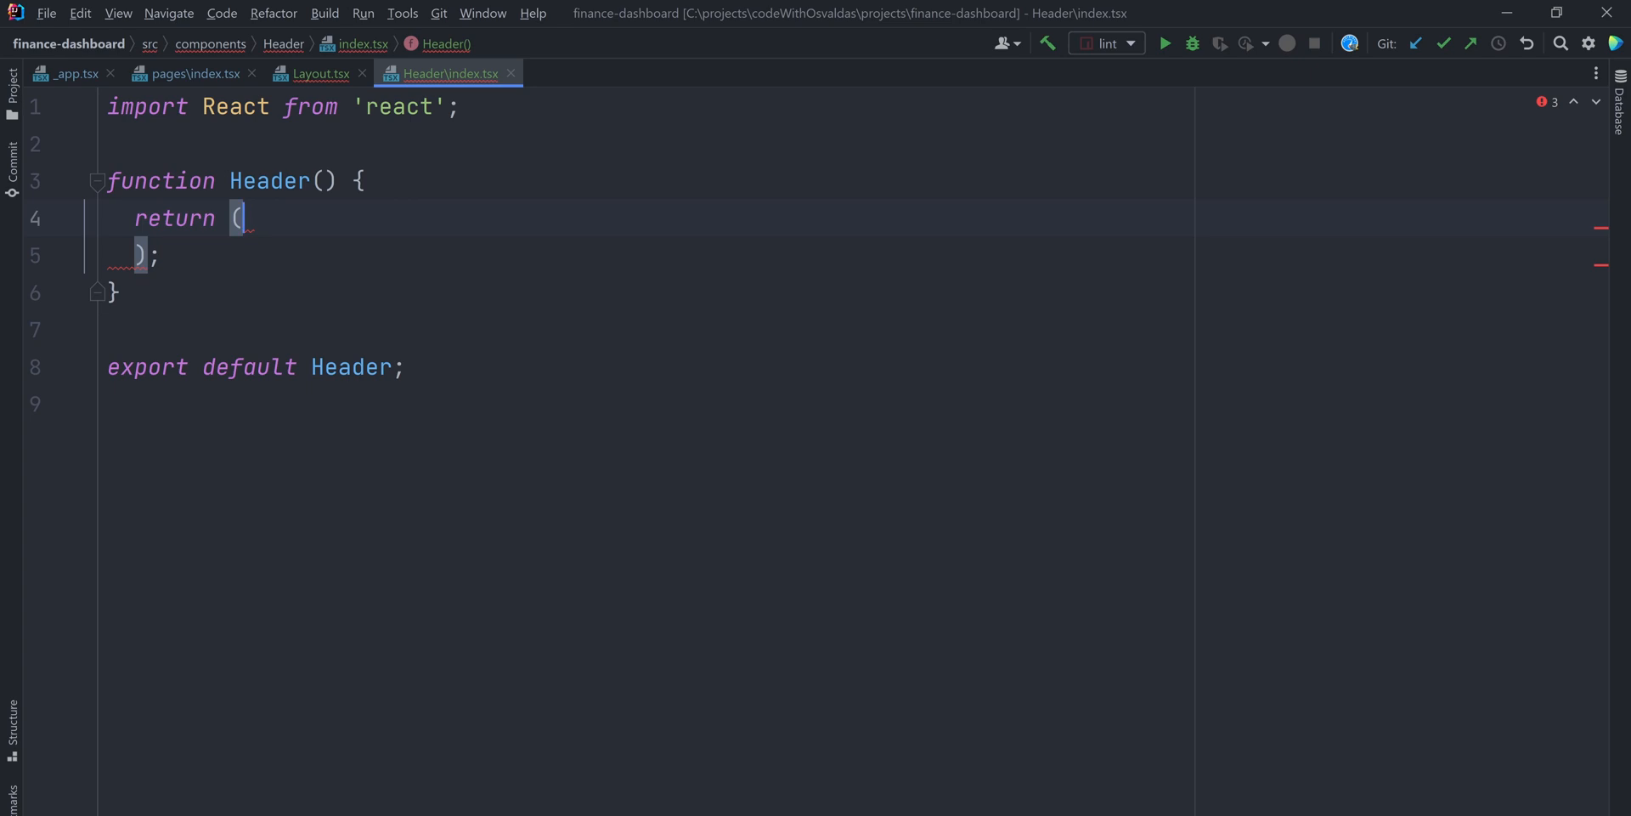
- Write the z-40 h-16 header with a navbar-start block containing a dropdown and menu icon label
text(<header className="z-40 flex h-16 w-full items-center justify-between">)
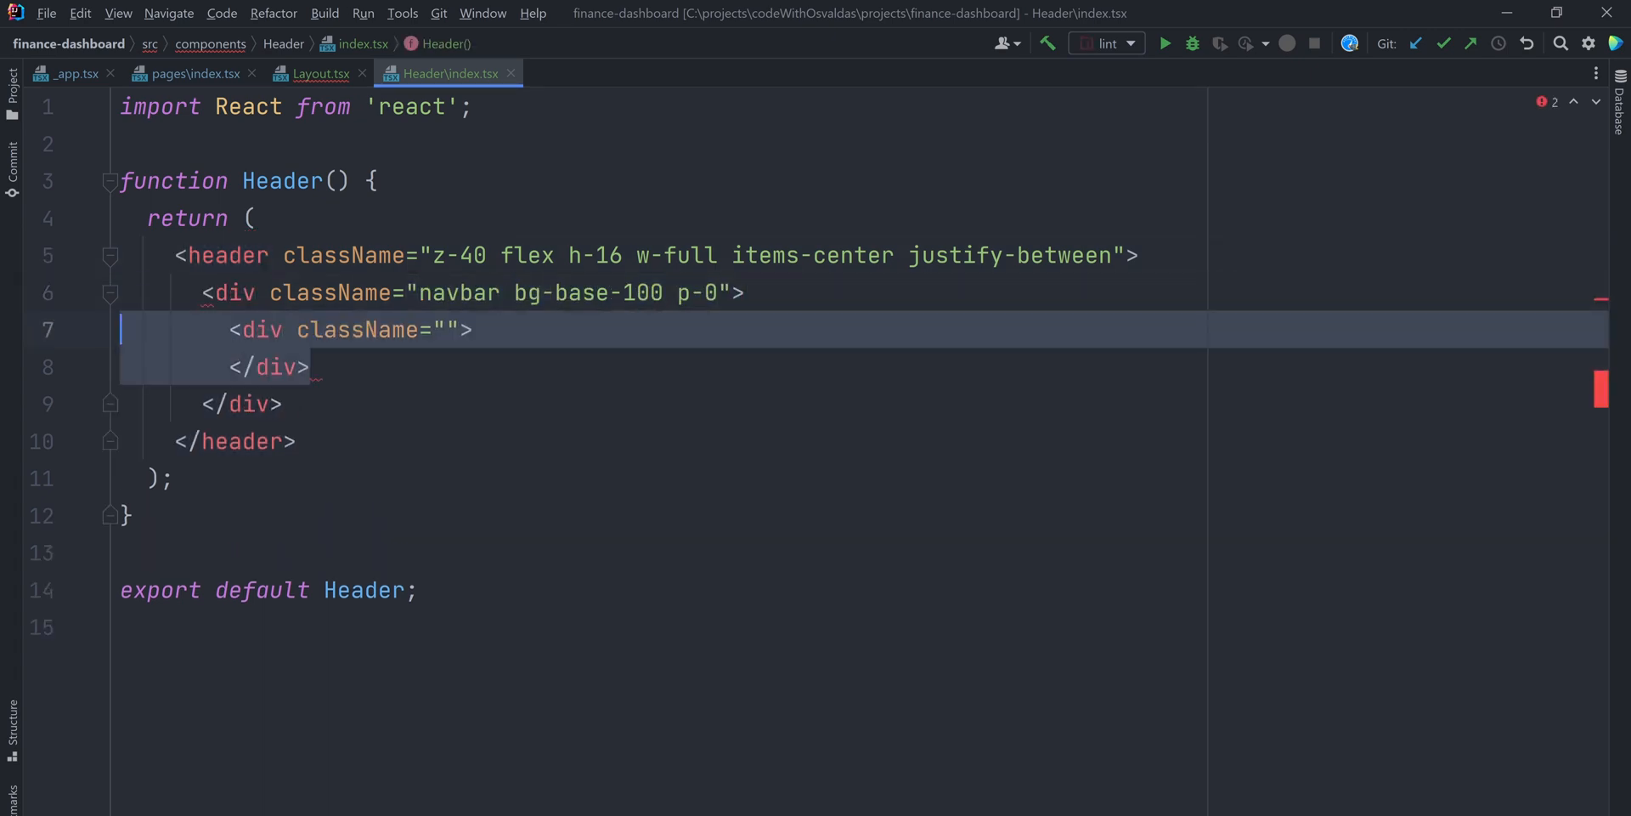
text(navbar-start h-16)
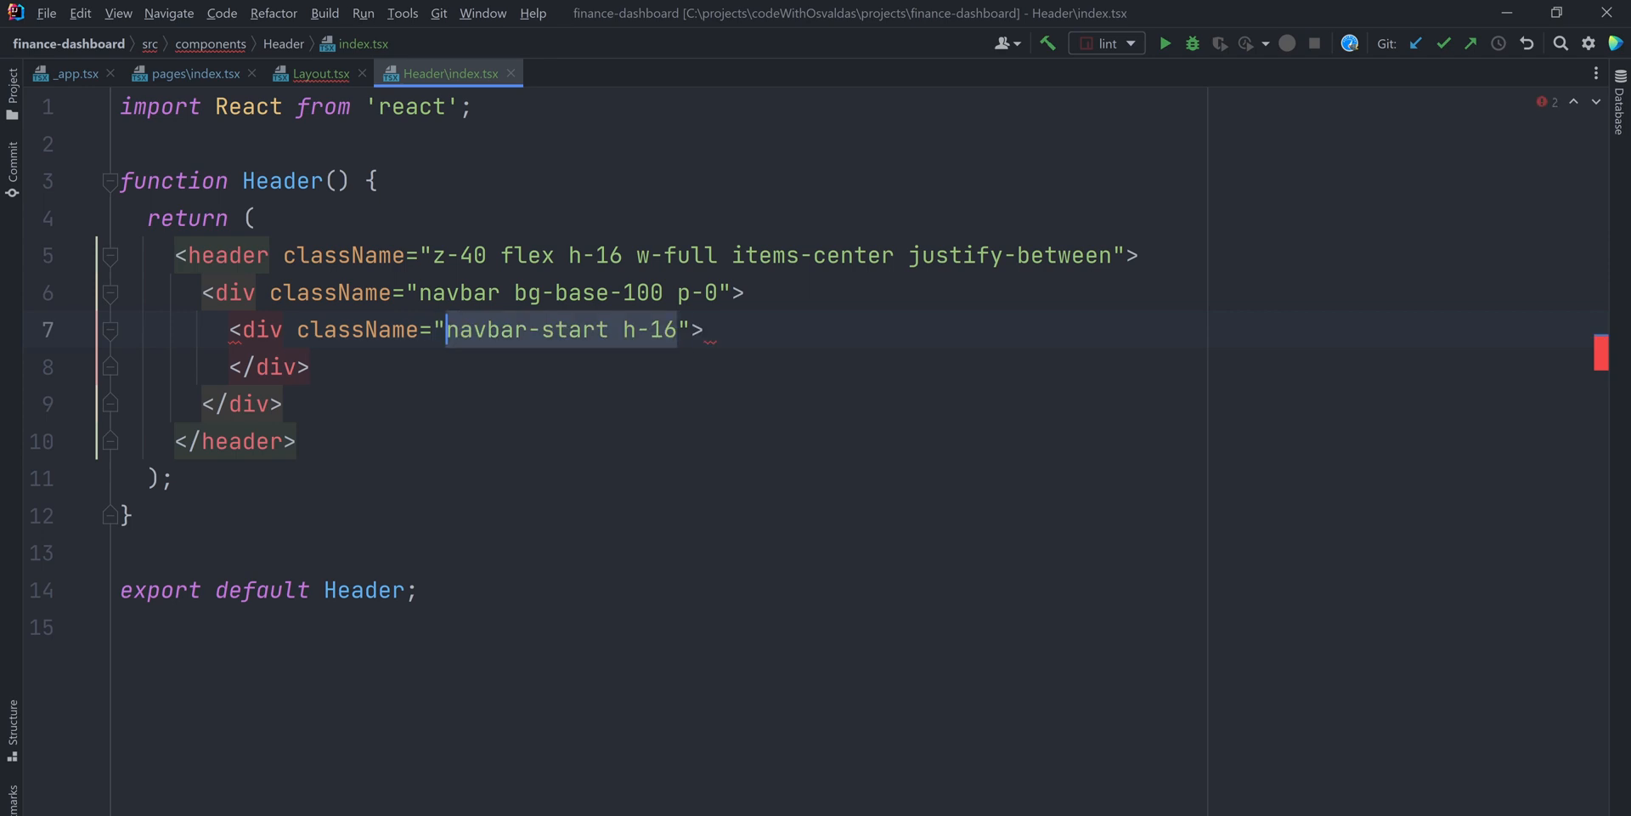
click(707, 328)
text(<div className="">)
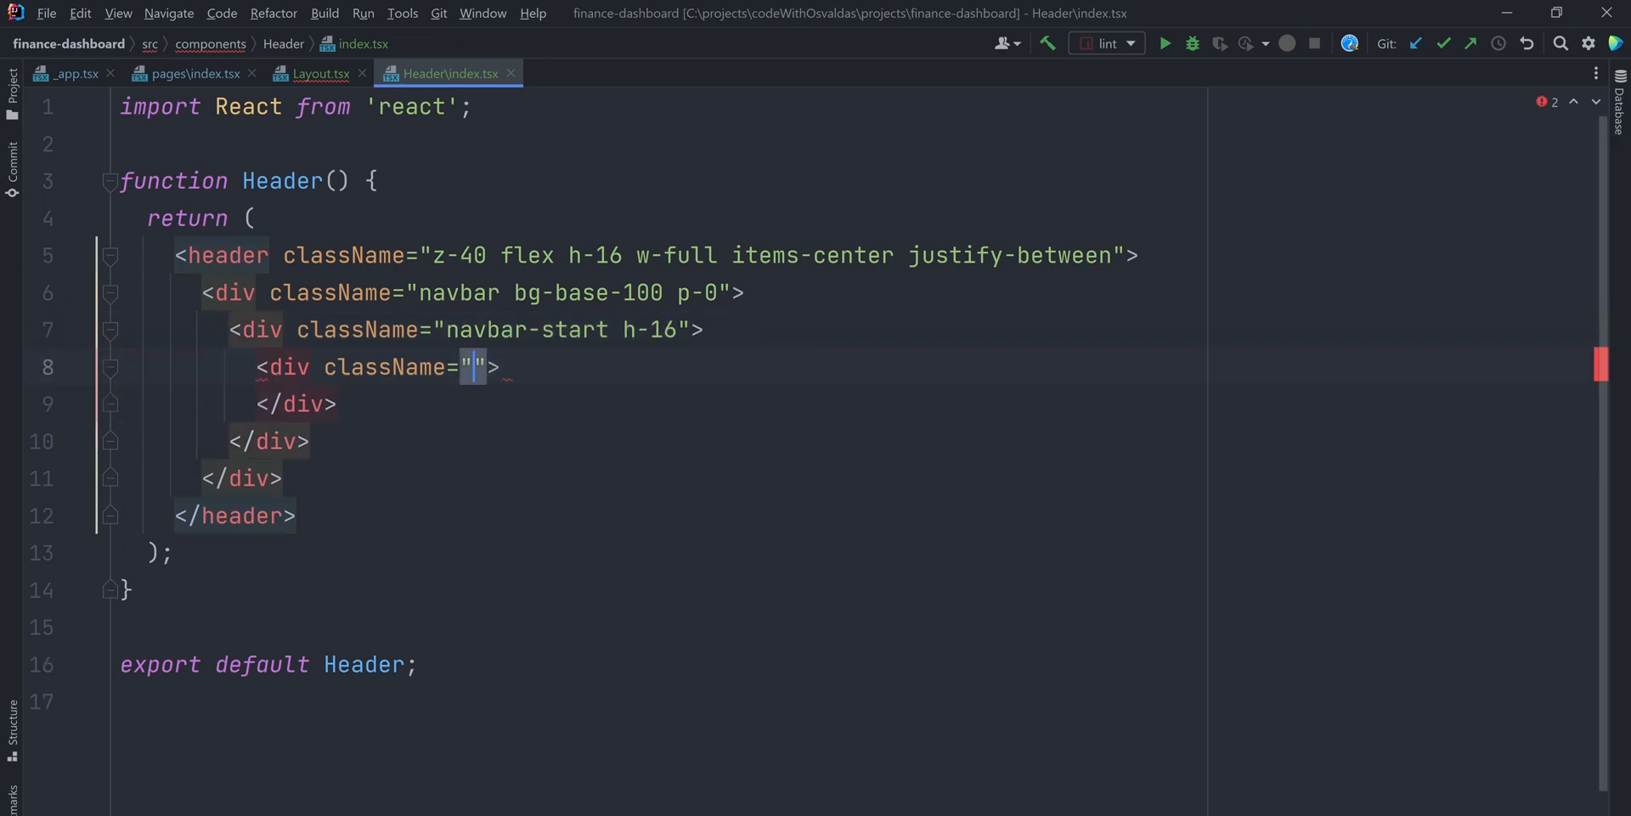
text(dropdown)
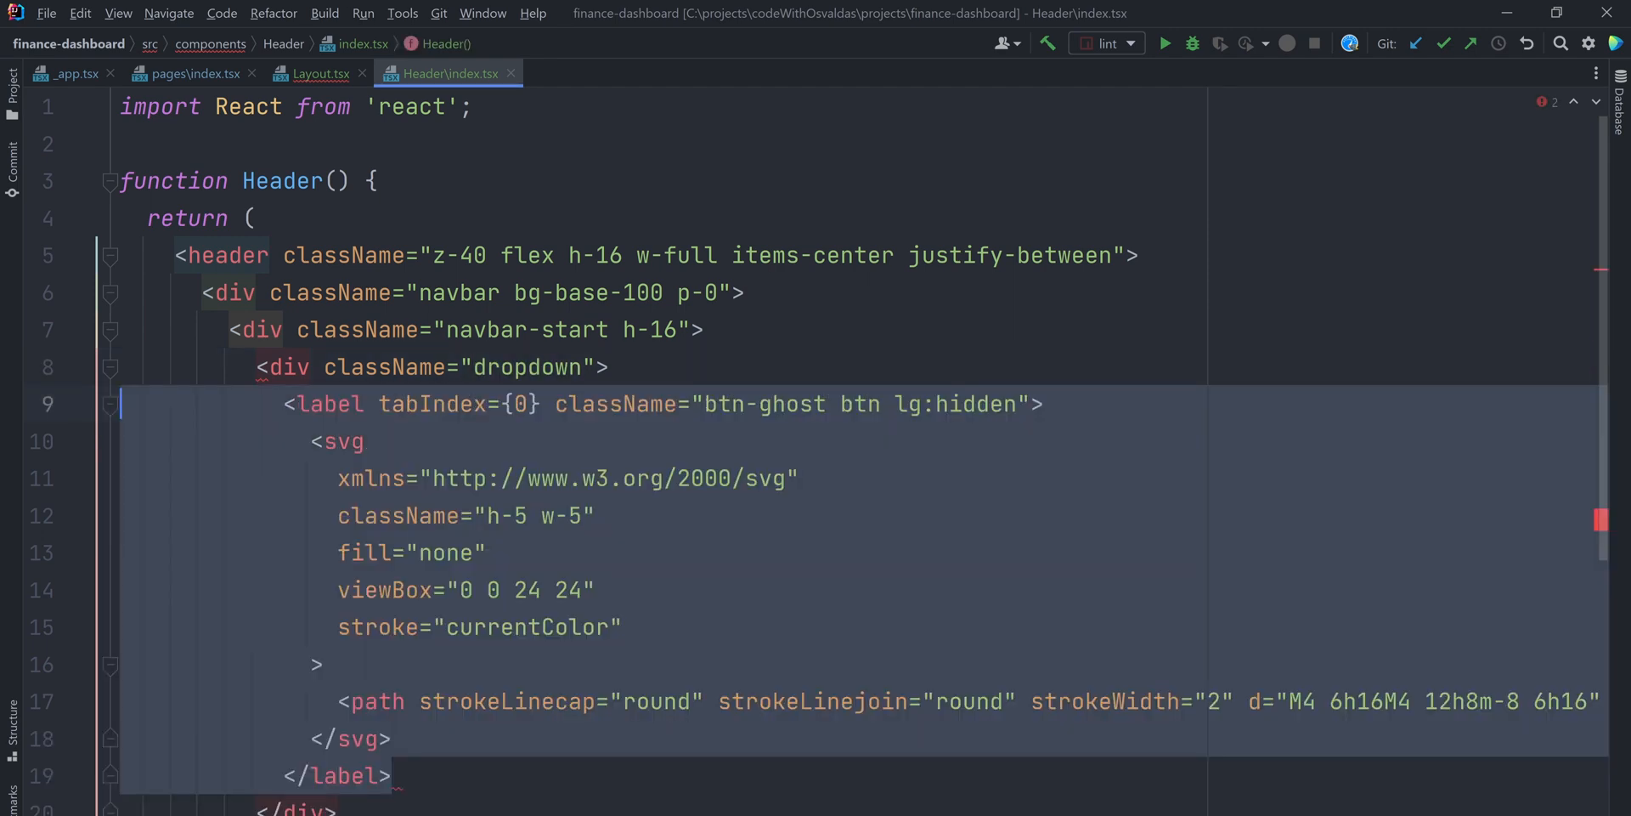
click(392, 775)
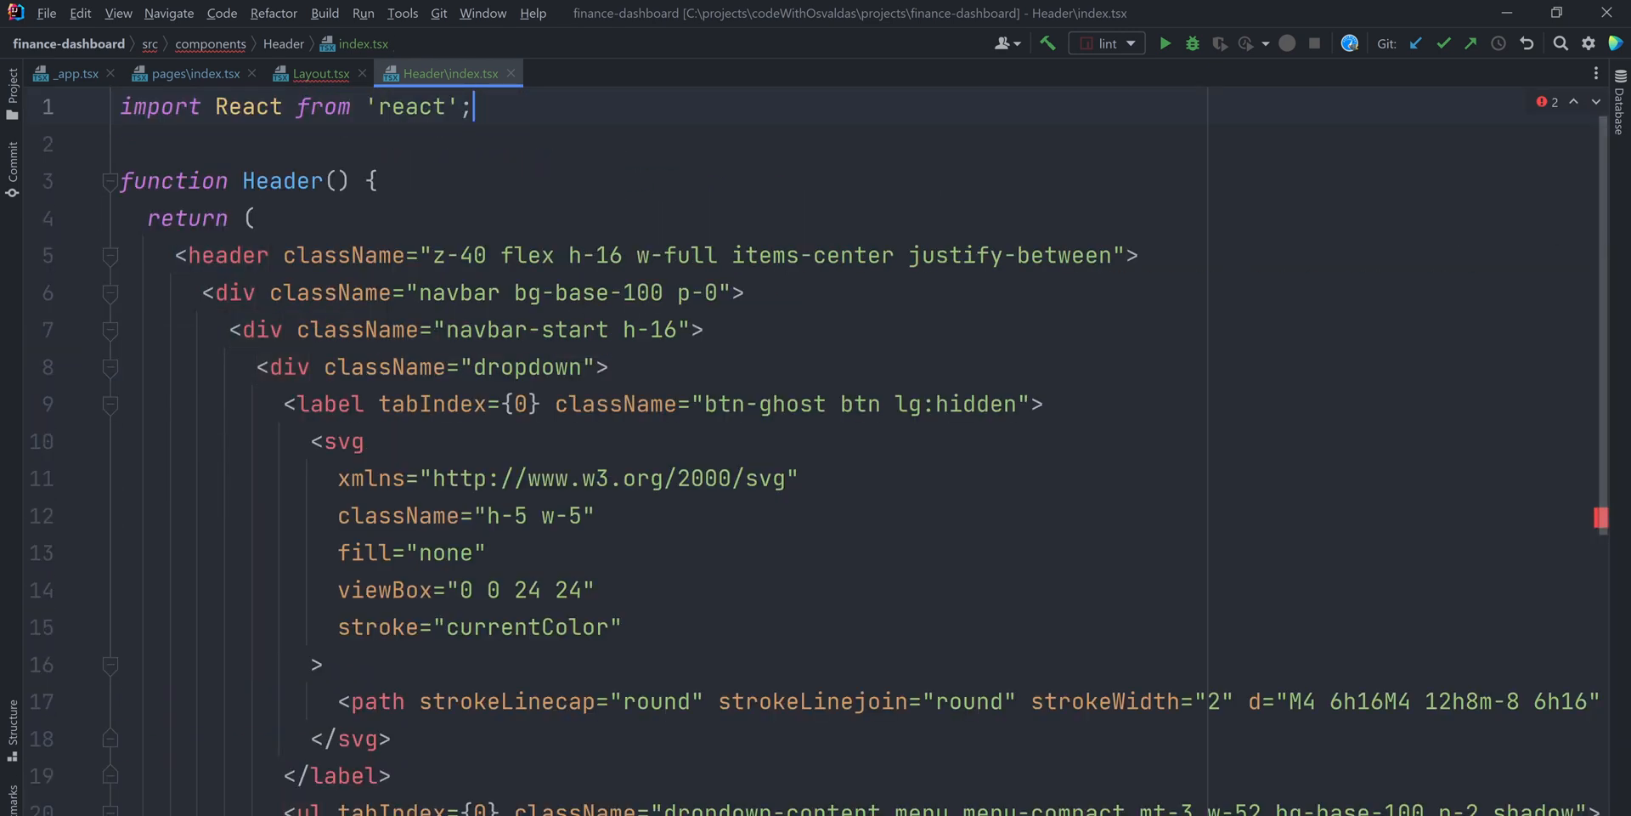
- Import NavLink from './NavLink' and give the dropdown's NavLink items bottomBorder={false}
text(import NavLink from './NavLink';)
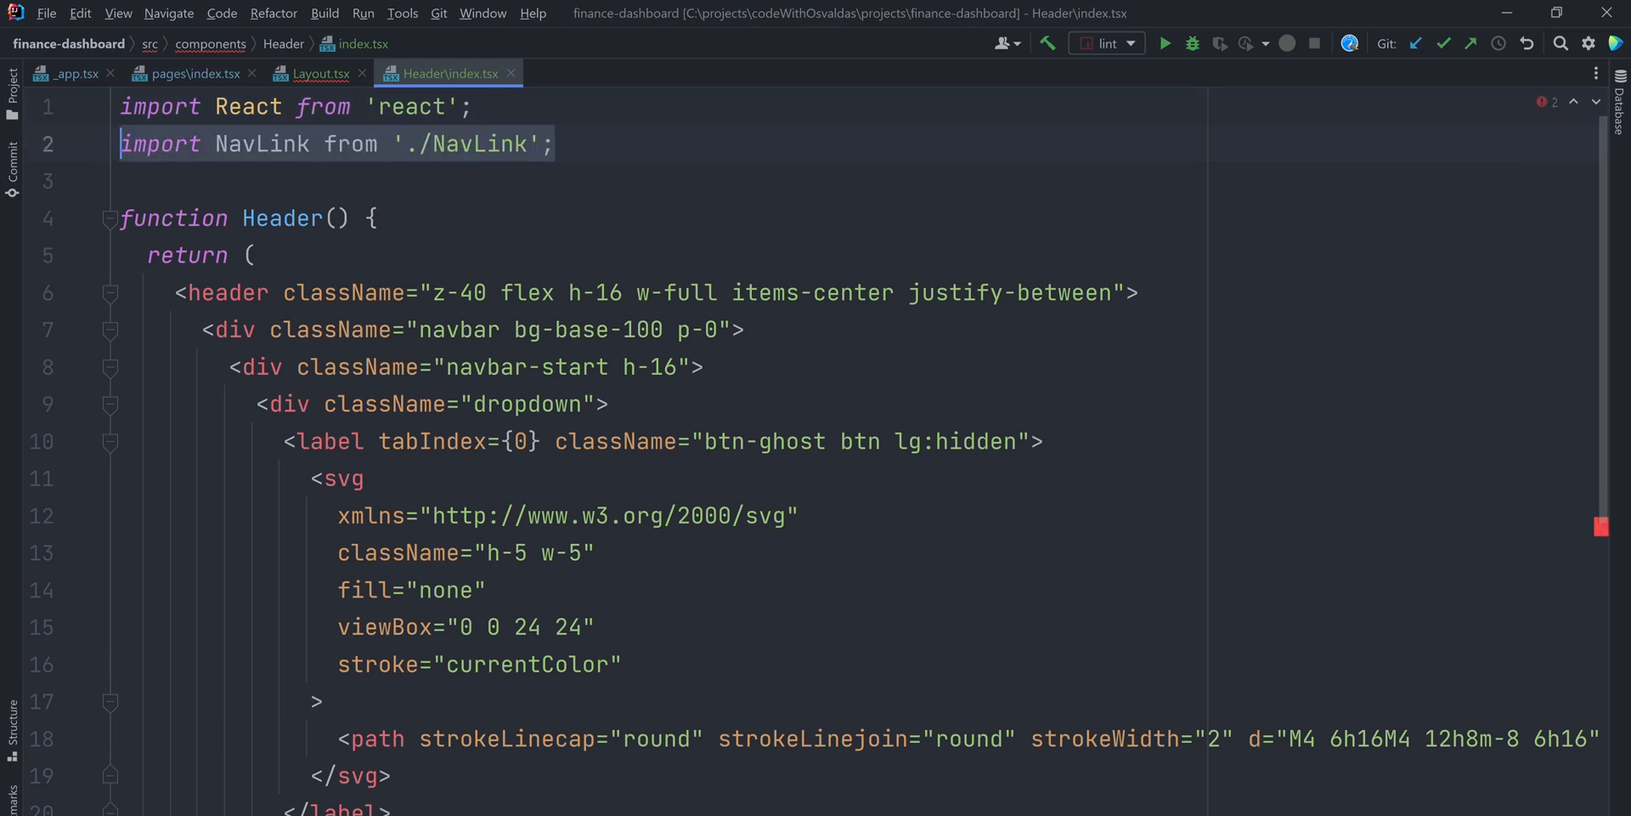
scroll(down, 3)
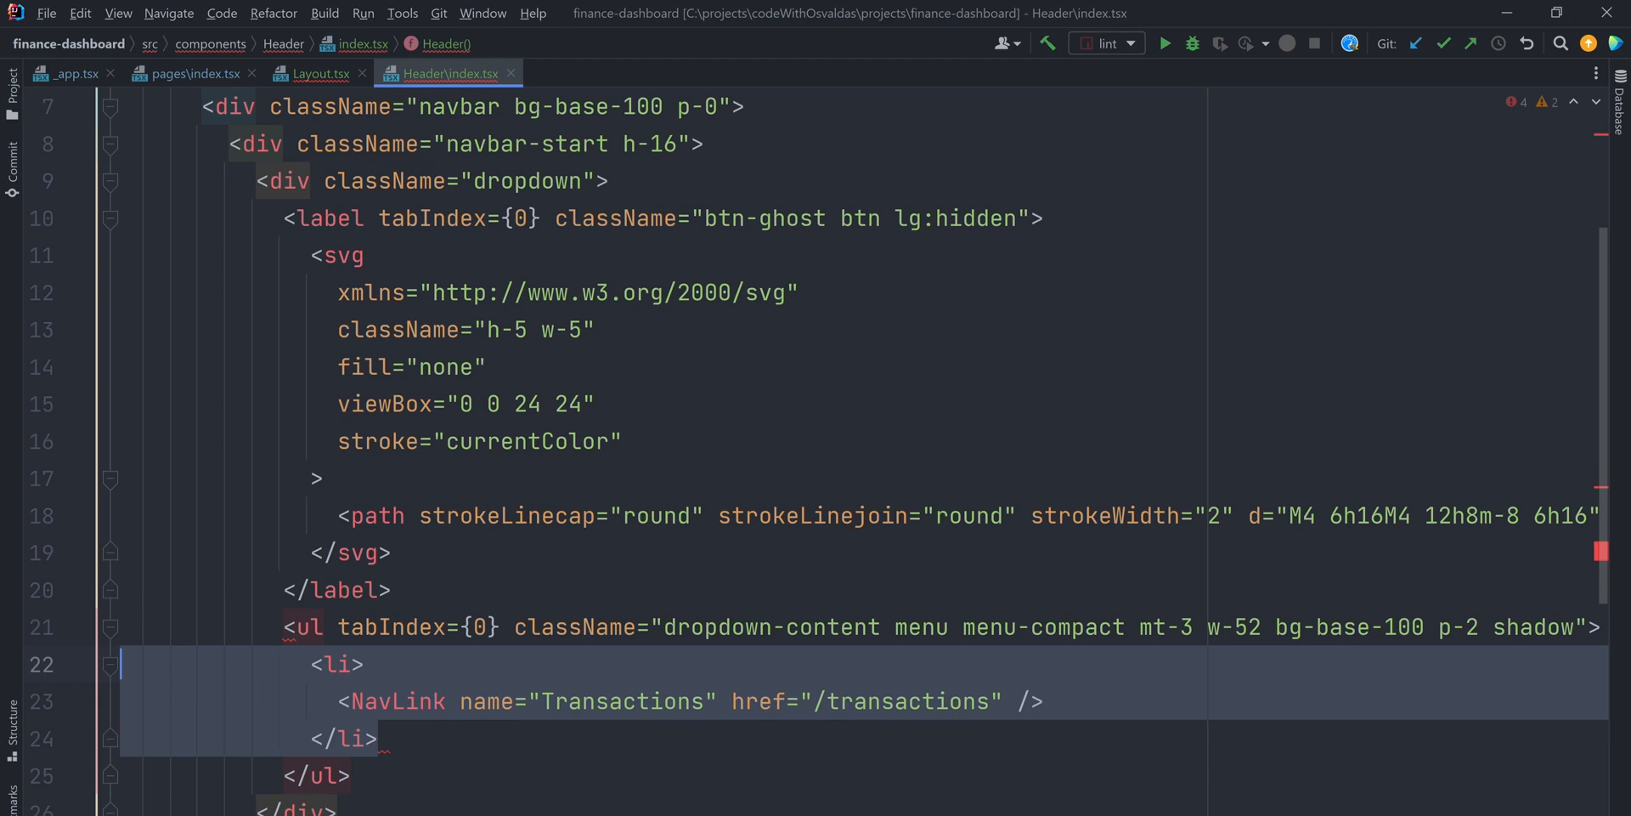
scroll(down, 3)
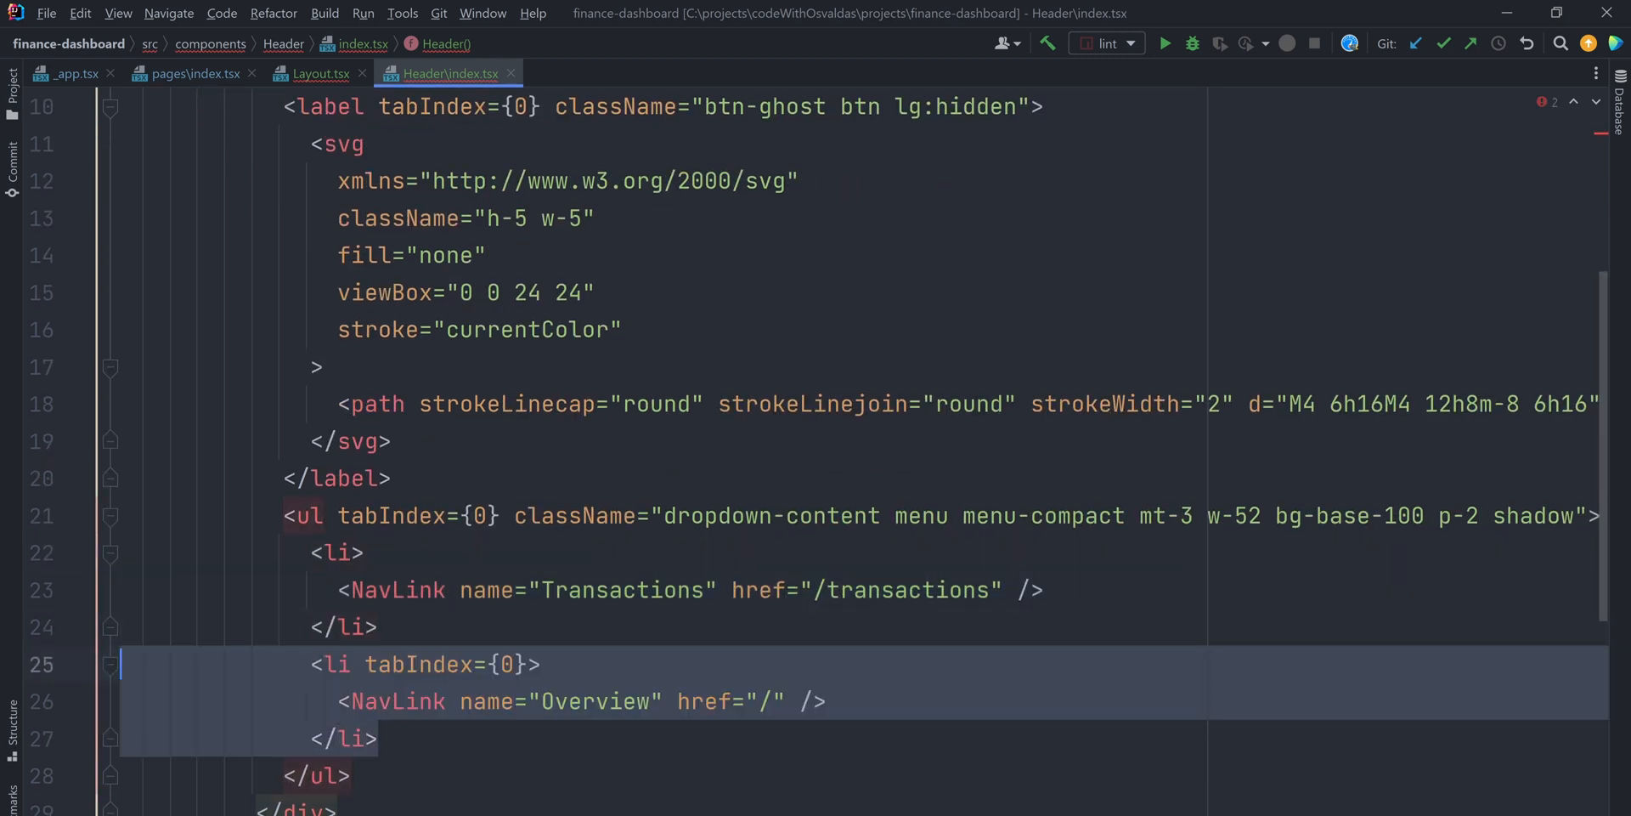
scroll(down, 3)
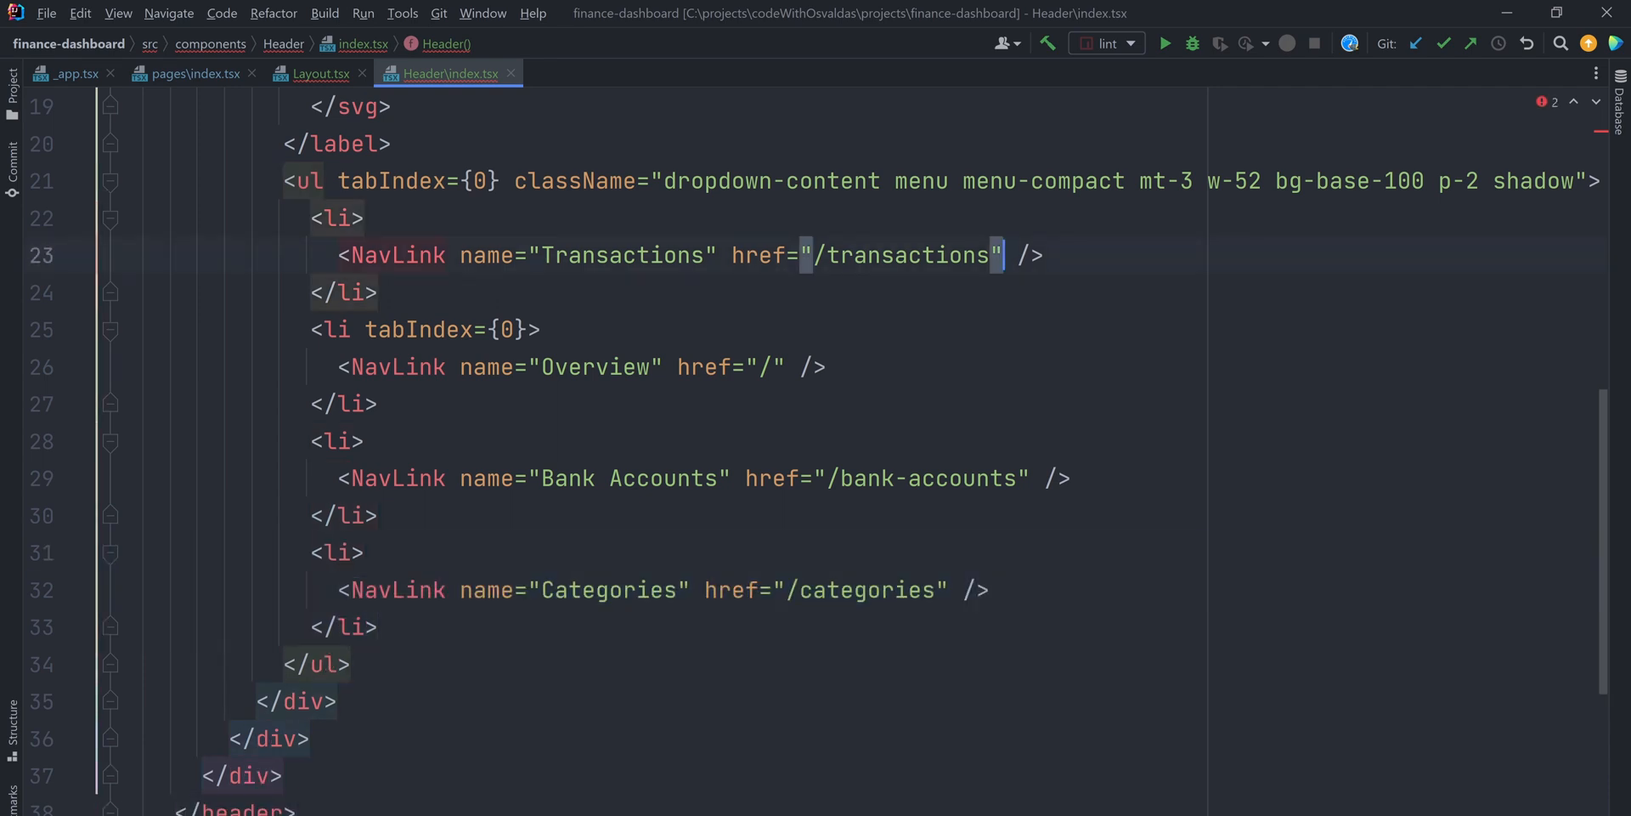
text(bottomBorder={false})
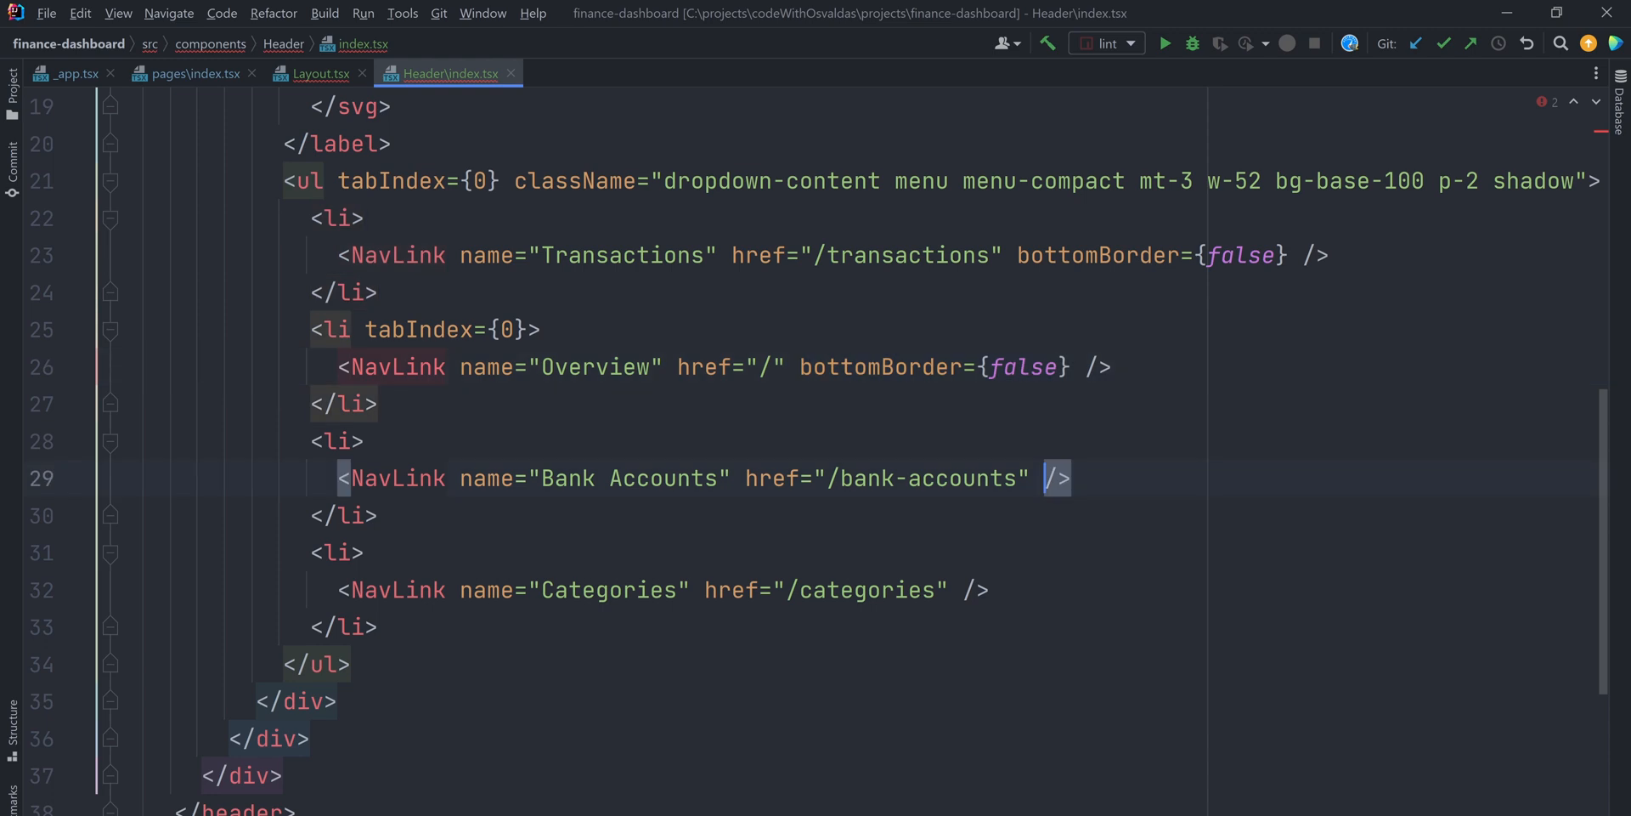
text(bottomBorder={false})
text(<div className="navbar-center hidden h-16 lg:flex">)
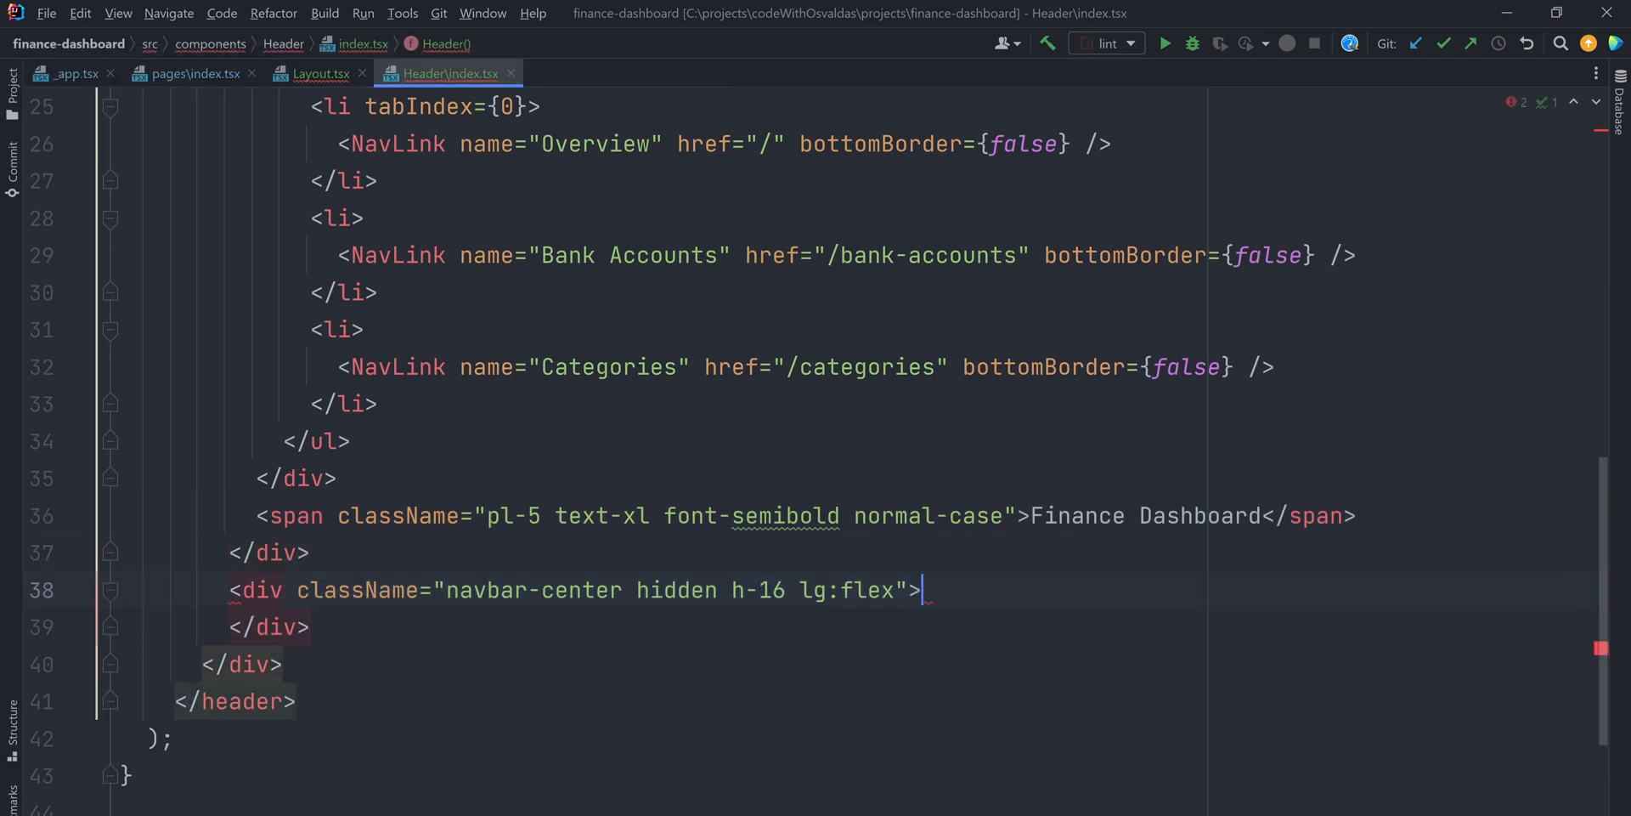
- Add the menu-horizontal ul of NavLinks in navbar-center and a btn-ghost btn-circle avatar label at navbar-end
text(<ul className="menu menu-horizontal h-full p-0">)
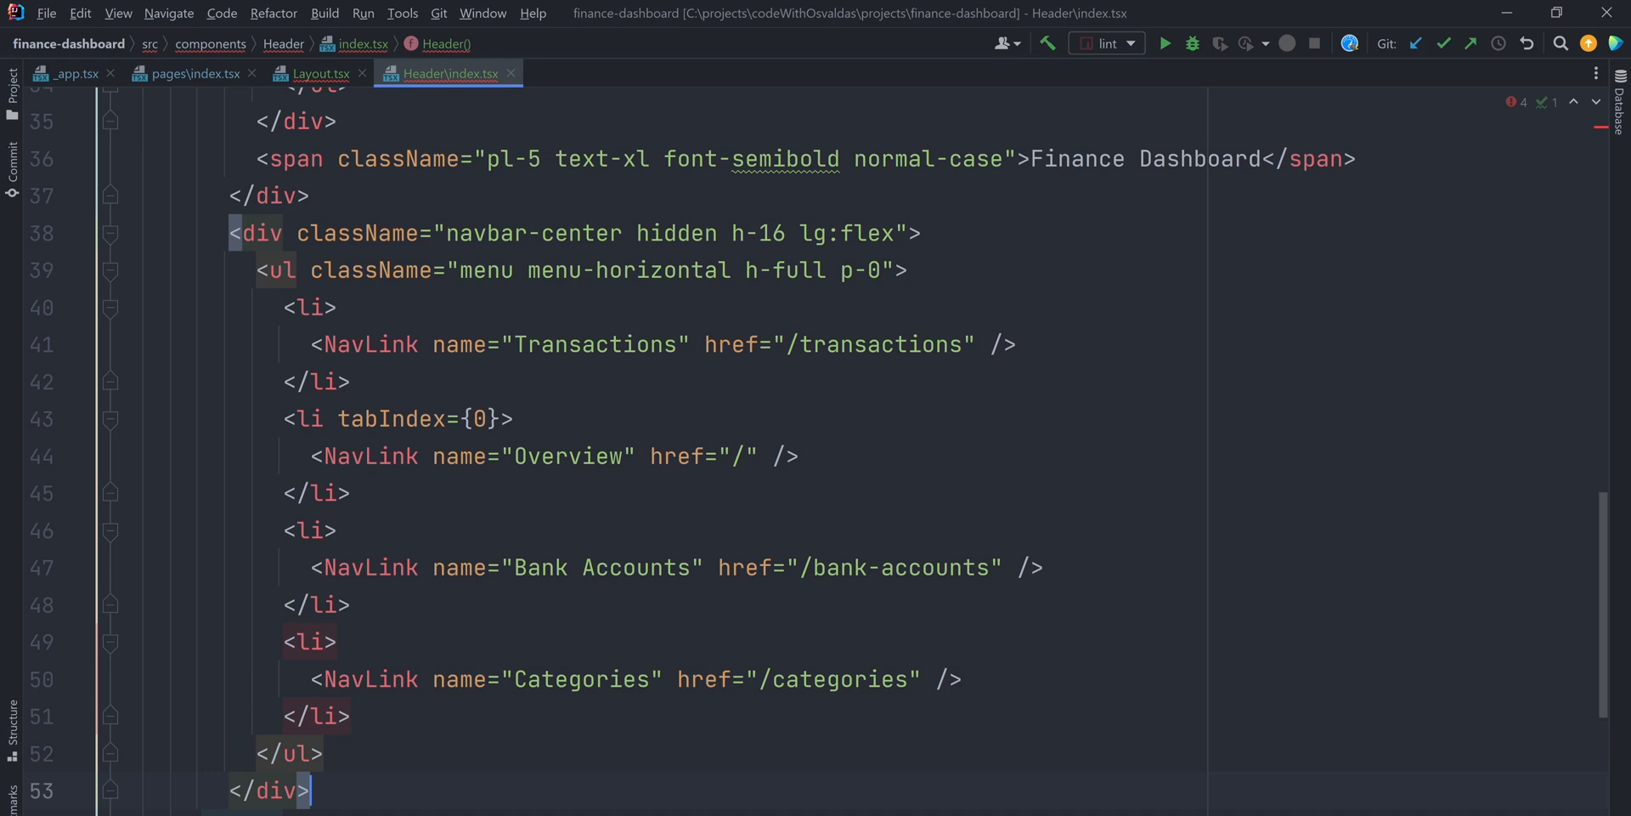
scroll(down, 3)
text(<div className="dropdown dropdown-end">)
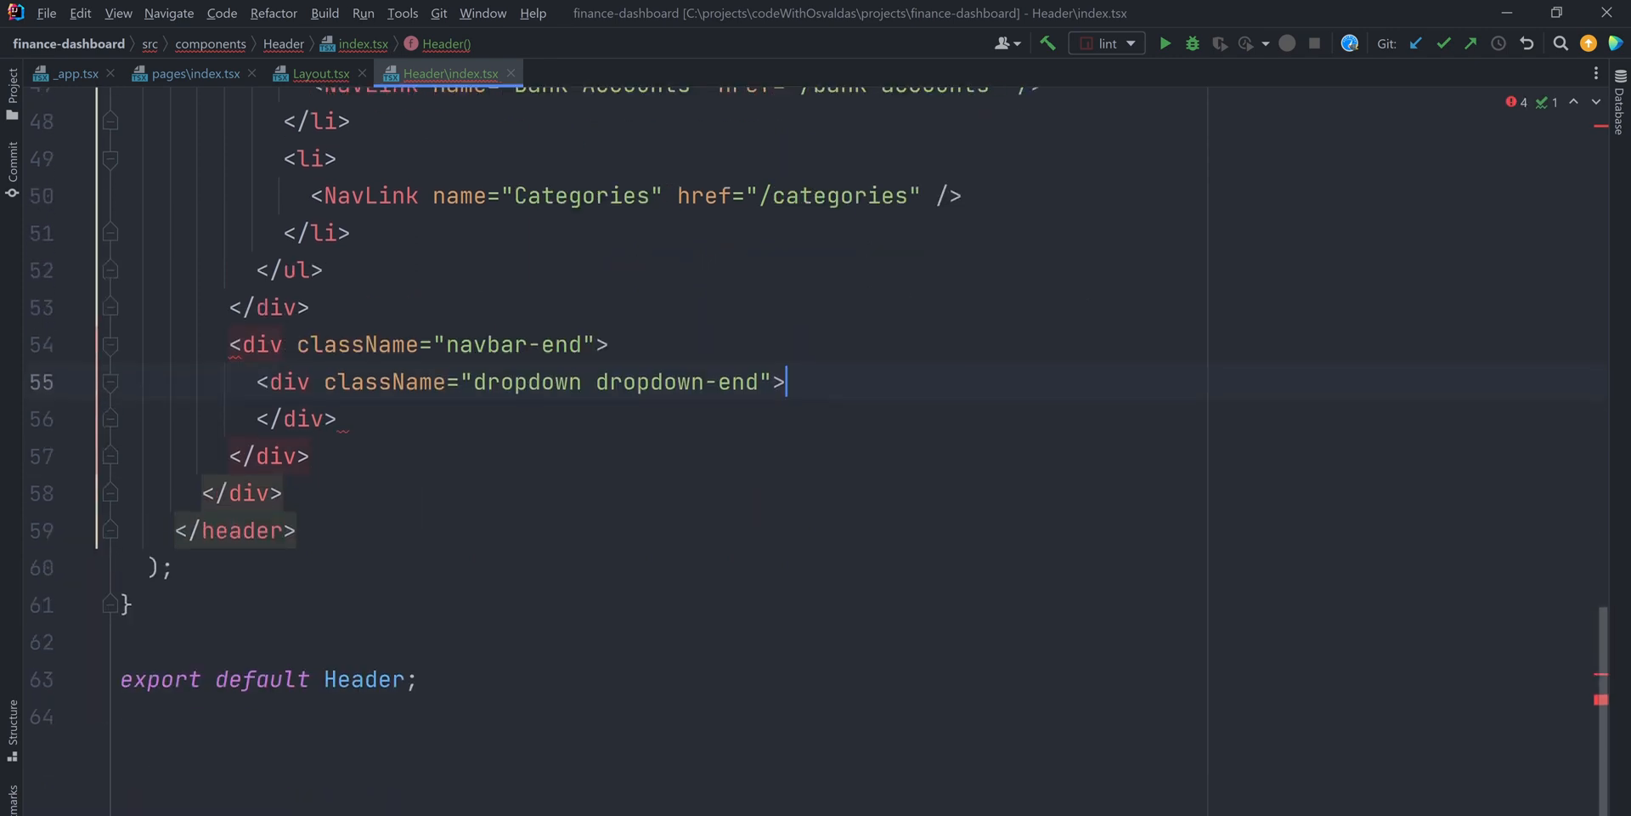
text(<label tabIndex={0} className="btn-ghost btn-circle avatar btn">)
text(<div />)
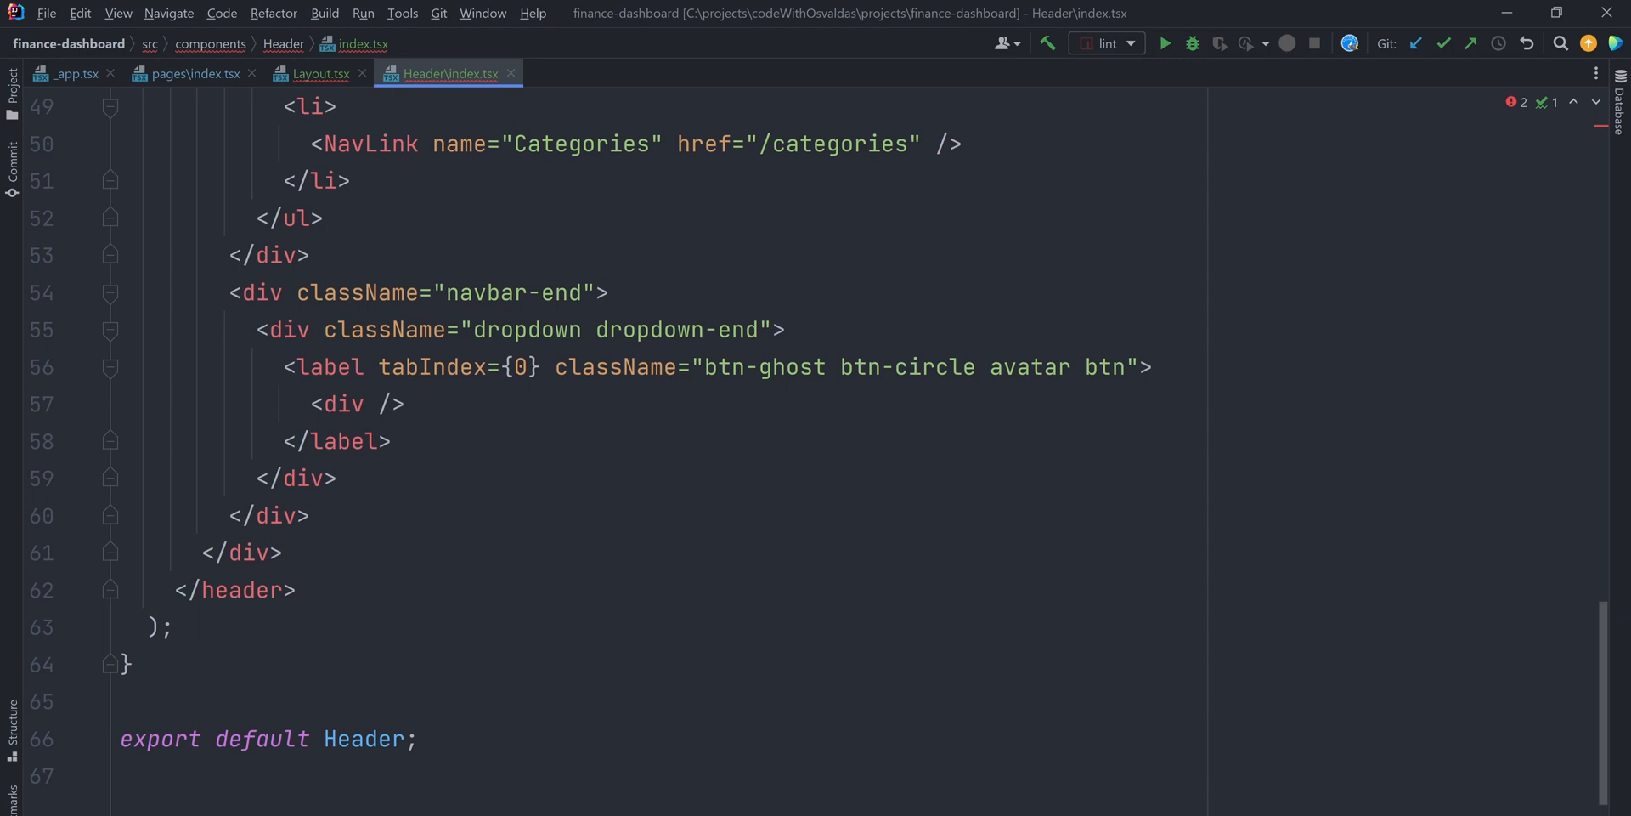
click(596, 74)
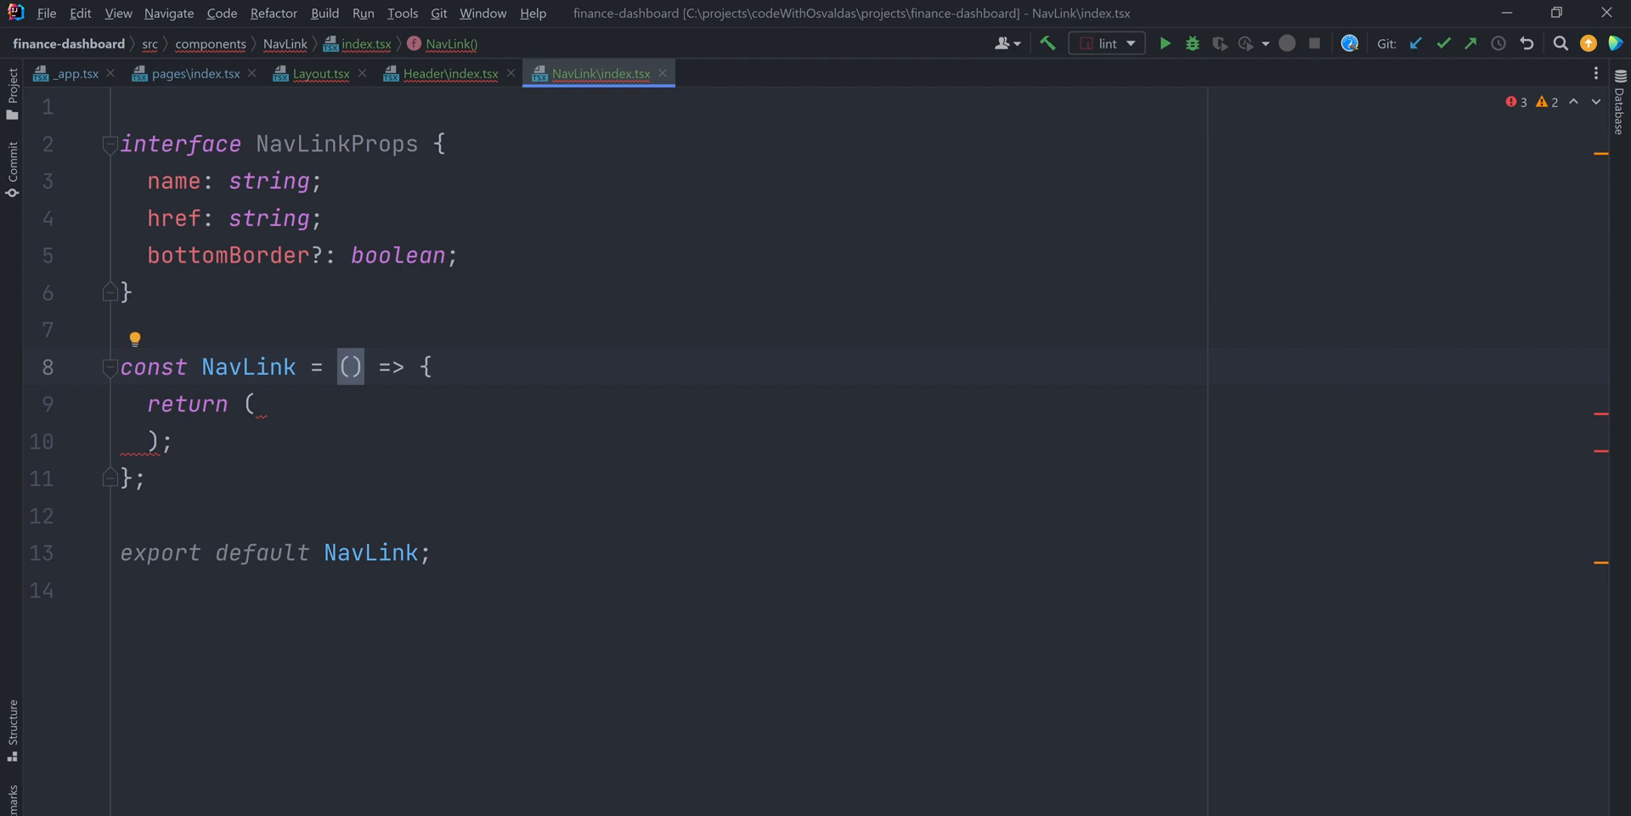
- Destructure name, href and bottomBorder = true from NavLinkProps and render {name} in an mx-2 text-sm span
text({ name, href, bottomBorder = true }: NavLinkProps)
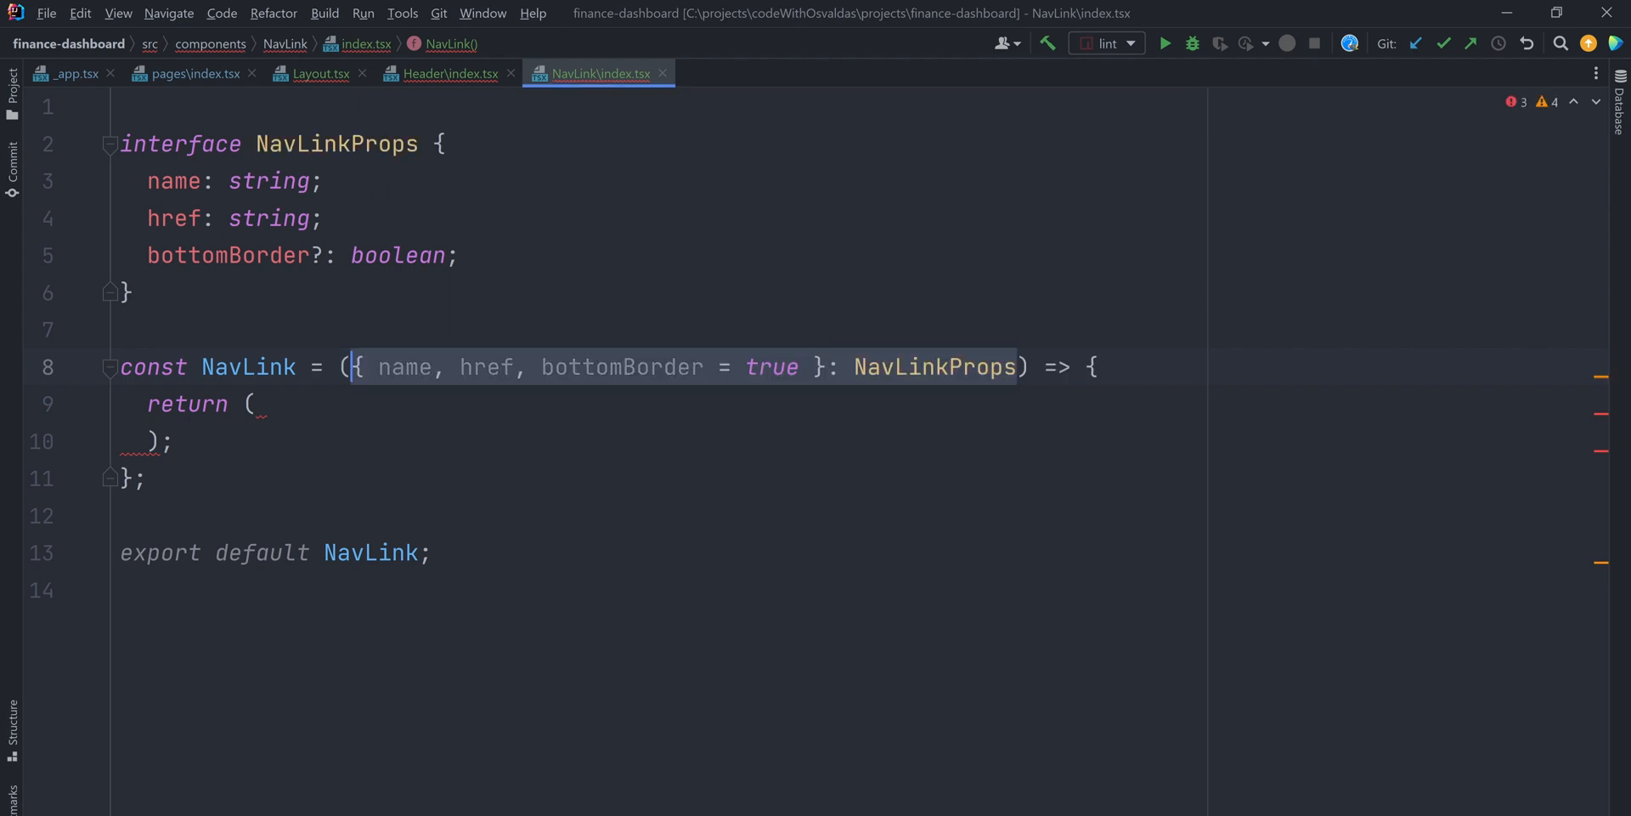
mouse_move(755, 437)
text(<Link href={href}>)
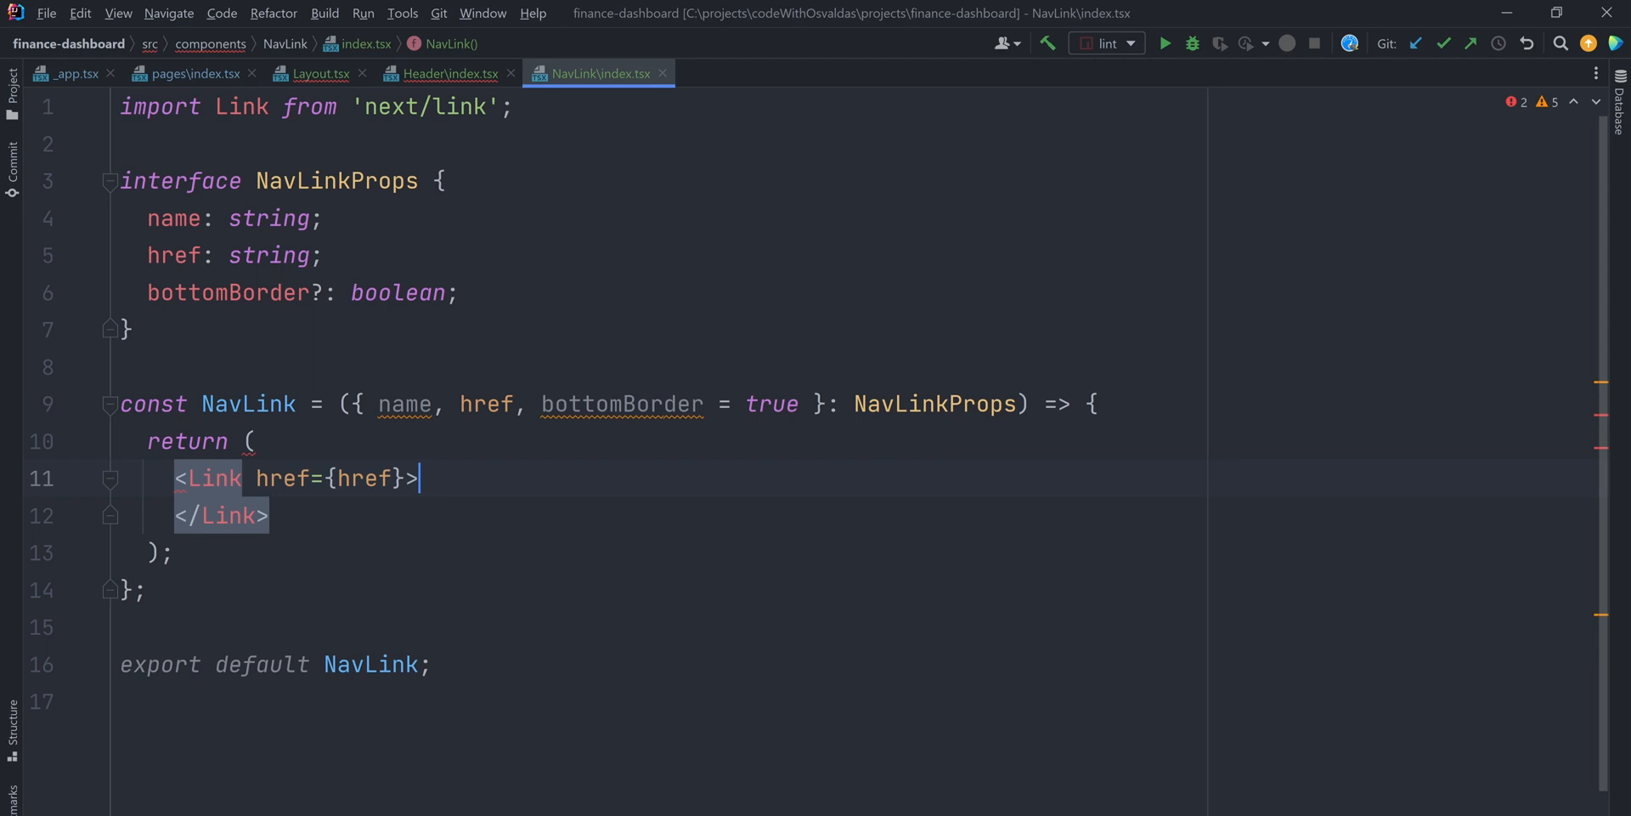
text(<span className="mx-2 text-sm font-normal">{name}</span>)
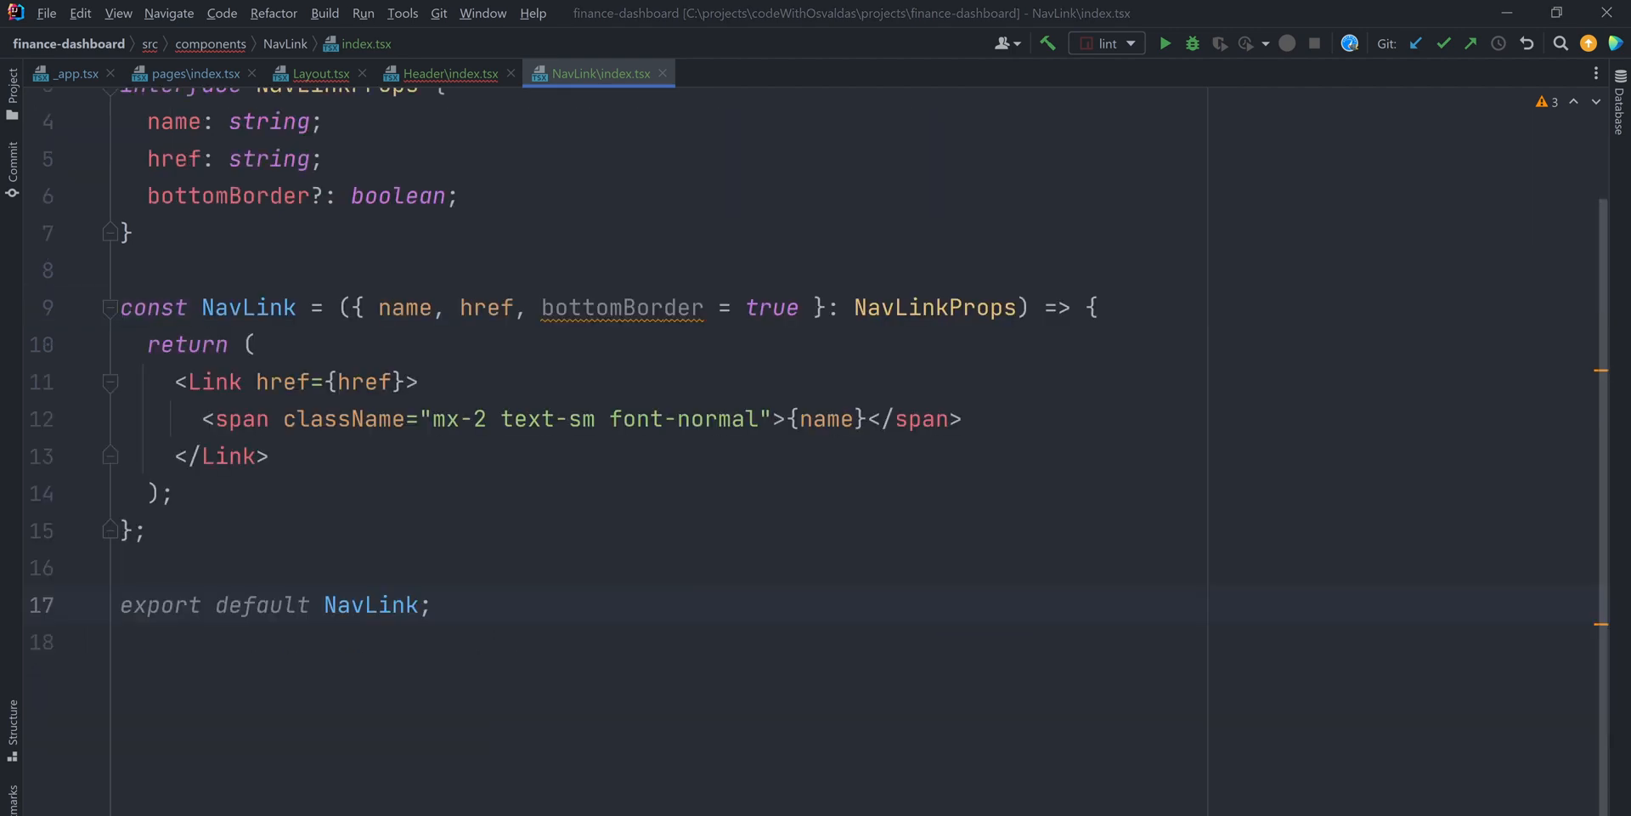
- Derive borderClass as border-b-4 or border-l-4, import cx from 'classnames' and add the conditional `${borderClass} border-primary` class
text(const borderClass = bottomBorder ? 'border-b-4' : 'border-l-4';)
click(689, 381)
text( className={)
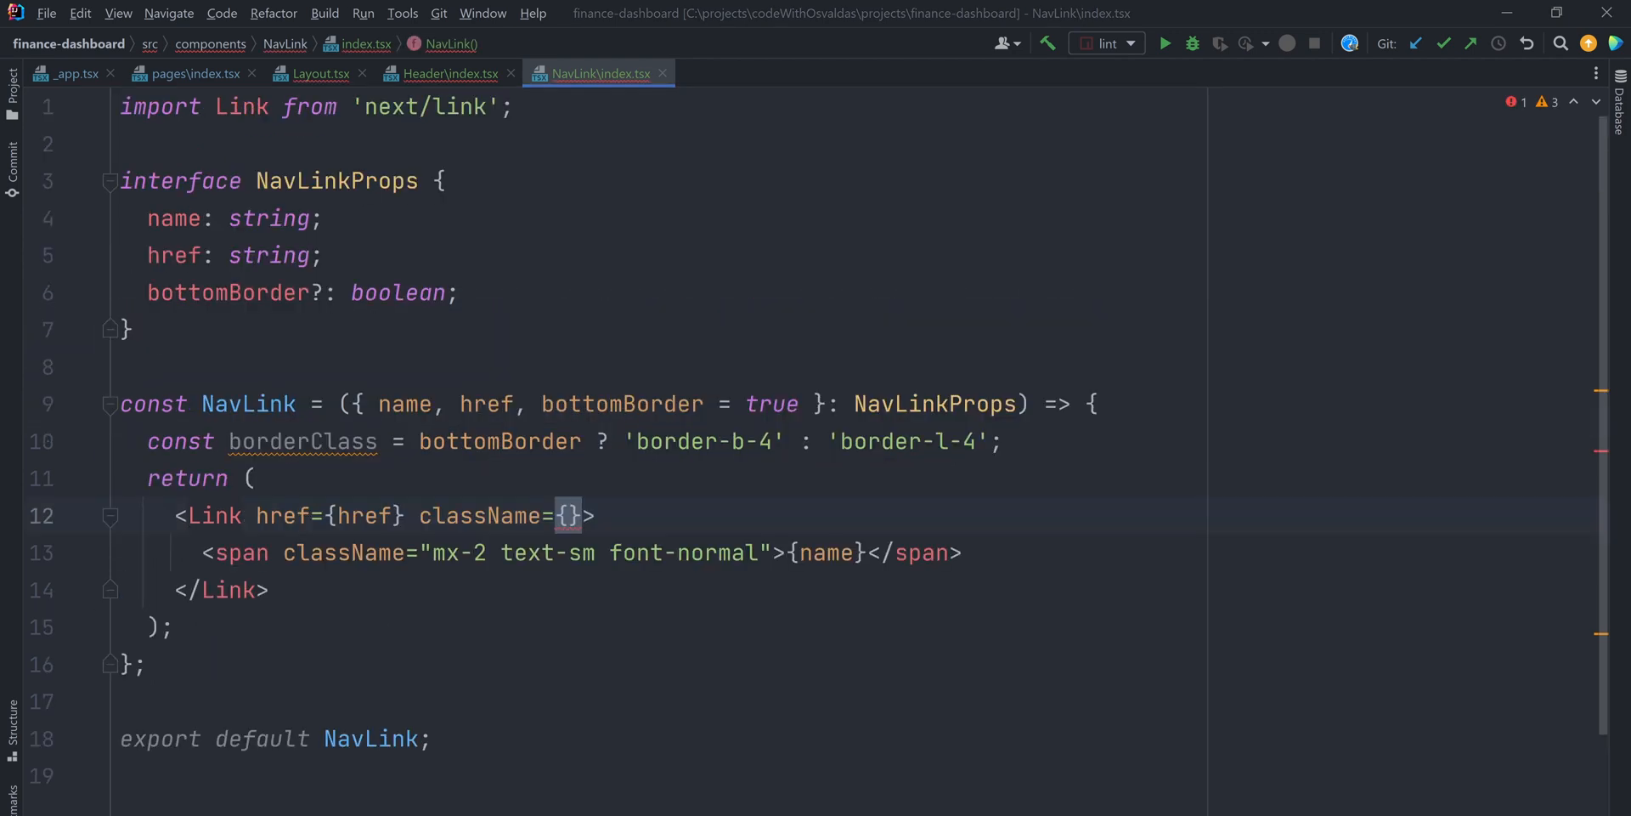
text(import cx from 'classnames';)
text(cx('!rounded-none', {)
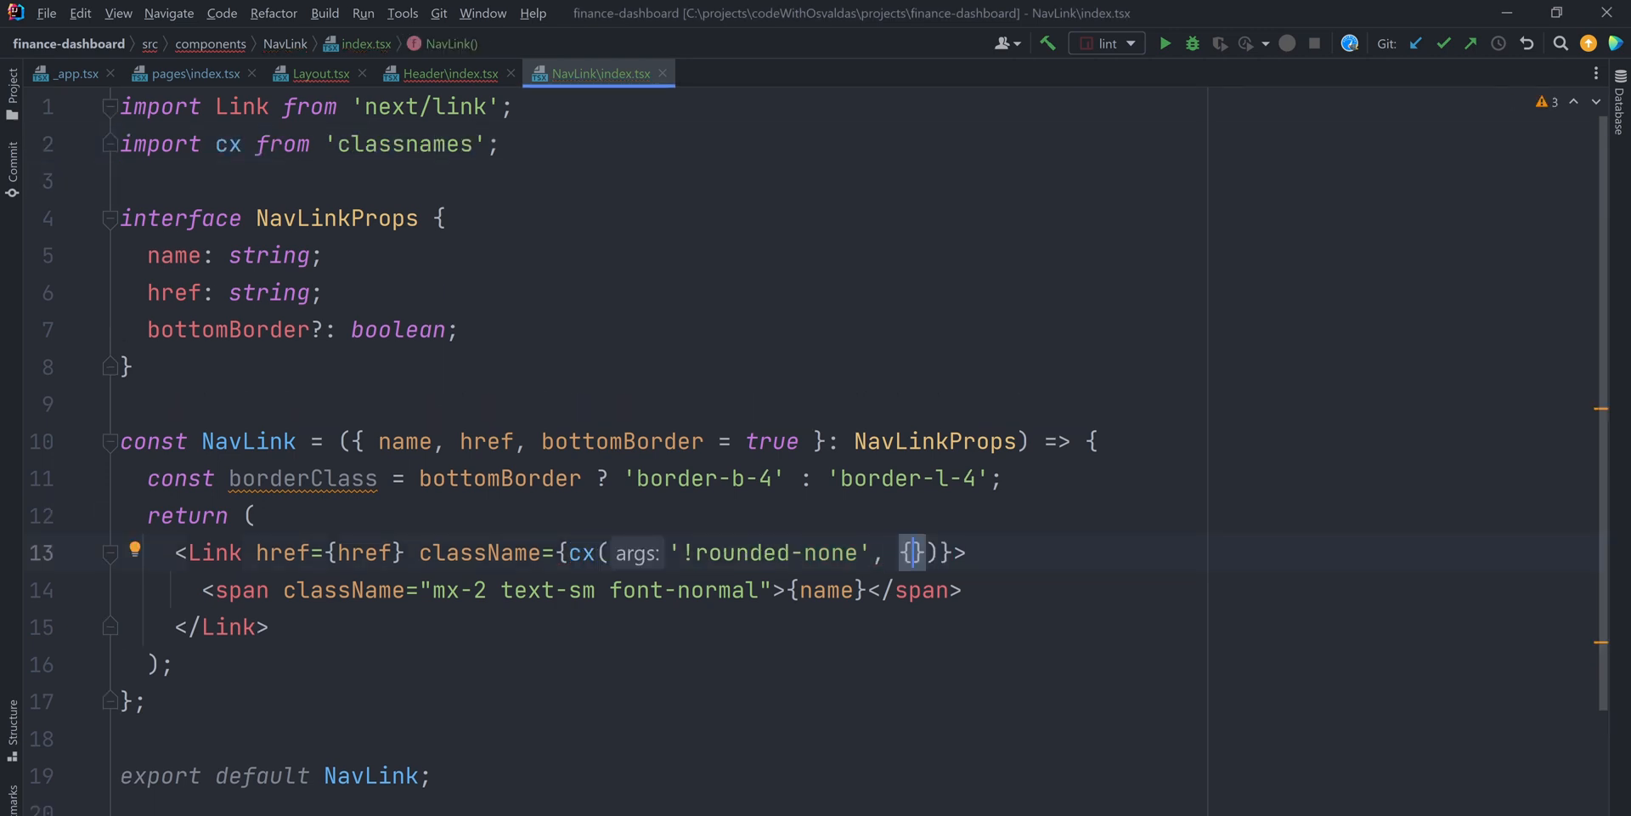
text([ `${borderClass} border-primary`]:)
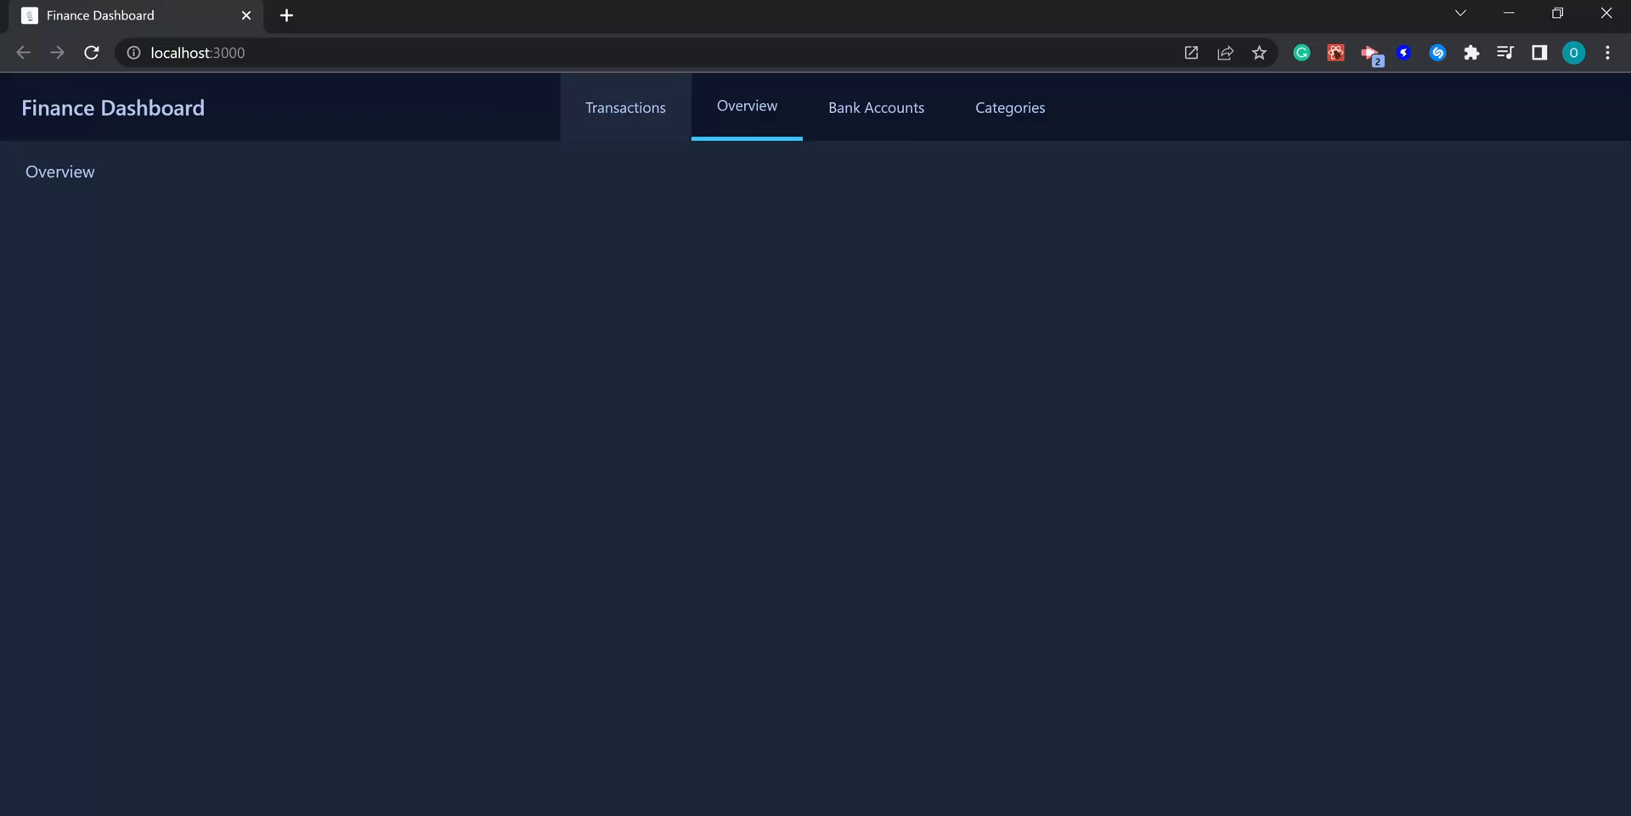
- Navigate Bank Accounts, Categories, Transactions, Bank Accounts and Overview, checking each marks its own navbar item
click(875, 107)
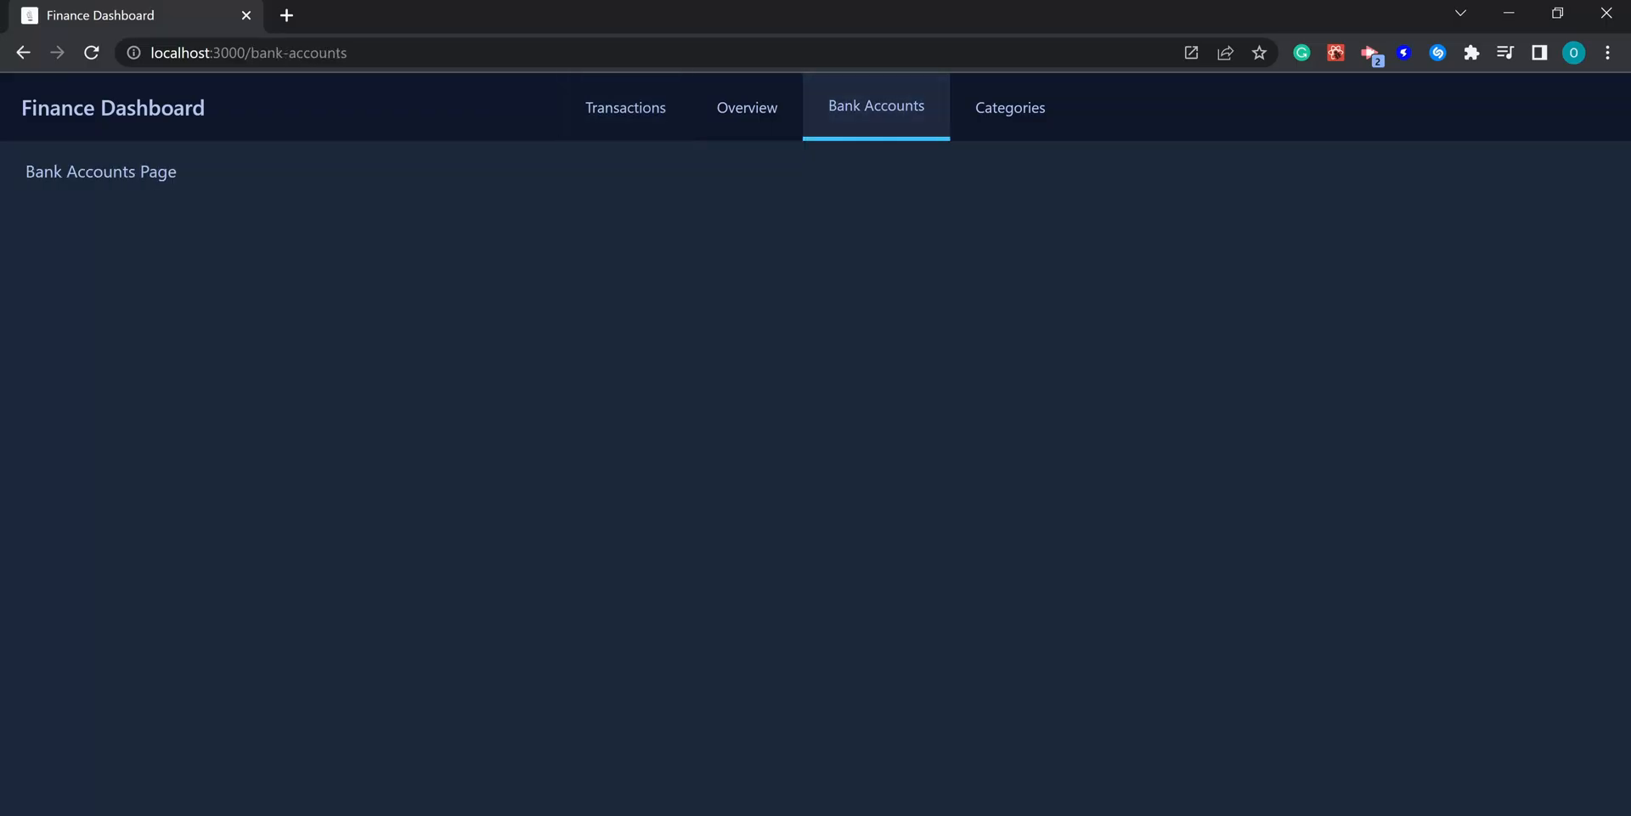
click(1008, 108)
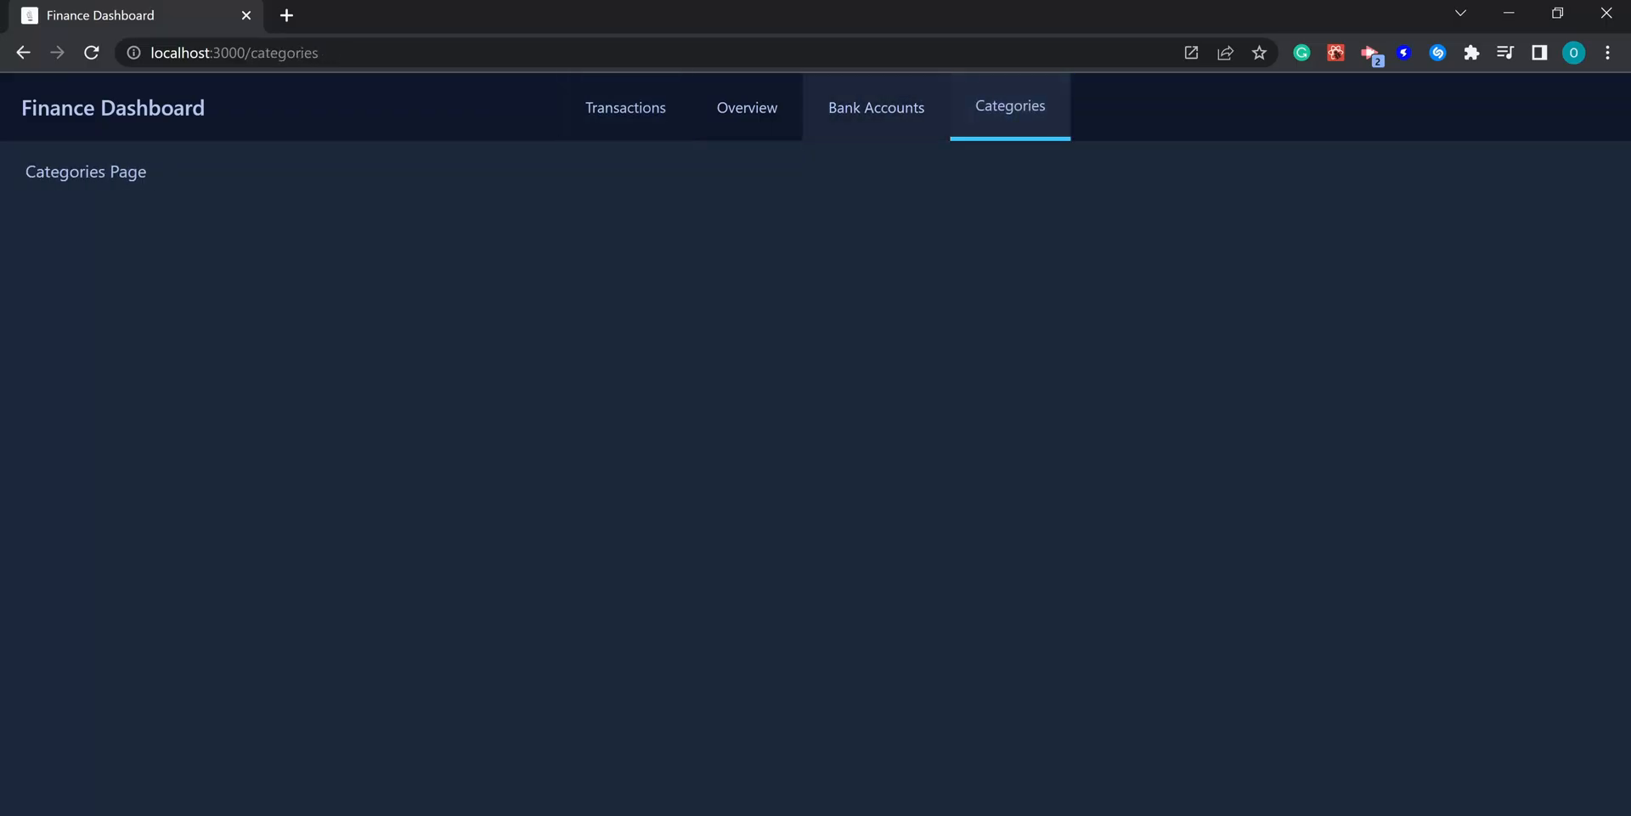
click(625, 107)
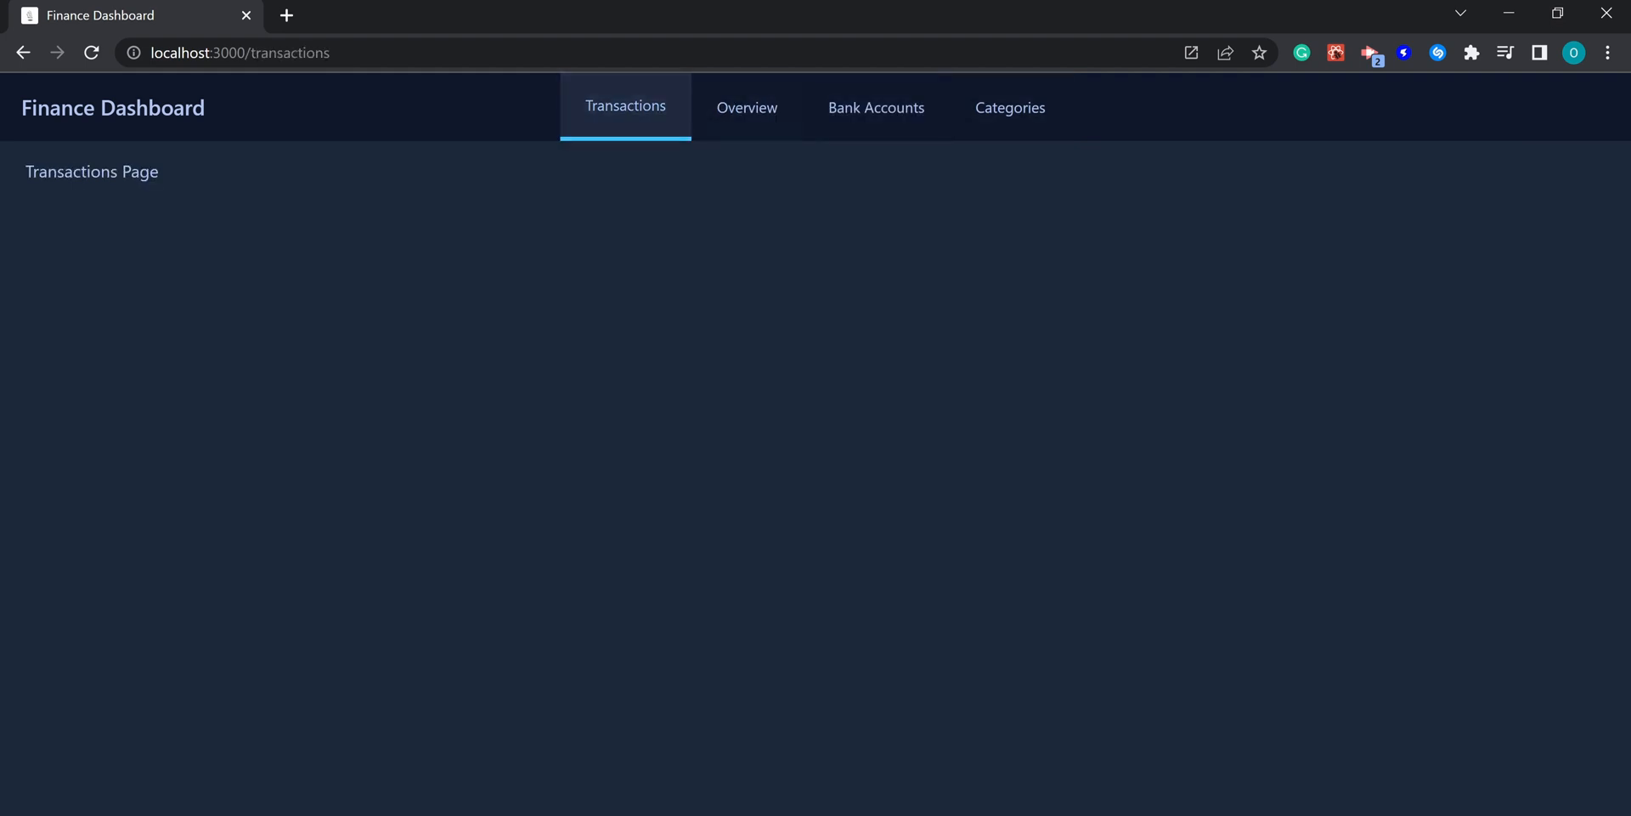
click(875, 107)
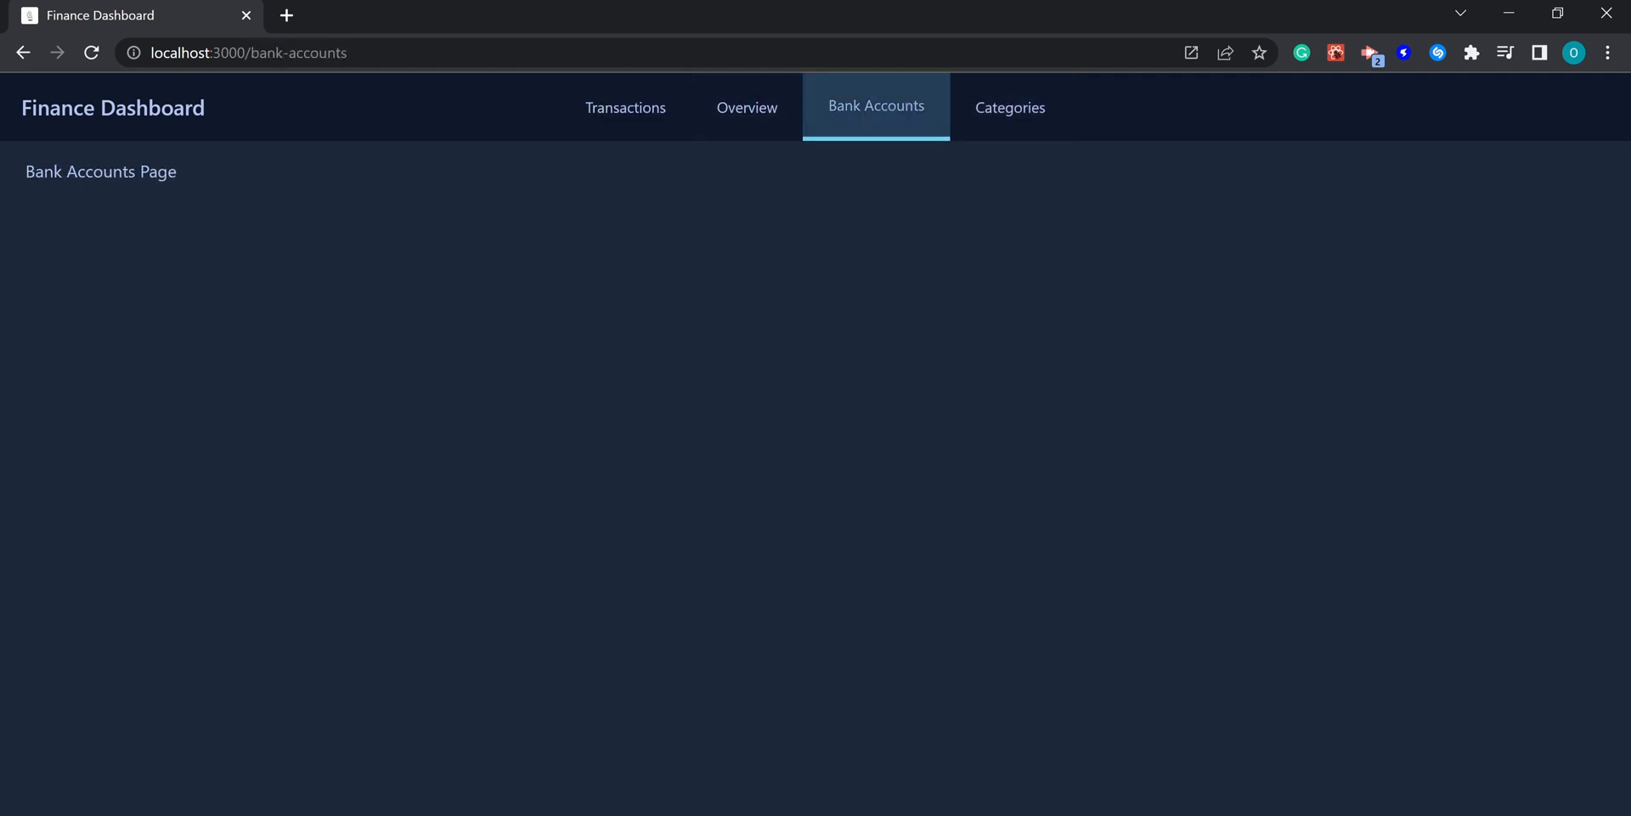
click(748, 107)
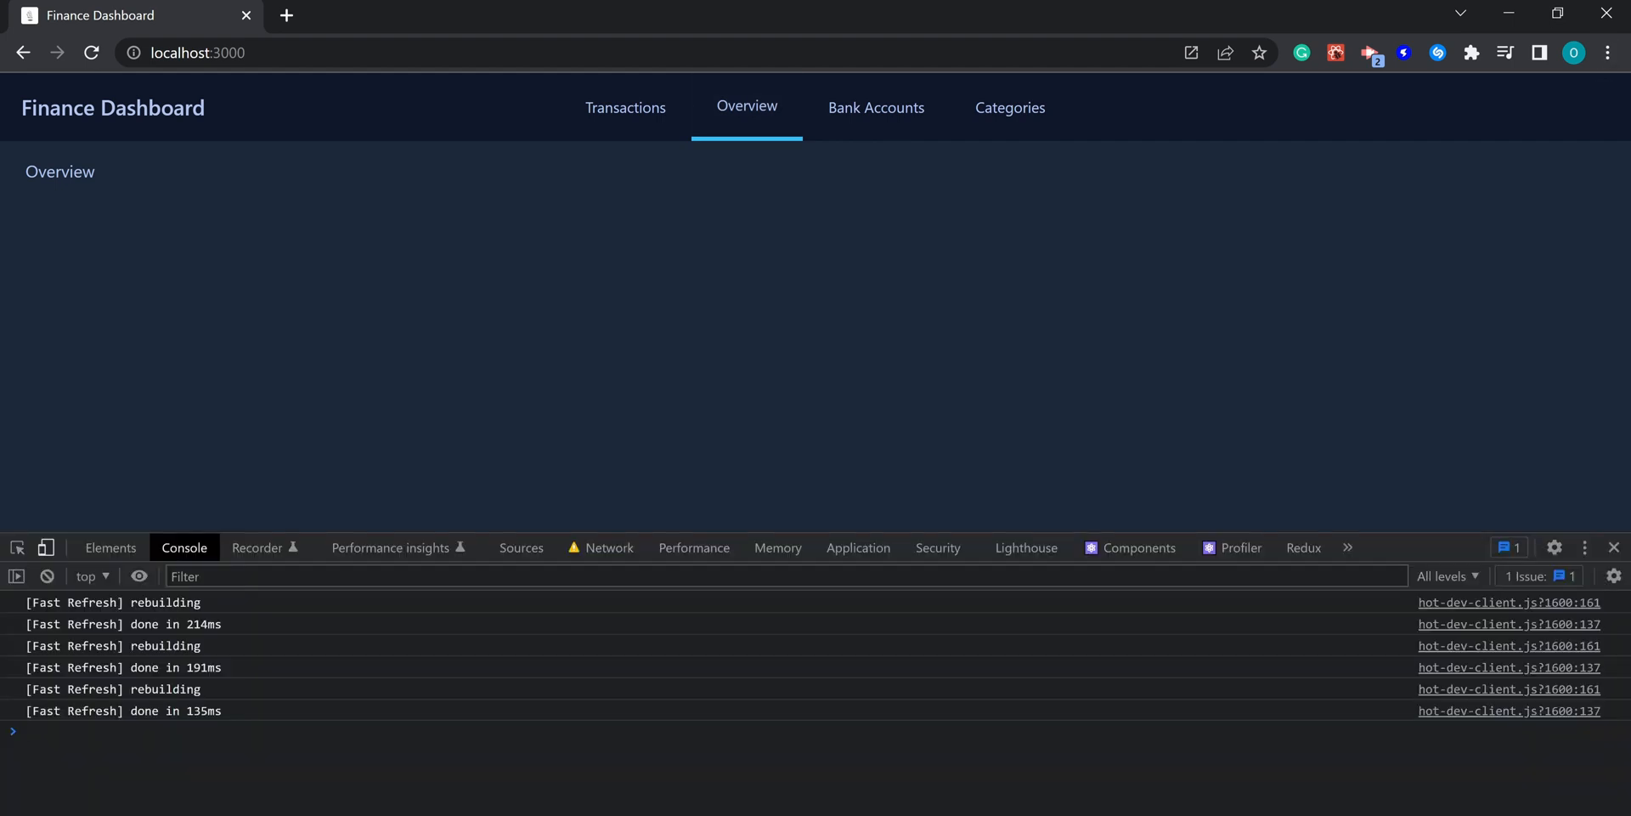
- Toggle the DevTools device toolbar to preview the dashboard at iPad Air tablet size
click(45, 547)
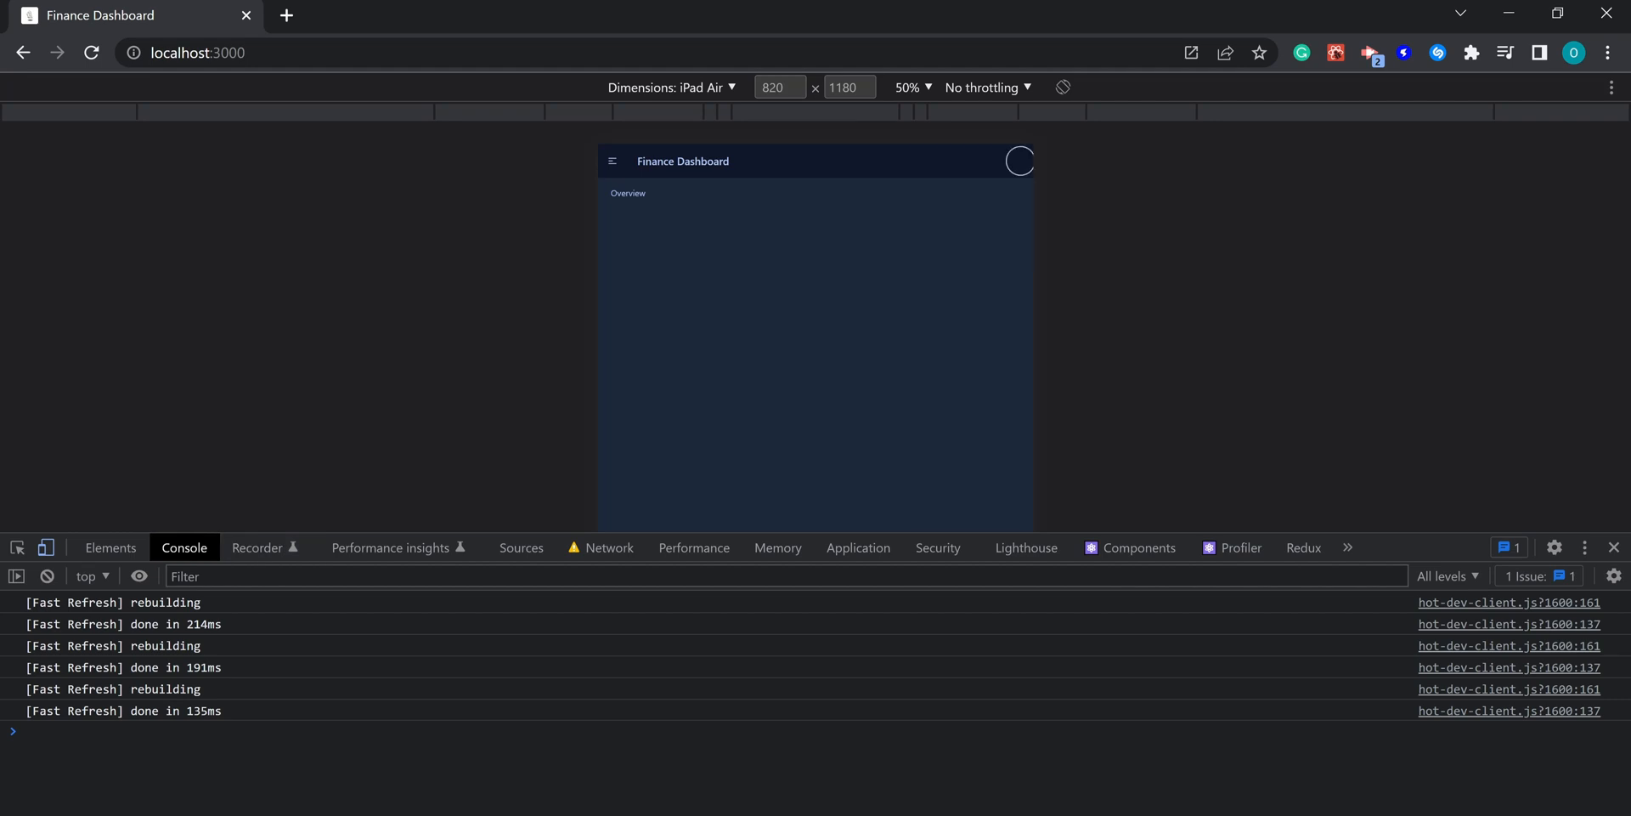
click(634, 251)
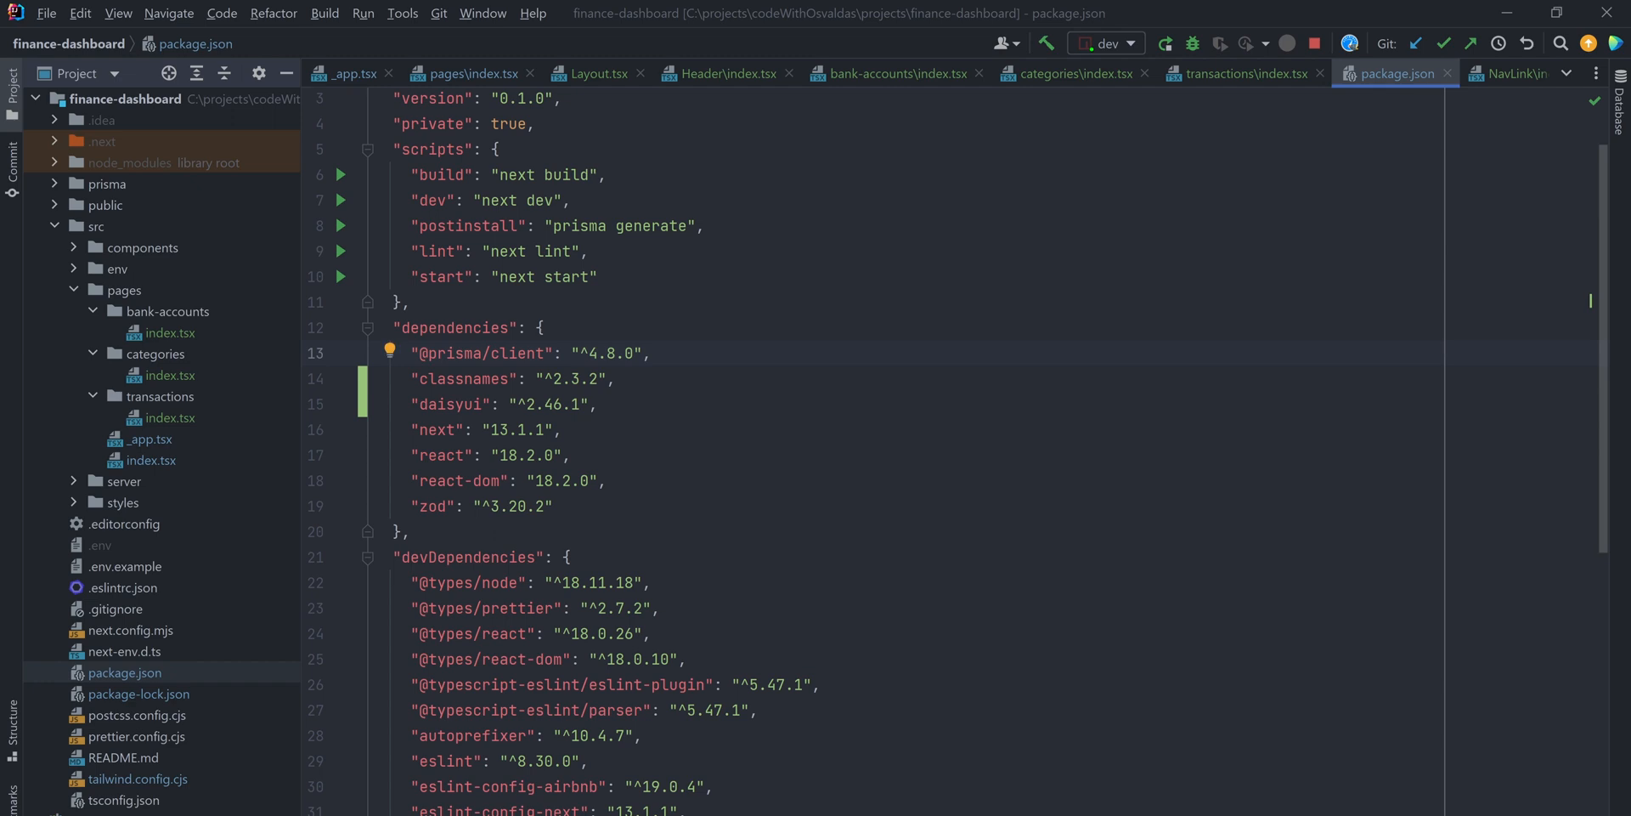
- In _app.tsx import the Font Awesome styles.css, { config, library } and { fas } solid icons
click(335, 783)
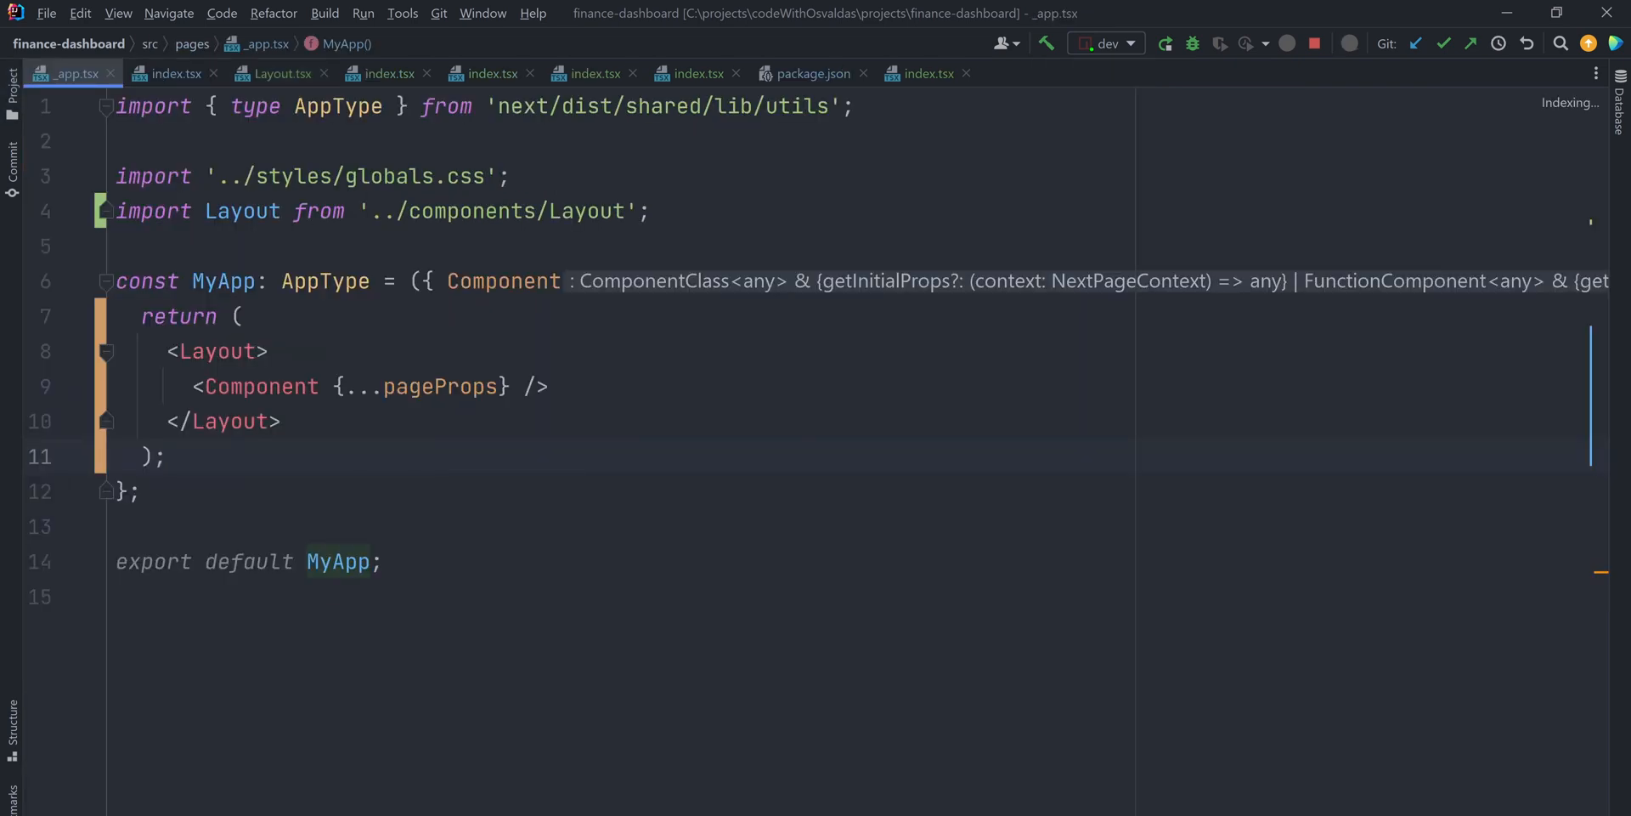
text(import '@fortawesome/fontawesome-svg-core/styles.css';)
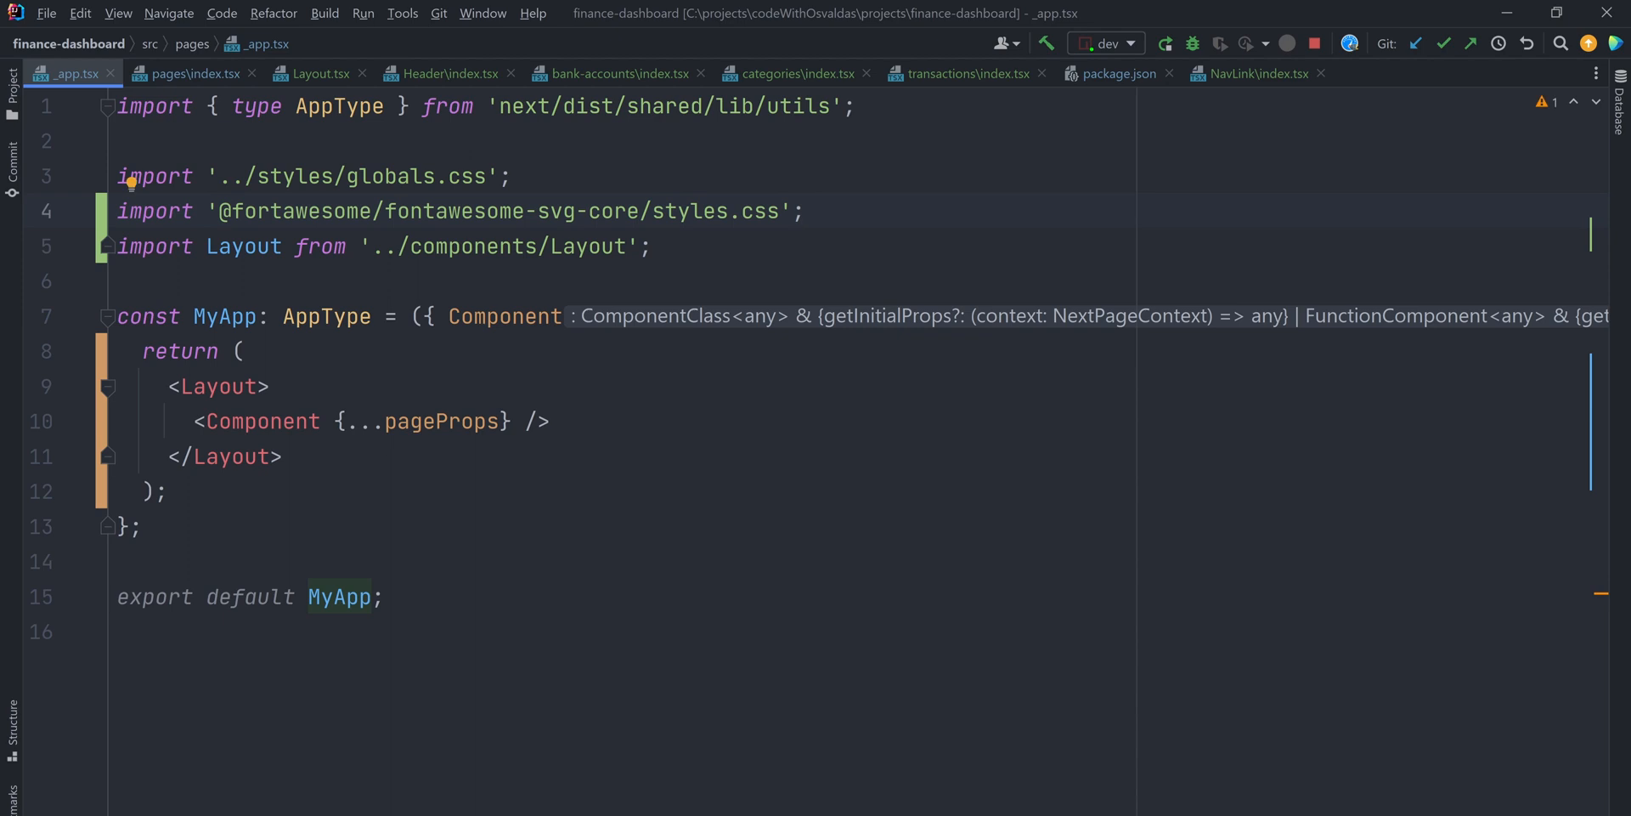
text(import { config, library } from '@fortawesome/fontawesome-svg-core';)
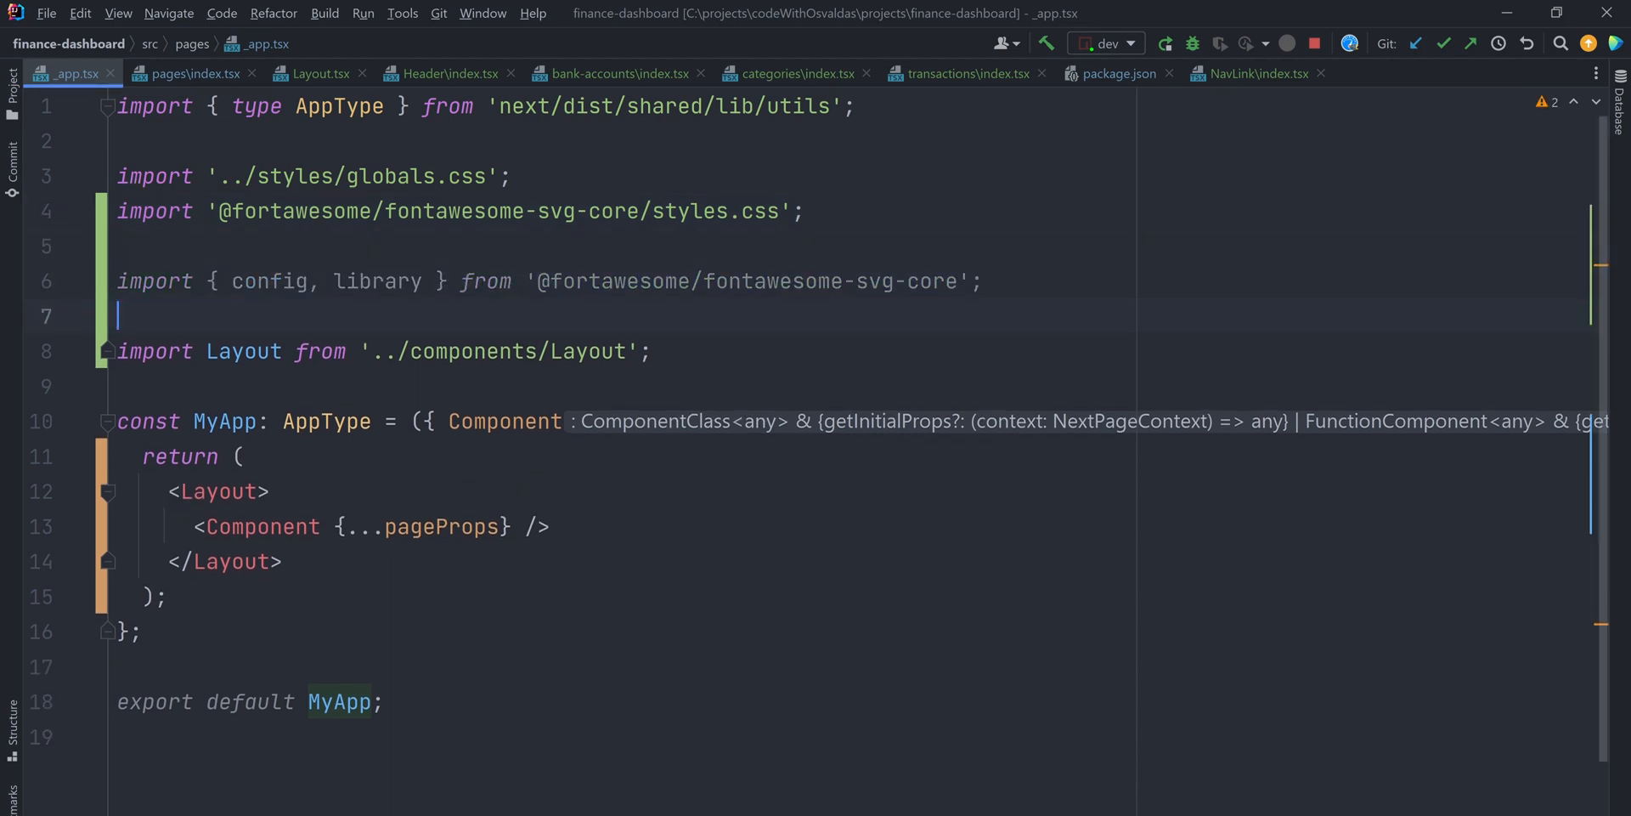
text(import { fas } from '@fortawesome/free-solid-svg-icons';)
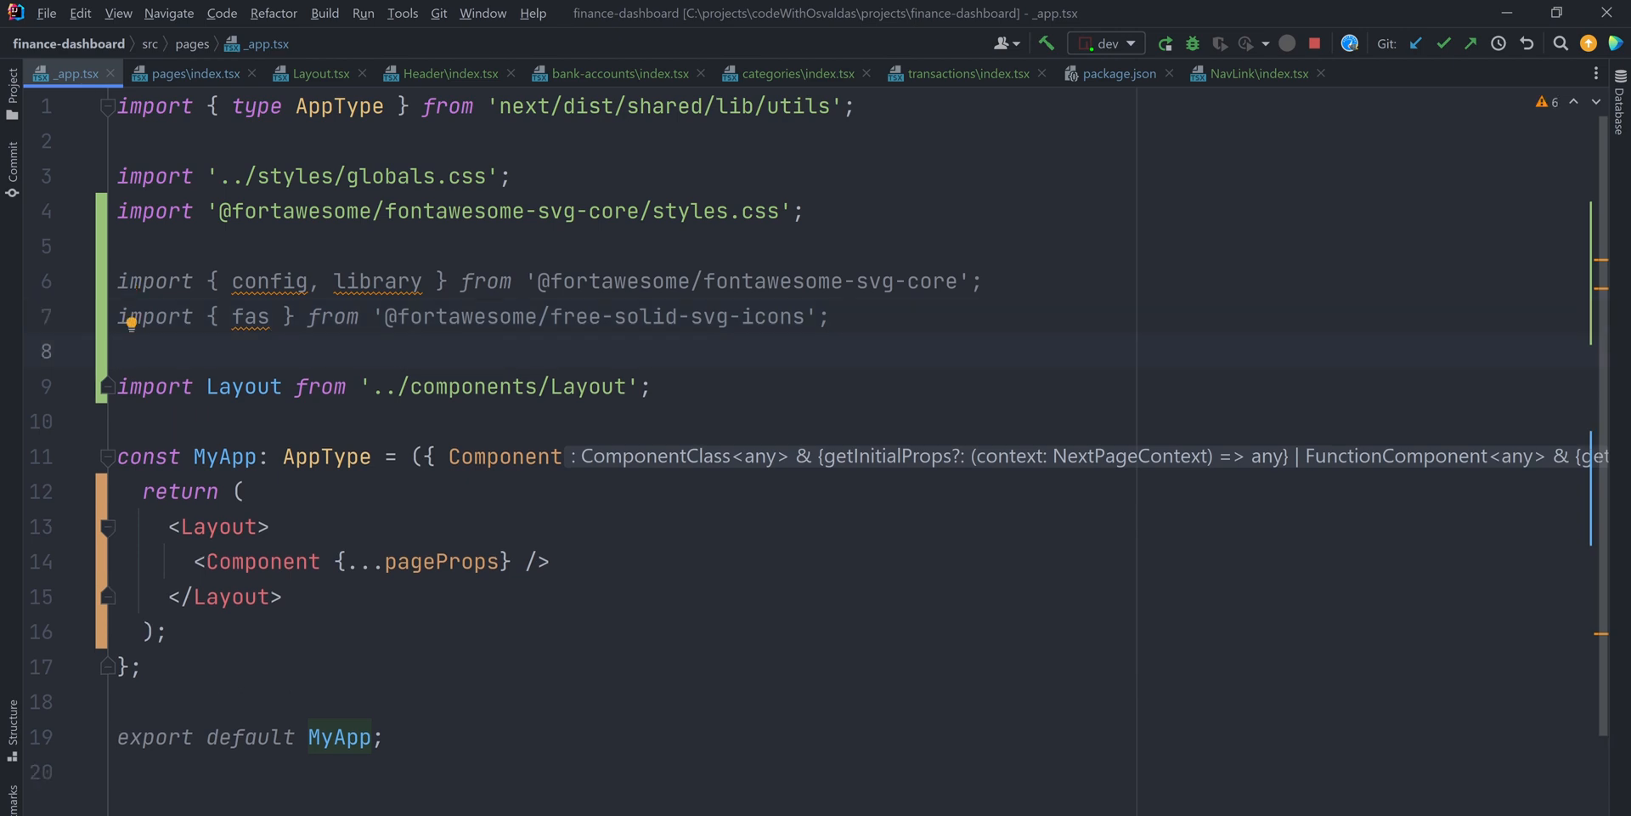
- Set config.autoAddCss = false so Font Awesome skips injecting its CSS automatically
text(config.autoAddCss = false; // Tell Font Awesome to skip adding the CSS automatically since it's being imported above)
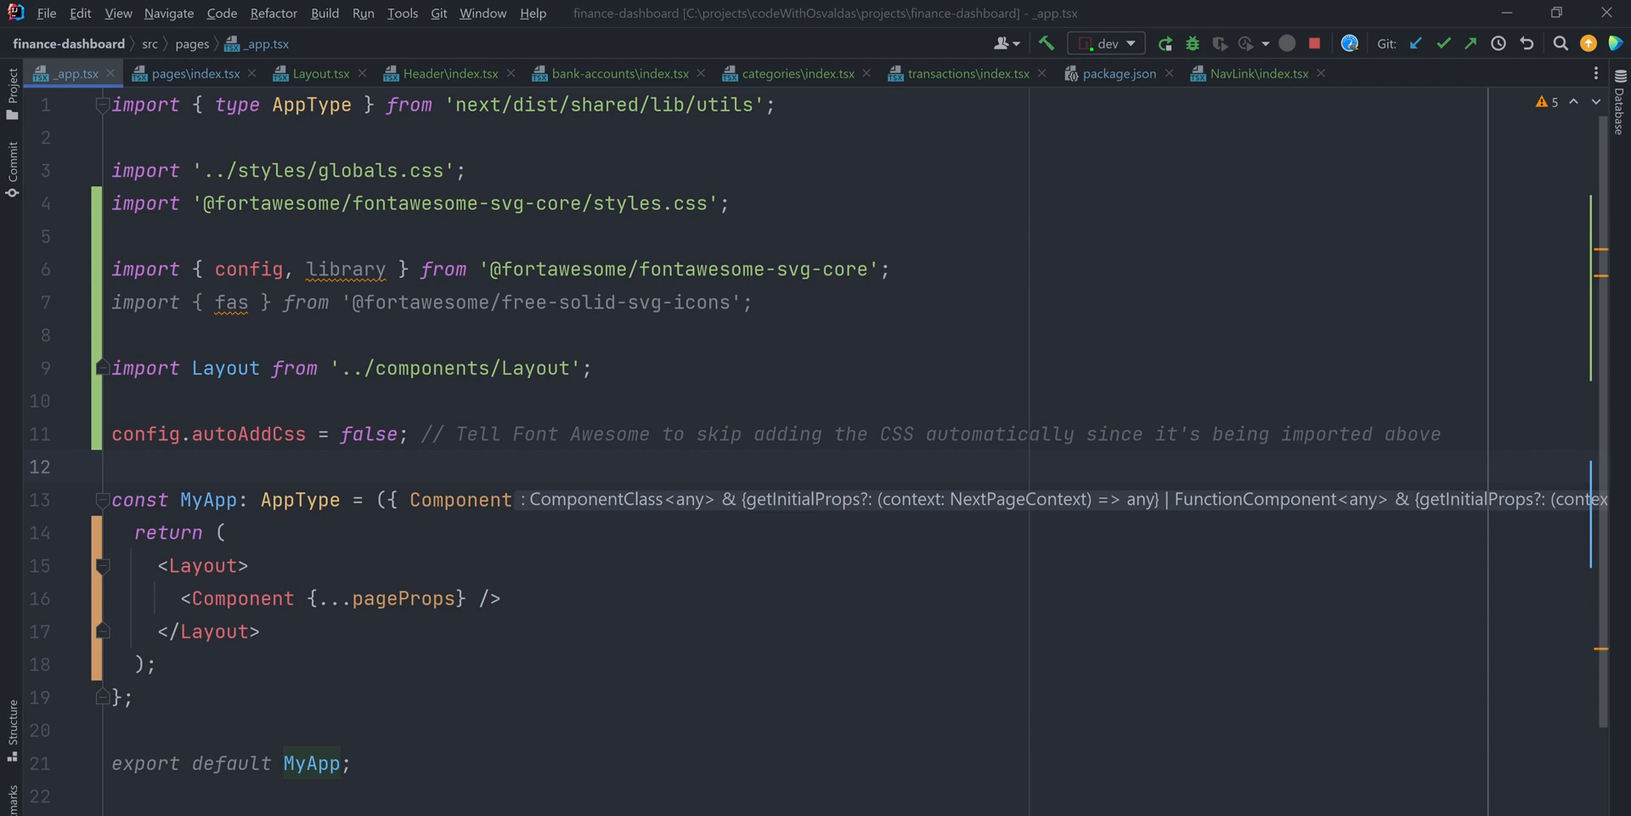
click(1258, 73)
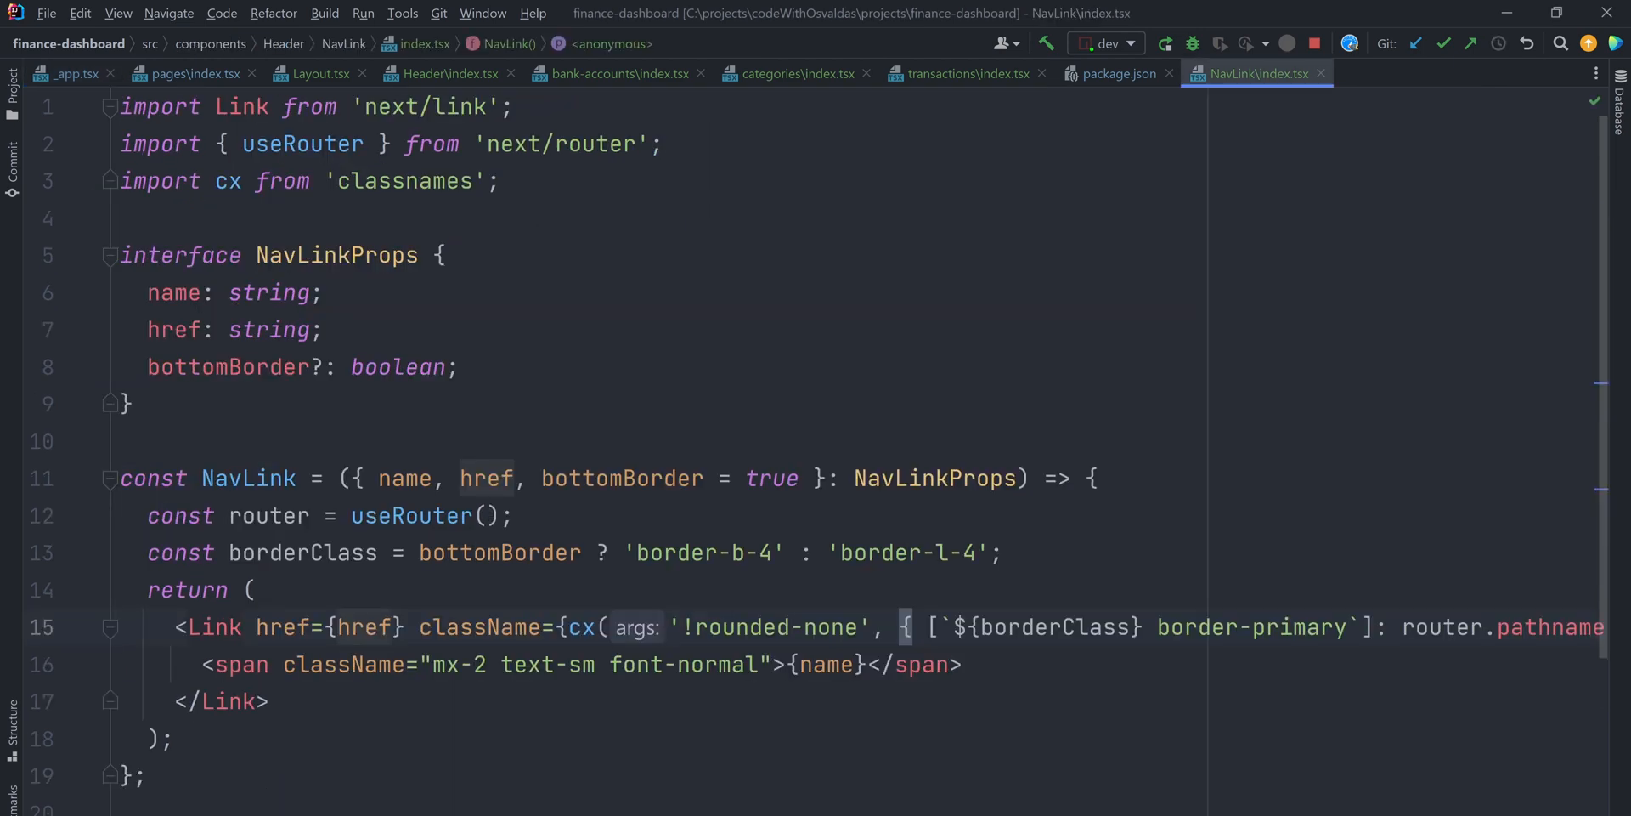
- Import IconProp from fontawesome-svg-core and add an icon: IconProp prop to NavLink
text(import { IconProp } from '@fortawesome/fontawesome-svg-core';)
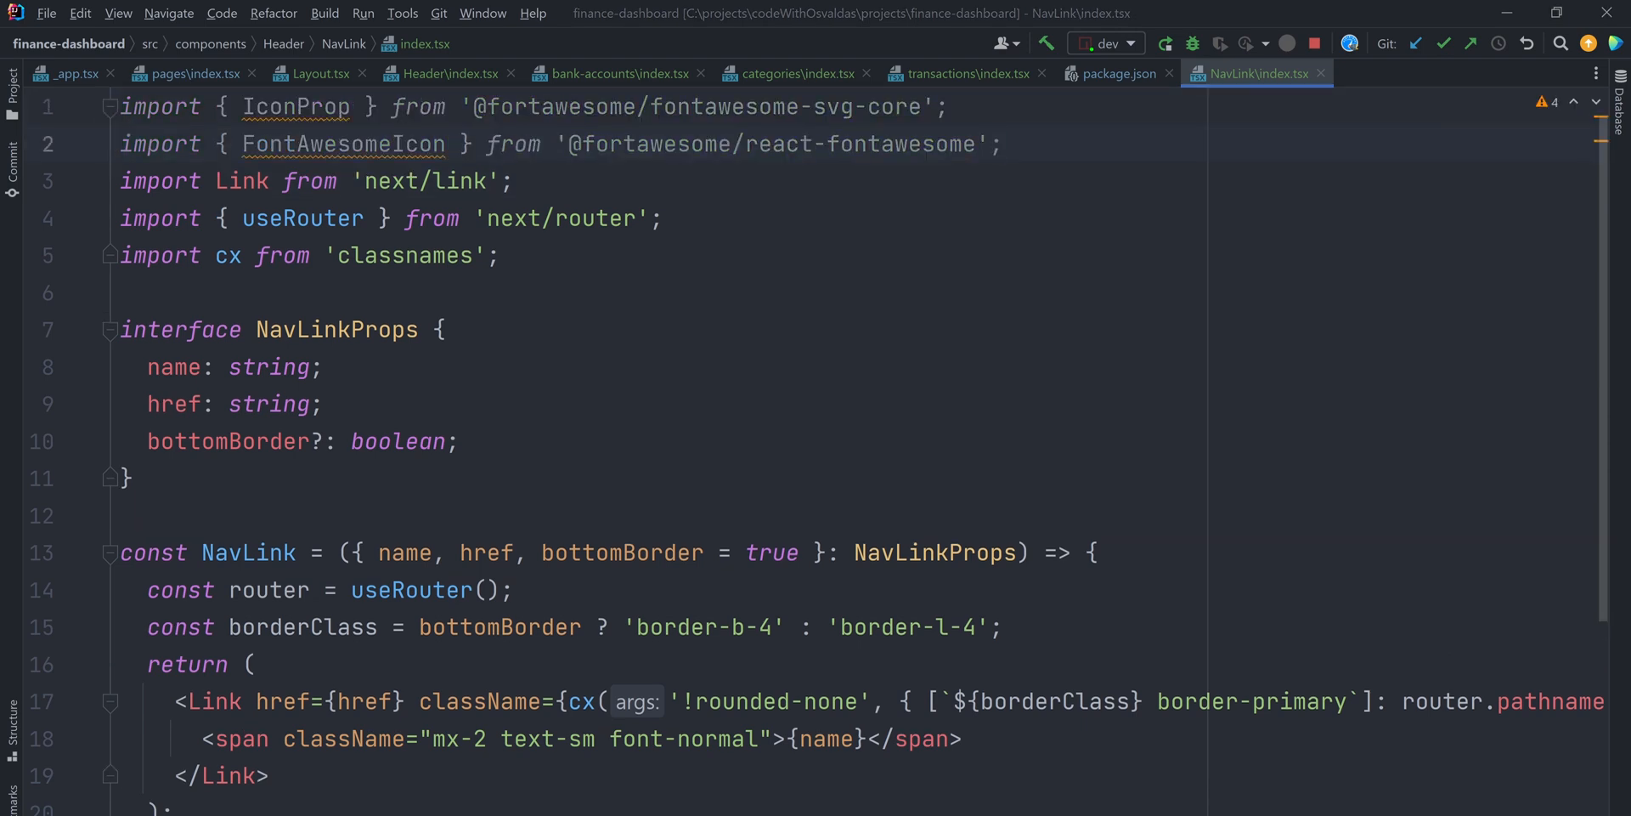
text(icon: IconProp;)
text(<span className="text-left">)
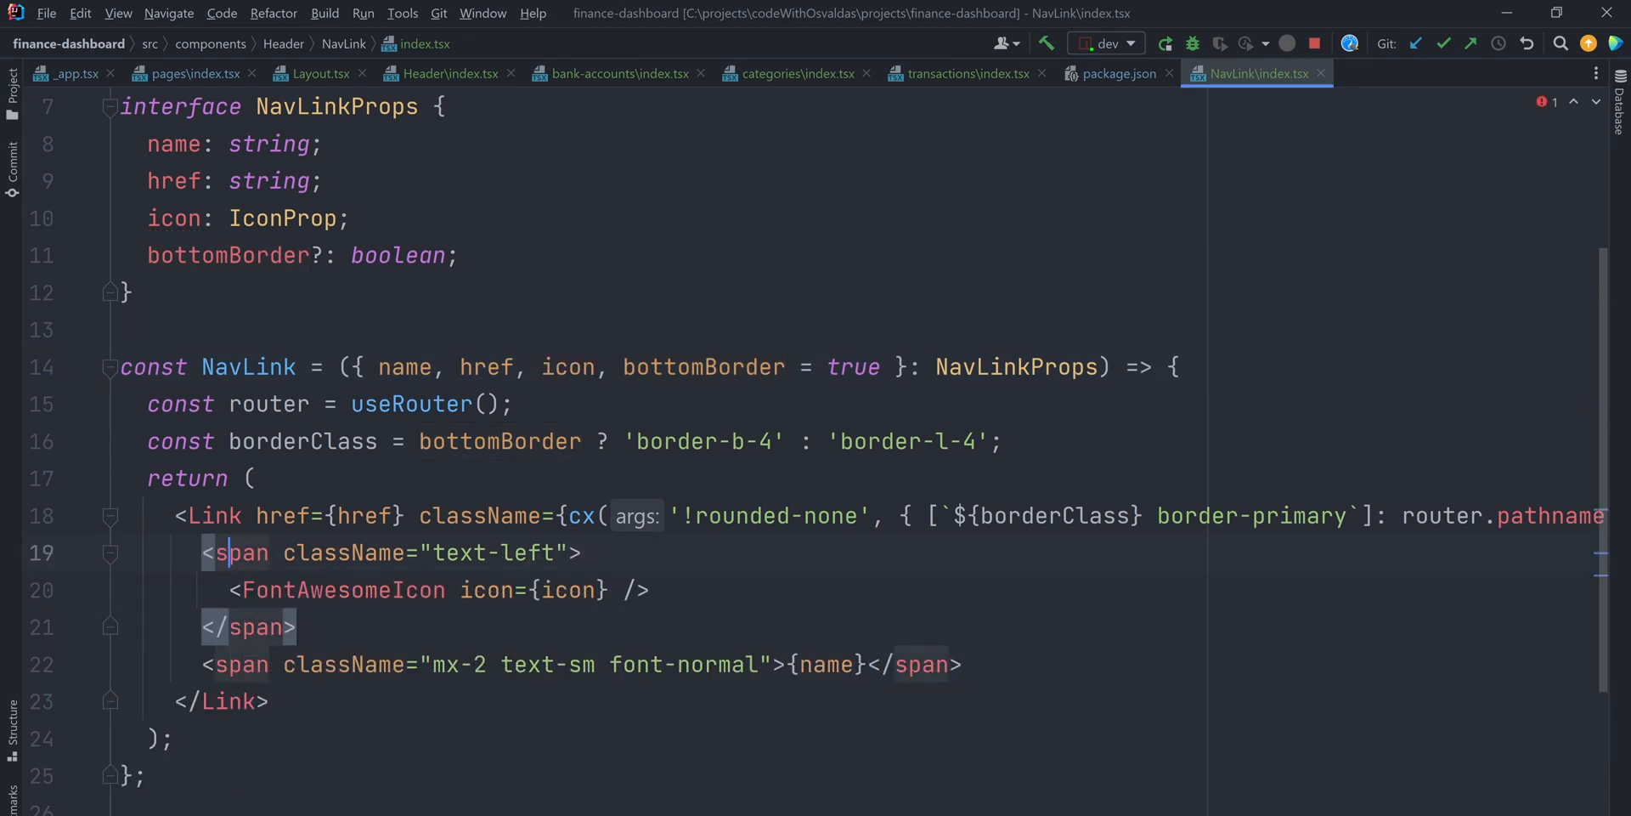
- In Header, import faBank, faChartPie, faCreditCard and faHome from free-solid-svg-icons and pass them as icon props
click(445, 73)
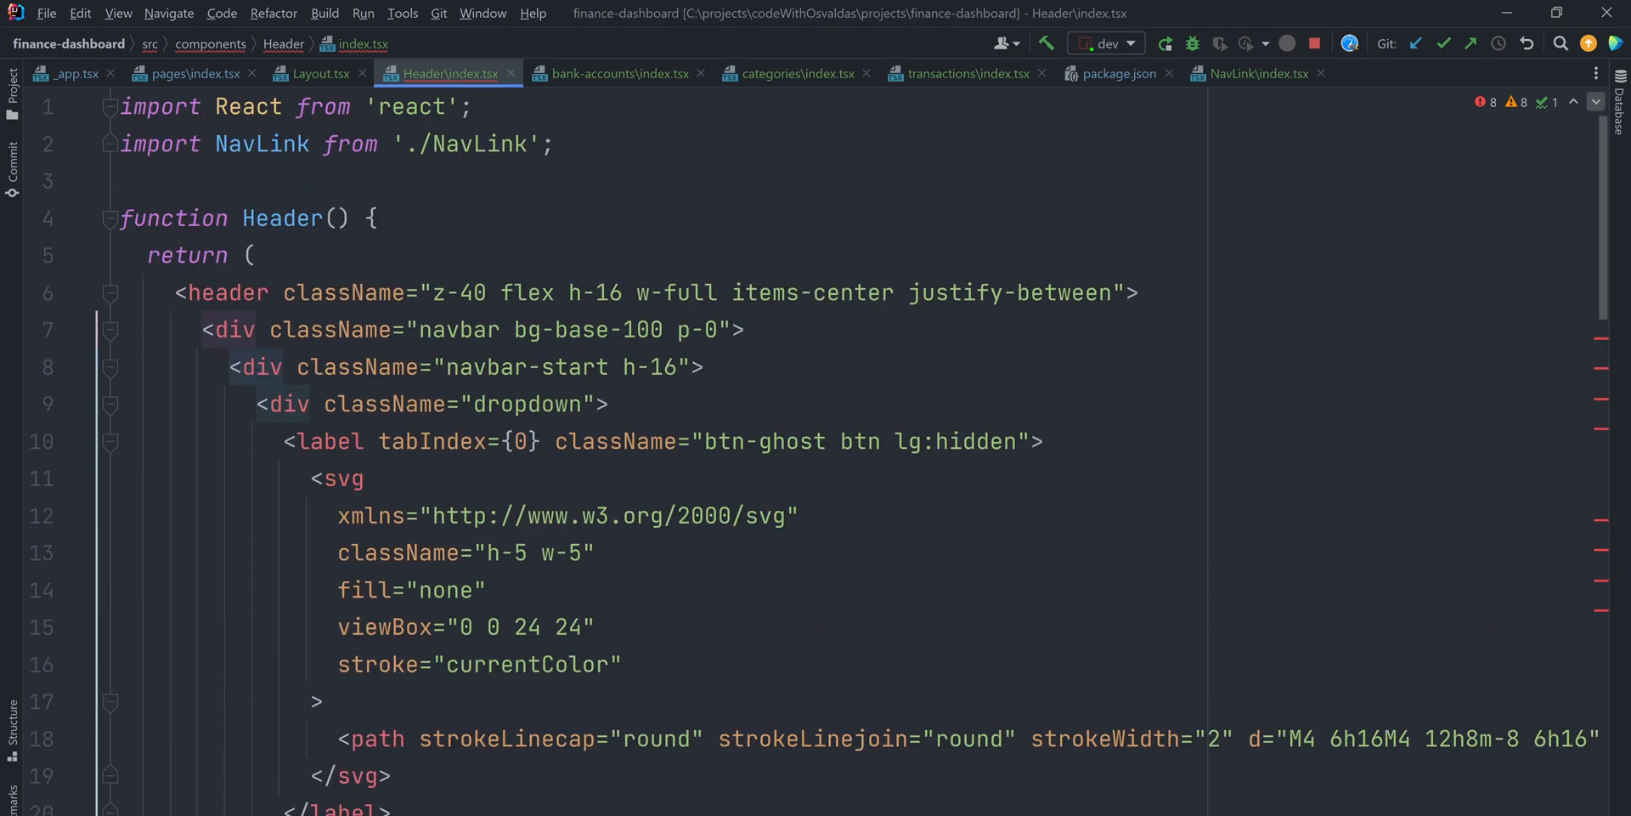
text(import { faBank, faChartPie, faCreditCard, faHome } from '@fortawesome/free-solid-svg-icons';)
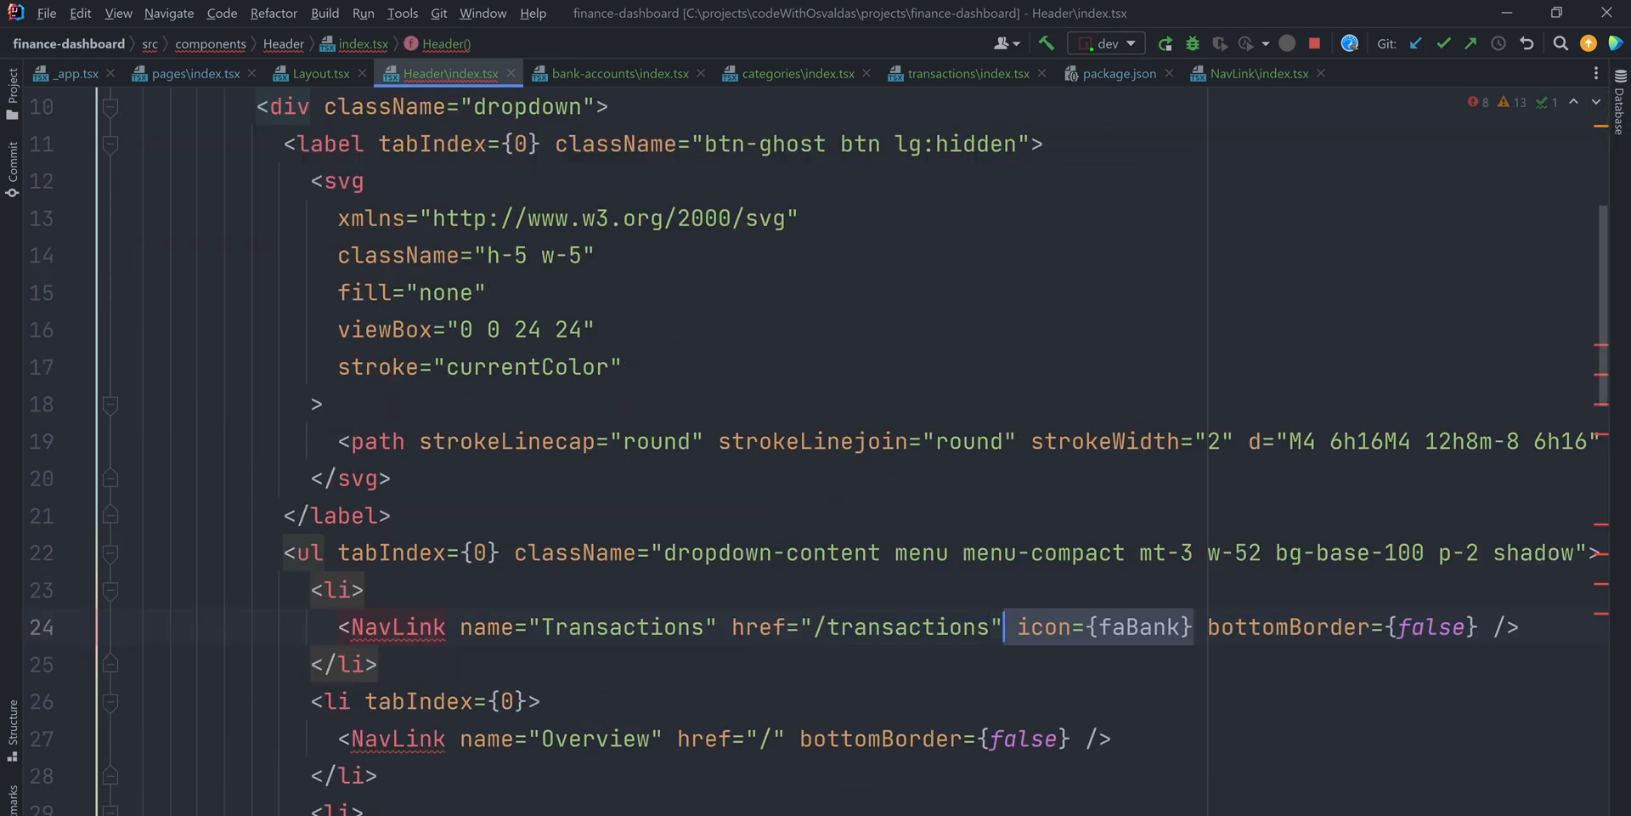
scroll(down, 3)
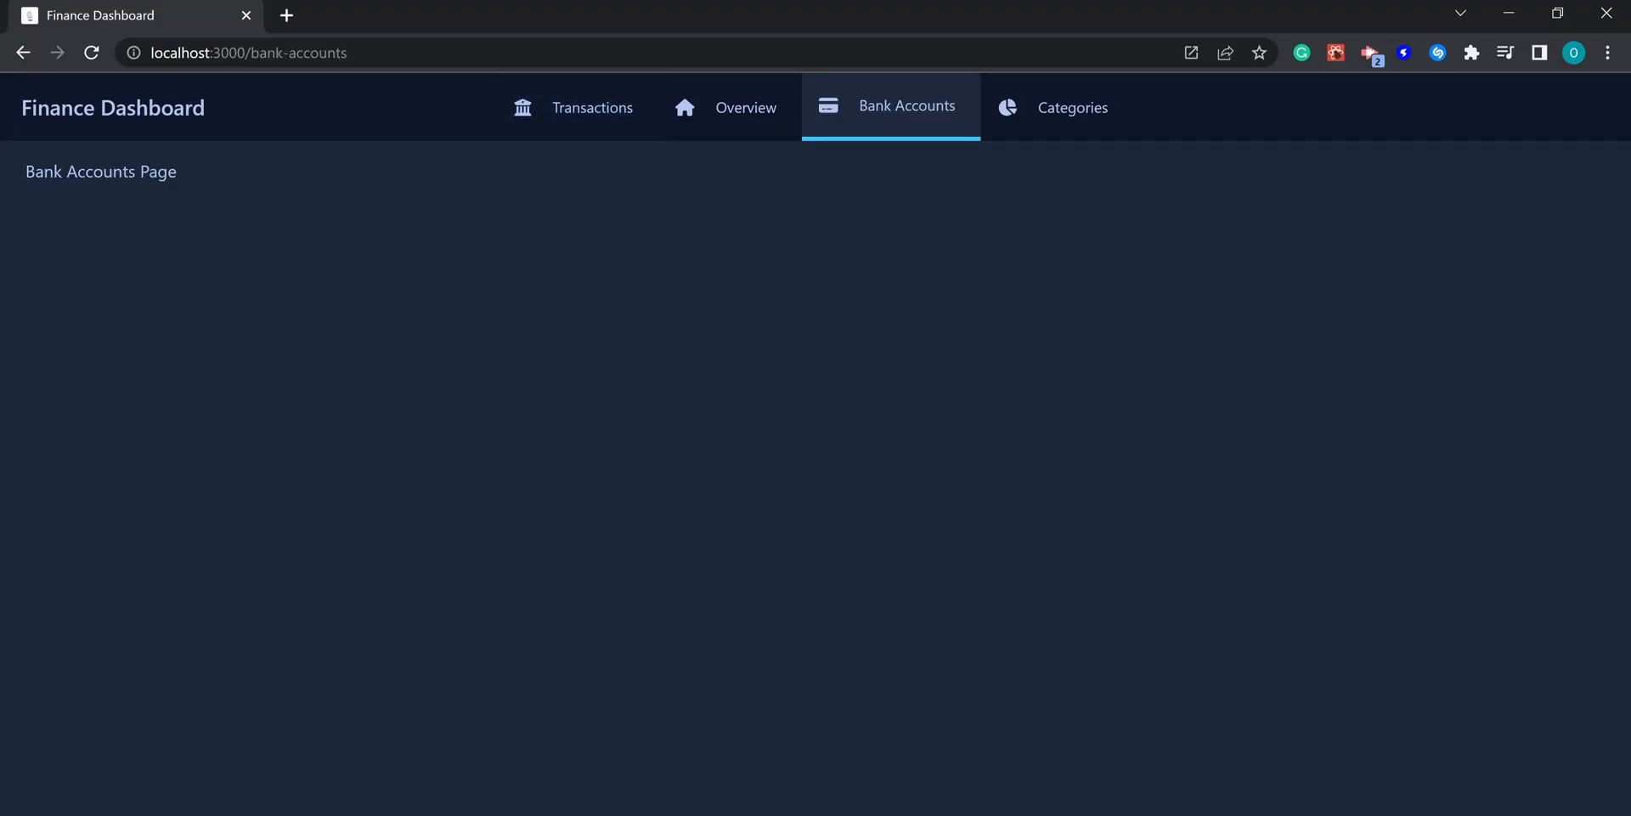
click(745, 107)
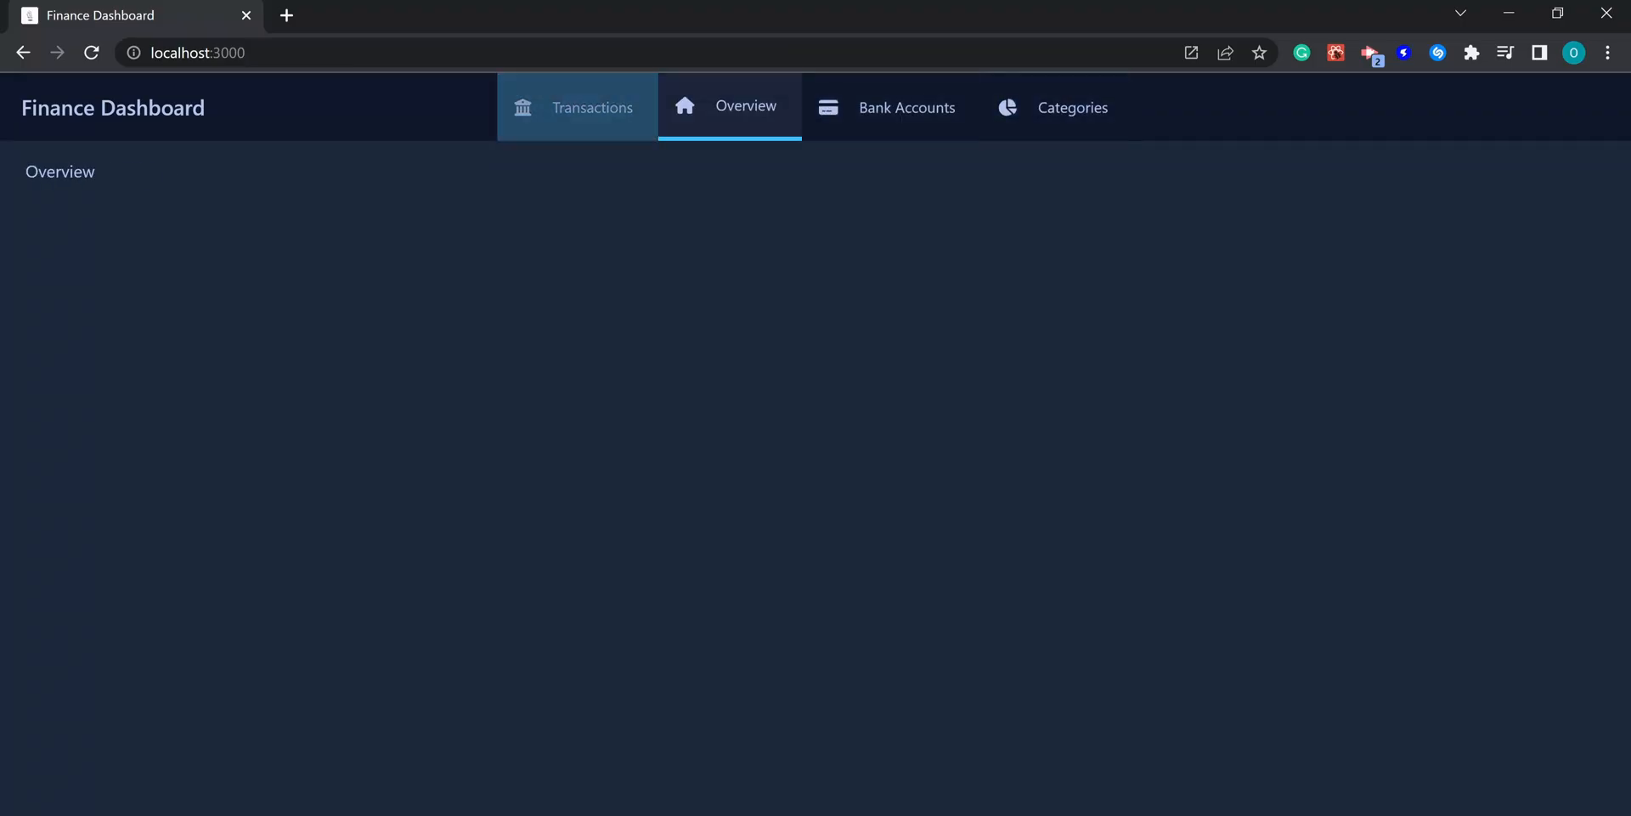